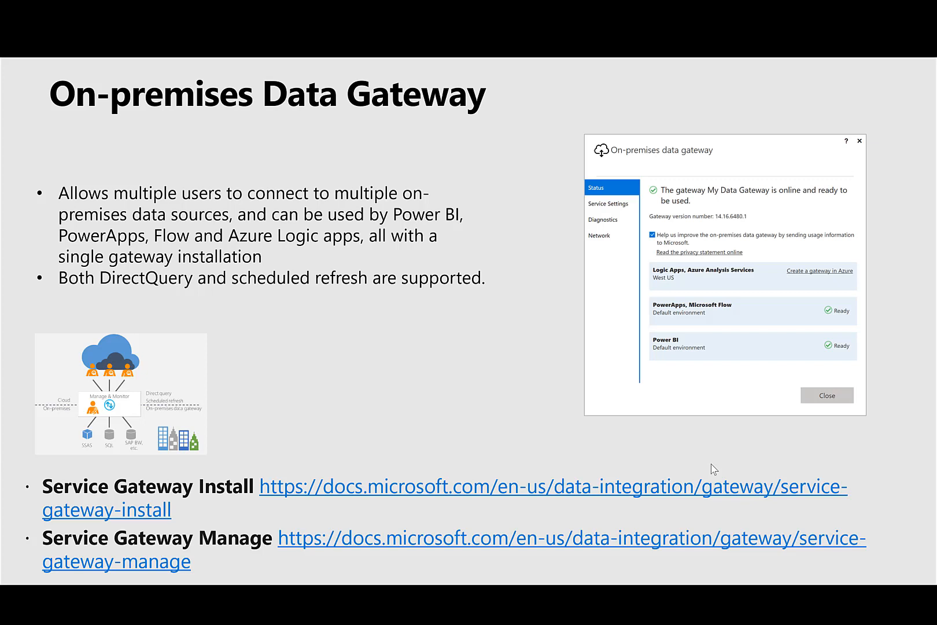
pyautogui.moveTo(143, 494)
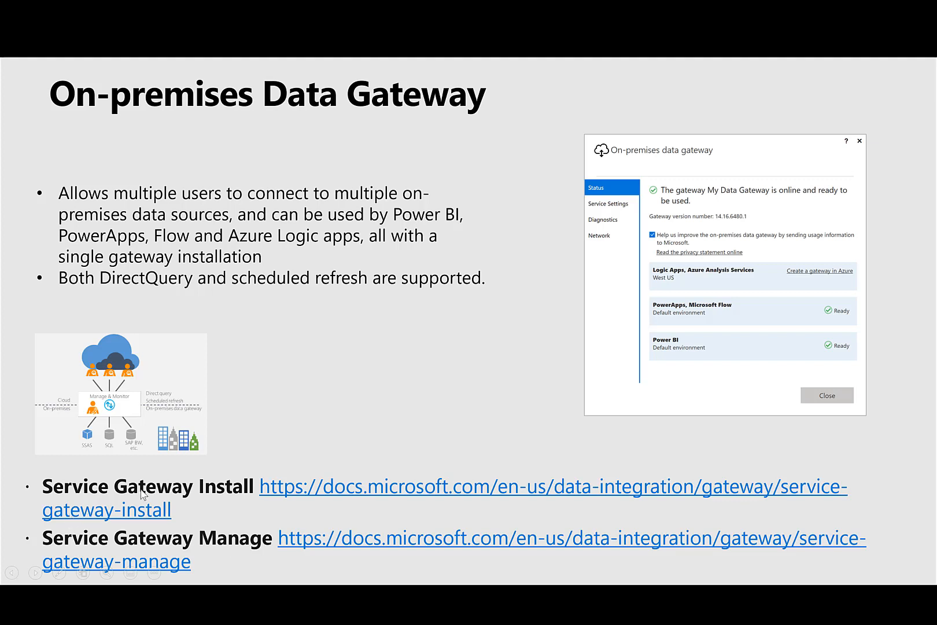
pyautogui.moveTo(358, 505)
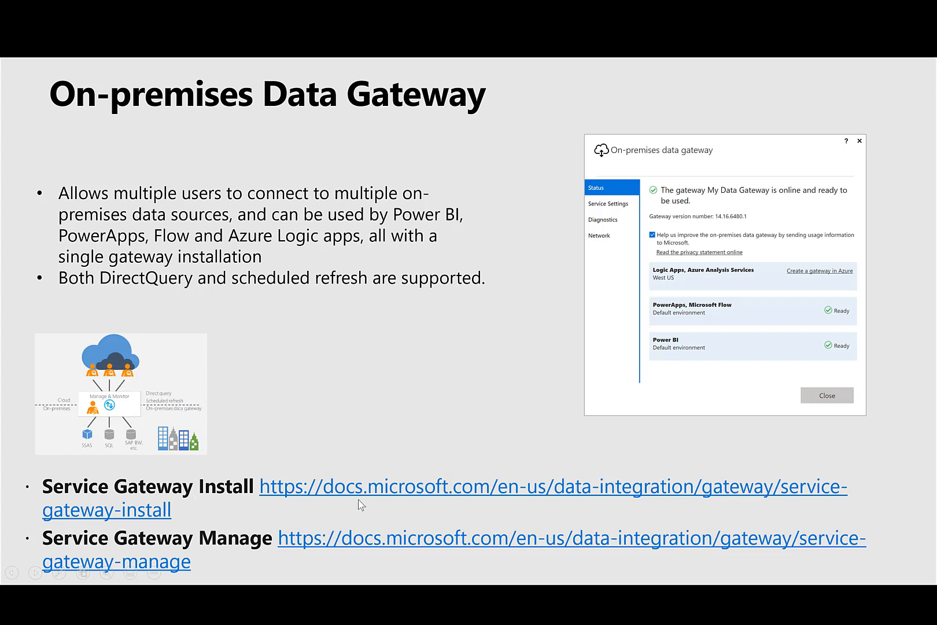
pyautogui.moveTo(281, 518)
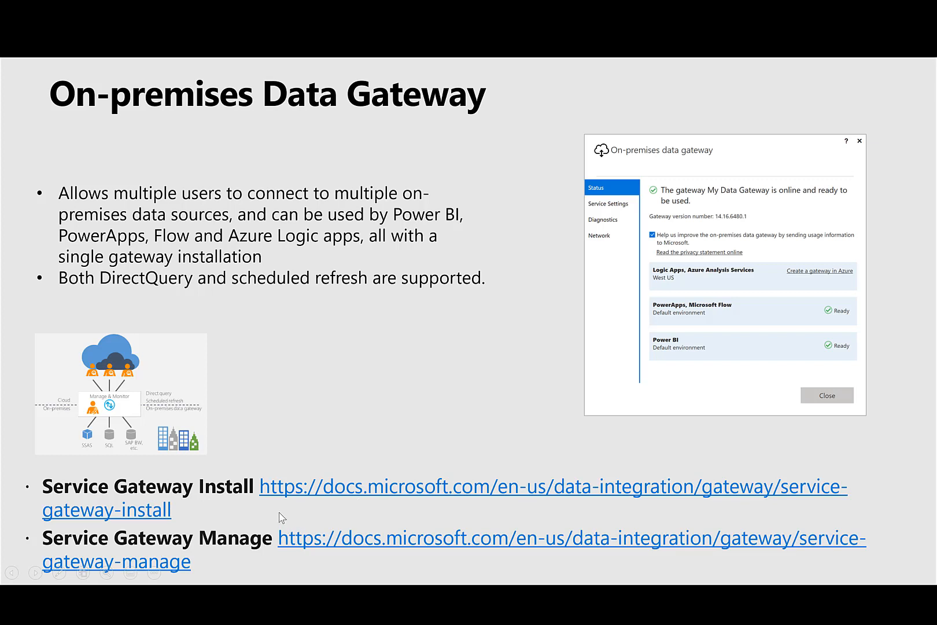
pyautogui.moveTo(115, 533)
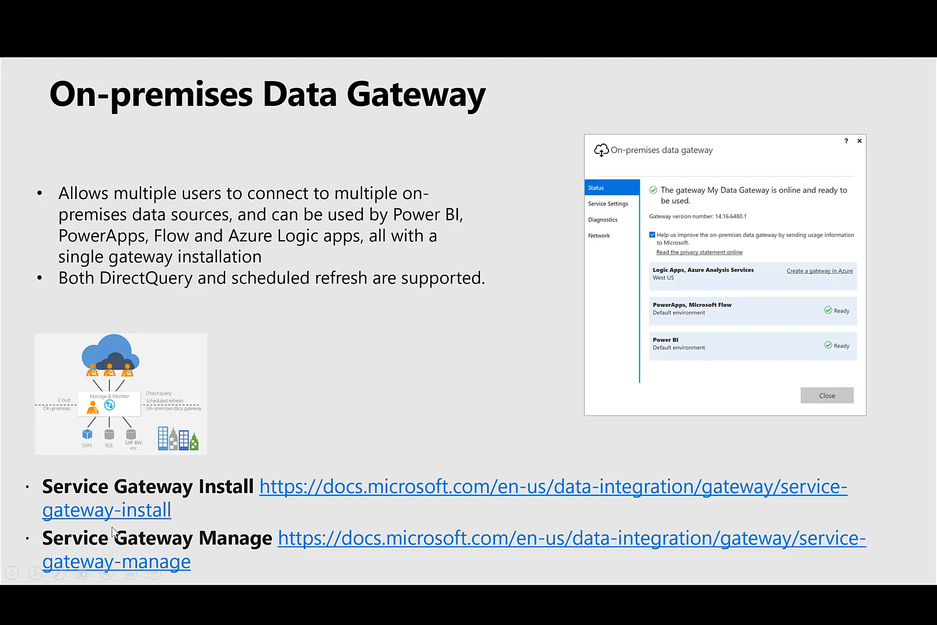
pyautogui.moveTo(136, 552)
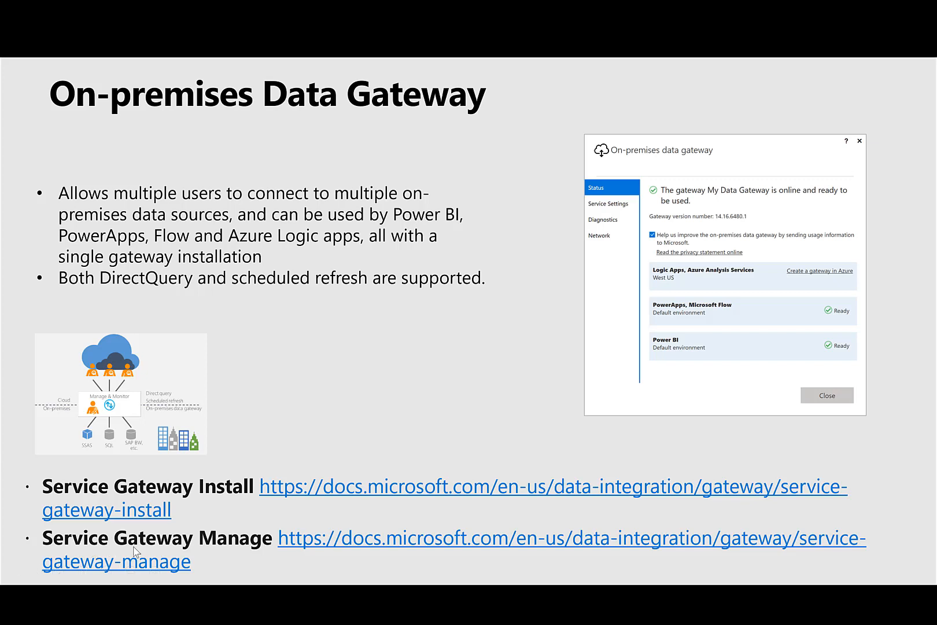
pyautogui.moveTo(289, 559)
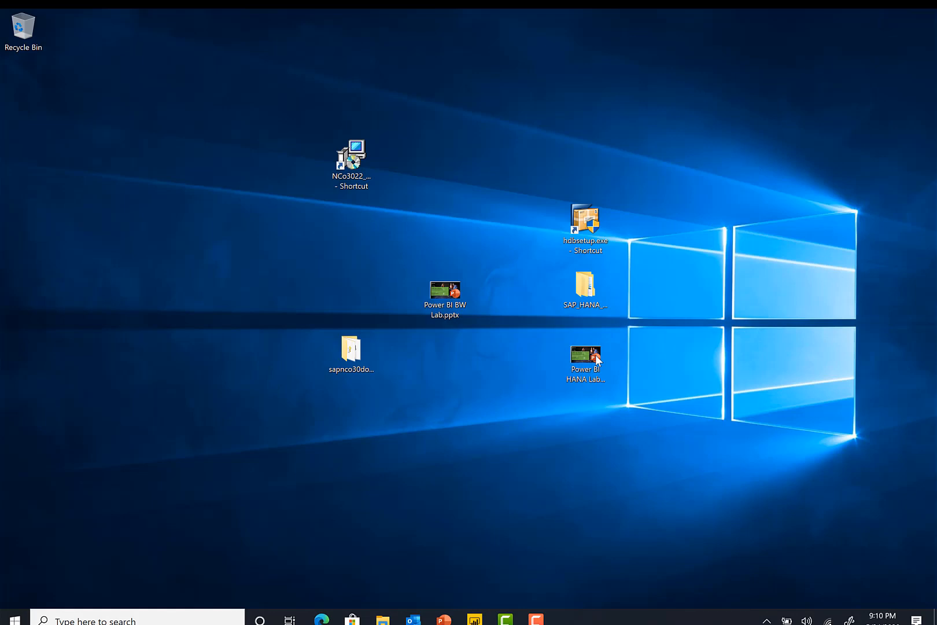
# Launch the SAP .NET Connector setup wizard from its desktop shortcut
pyautogui.click(350, 158)
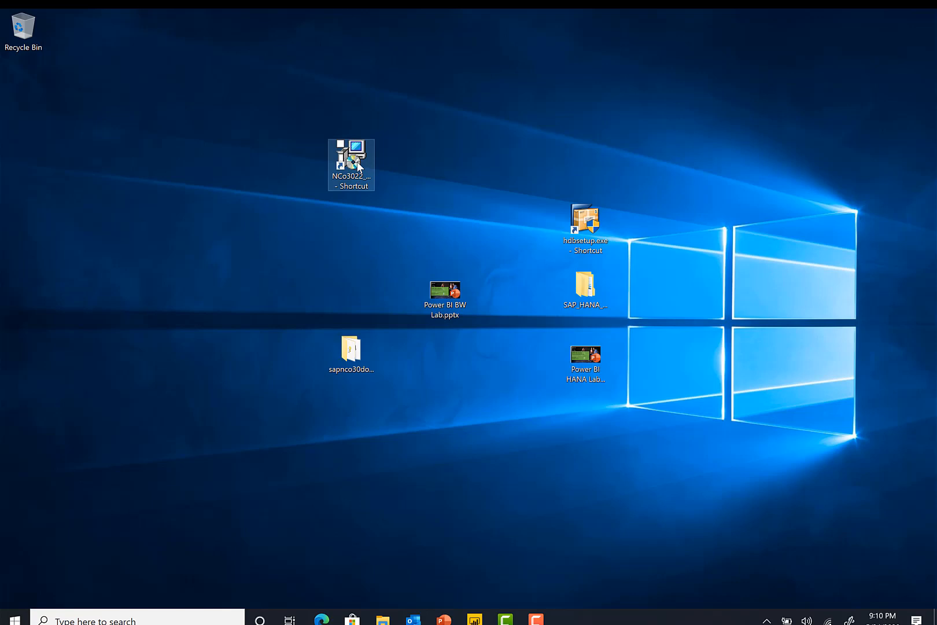
pyautogui.doubleClick(350, 164)
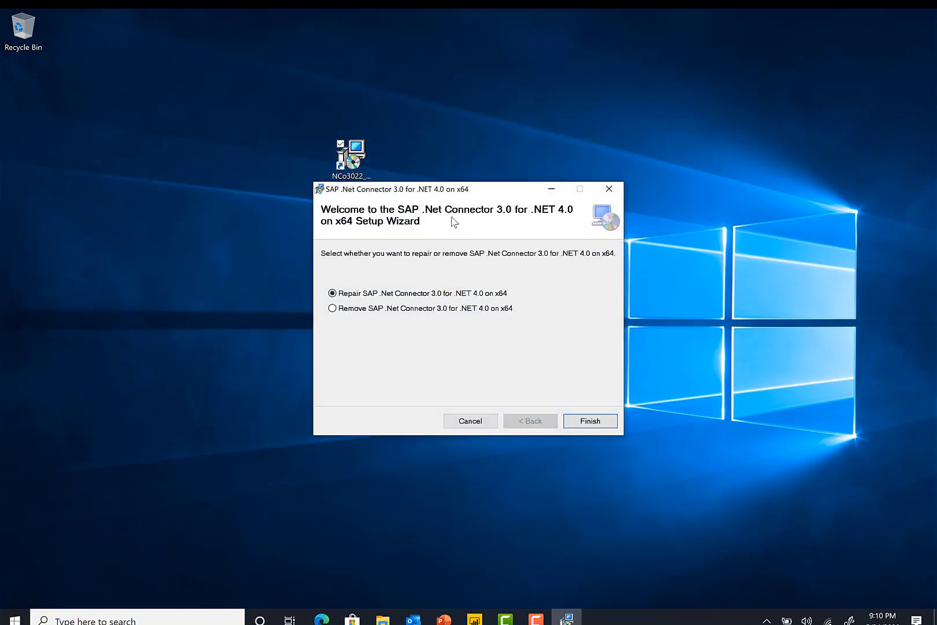
pyautogui.moveTo(530, 220)
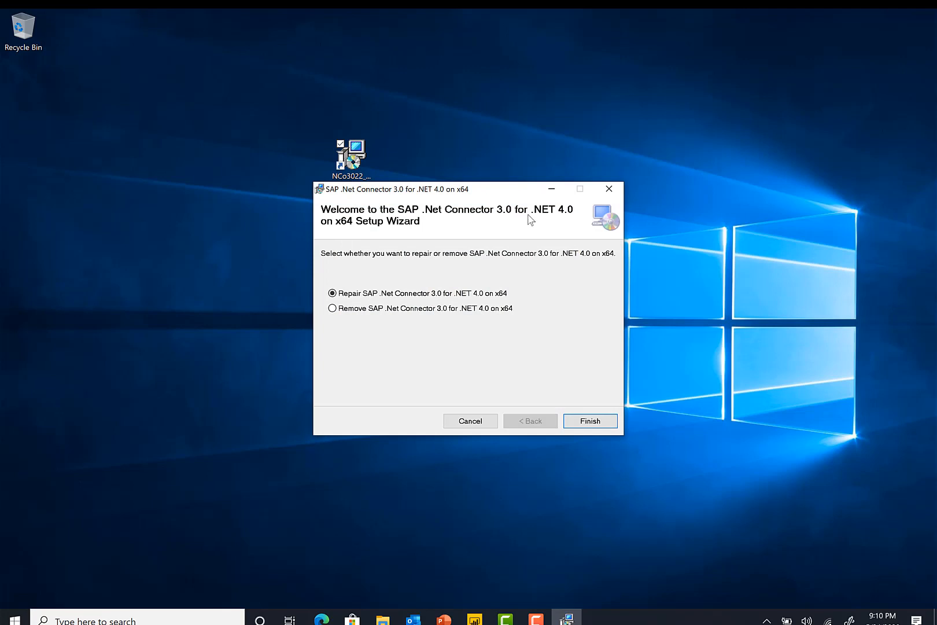
pyautogui.moveTo(404, 245)
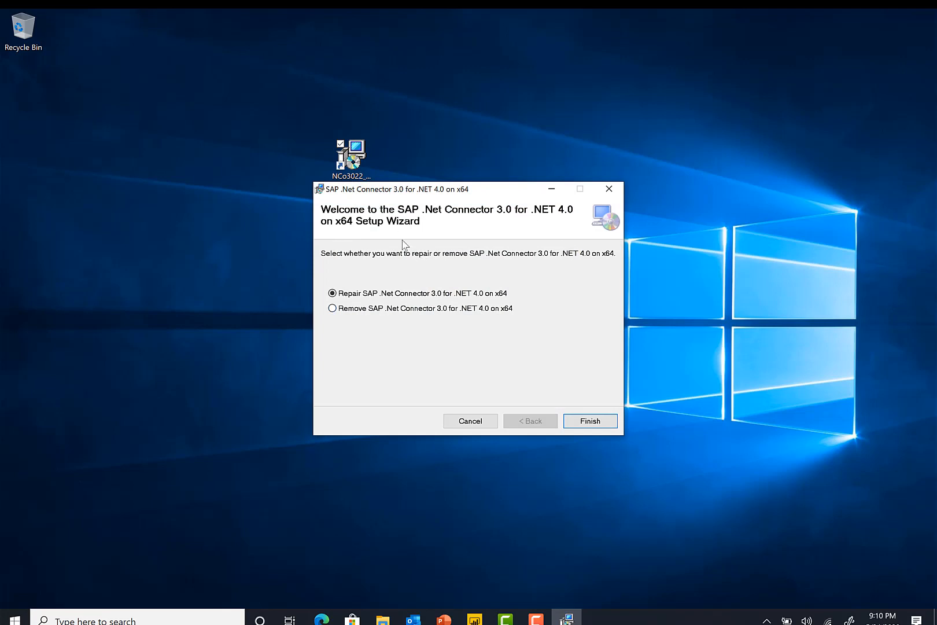
pyautogui.moveTo(410, 307)
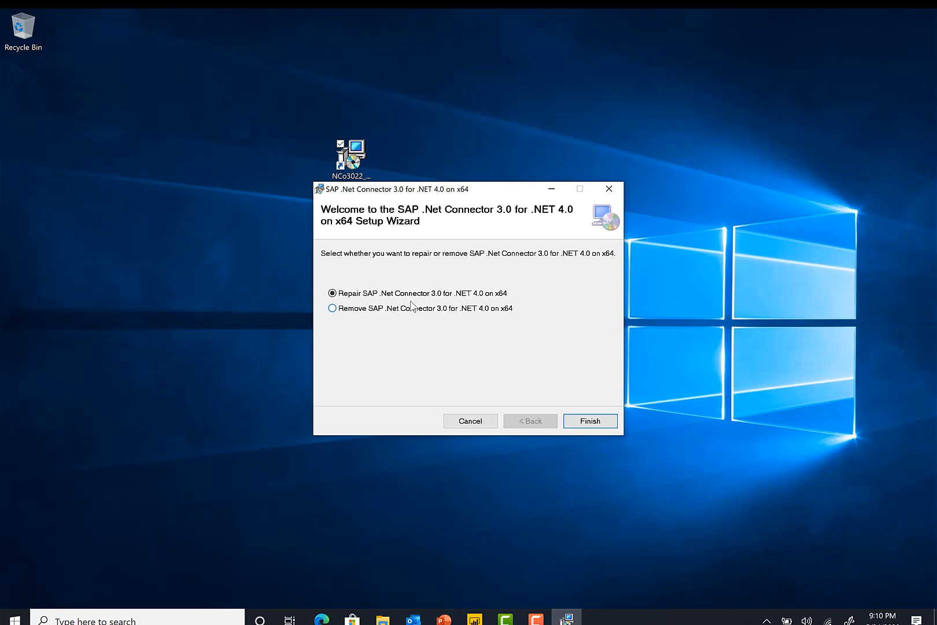
pyautogui.moveTo(410, 271)
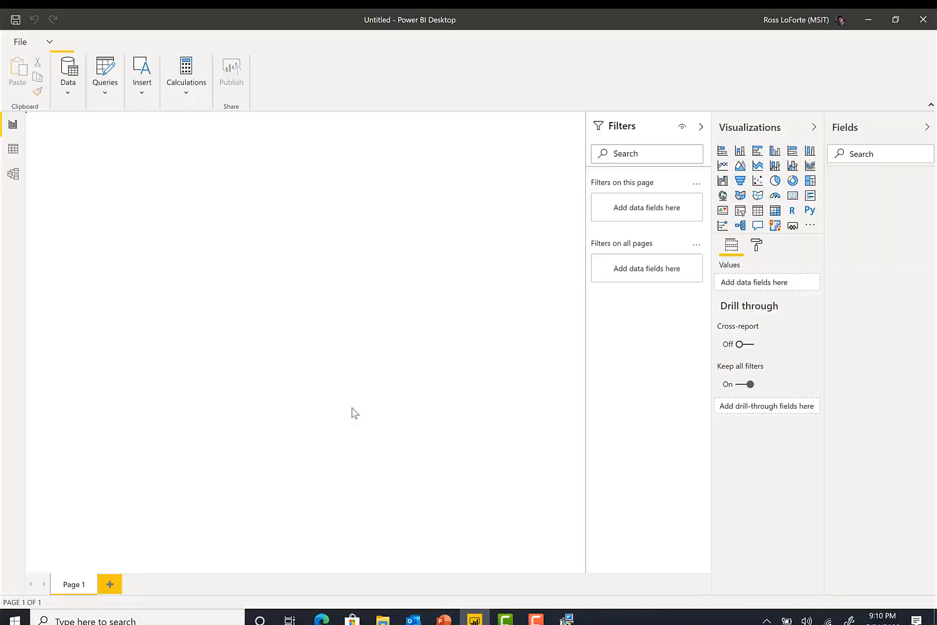
# From Get Data > More, search 'sap' and choose the SAP Business Warehouse Application Server connector
pyautogui.click(61, 41)
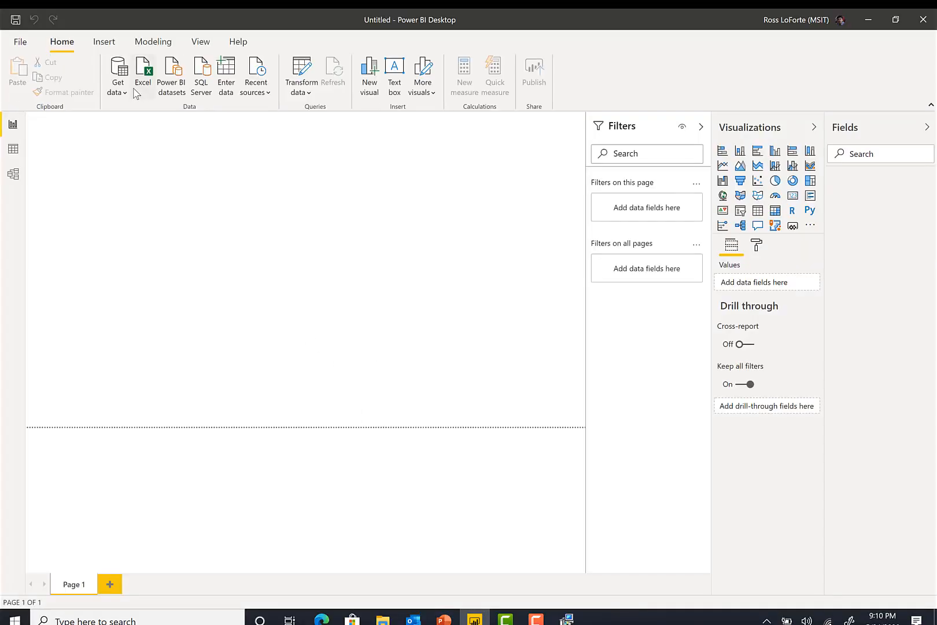
pyautogui.click(118, 76)
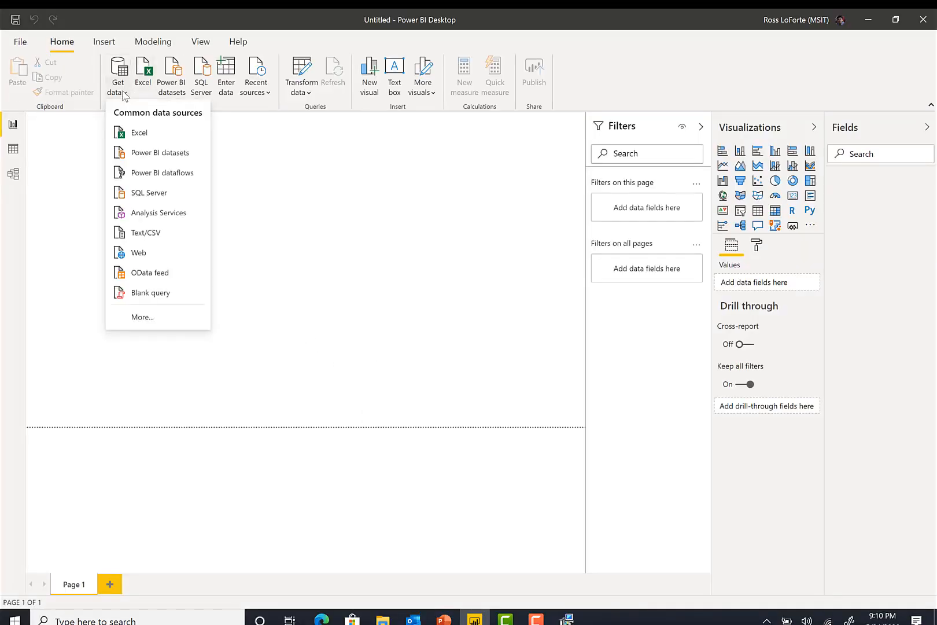
pyautogui.moveTo(143, 317)
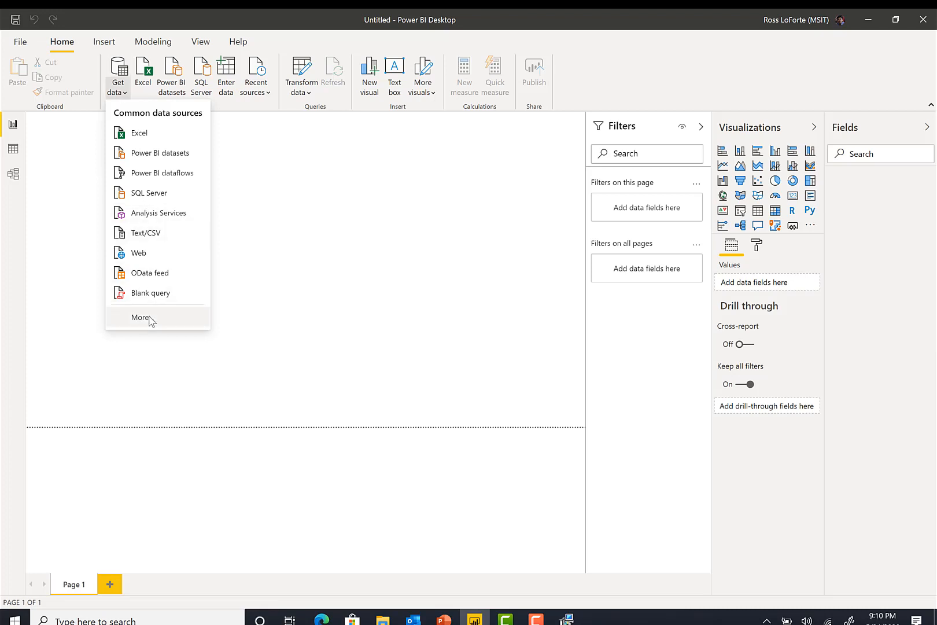
pyautogui.click(149, 321)
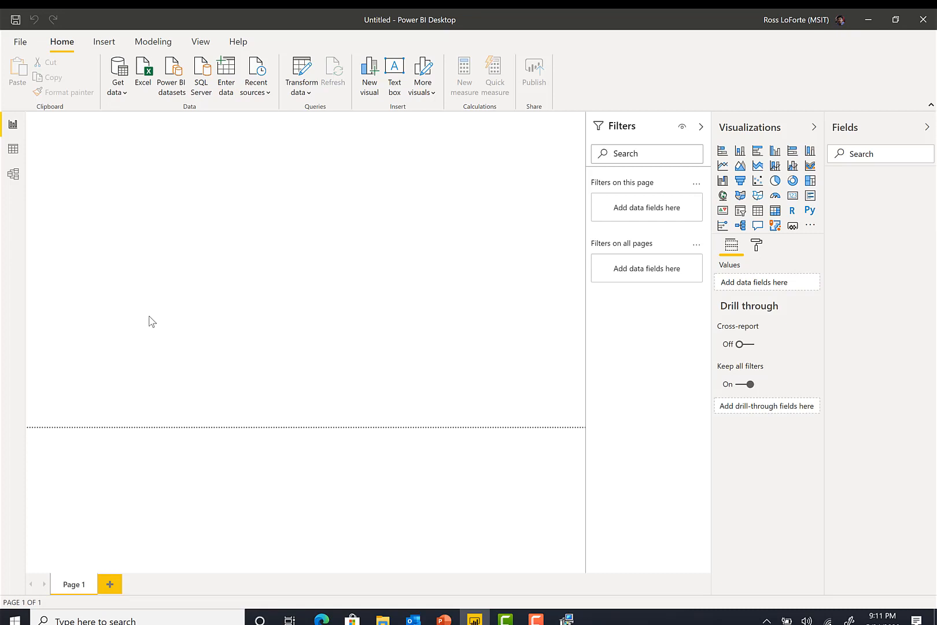
pyautogui.click(118, 76)
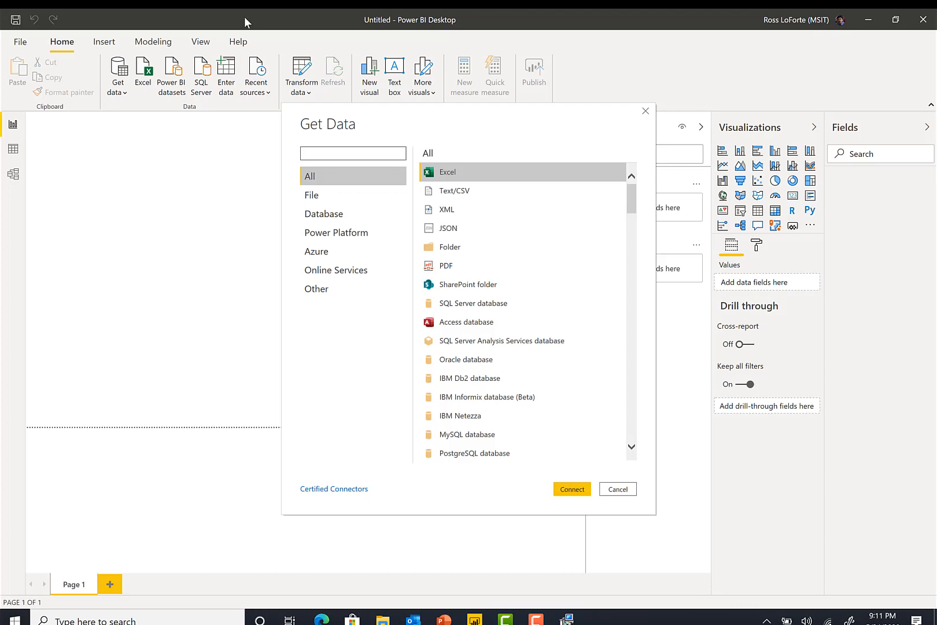
pyautogui.write('sap')
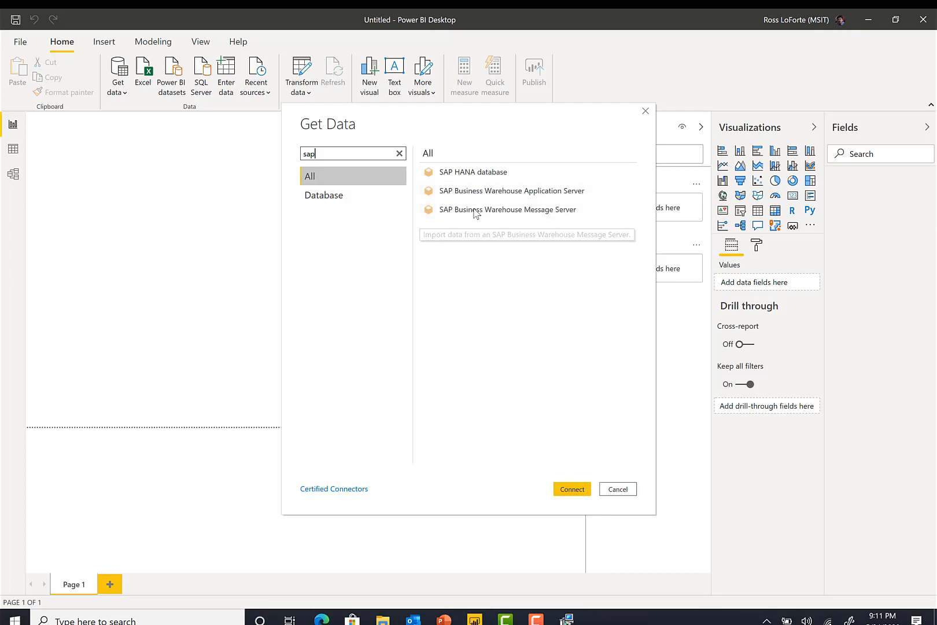
pyautogui.click(511, 190)
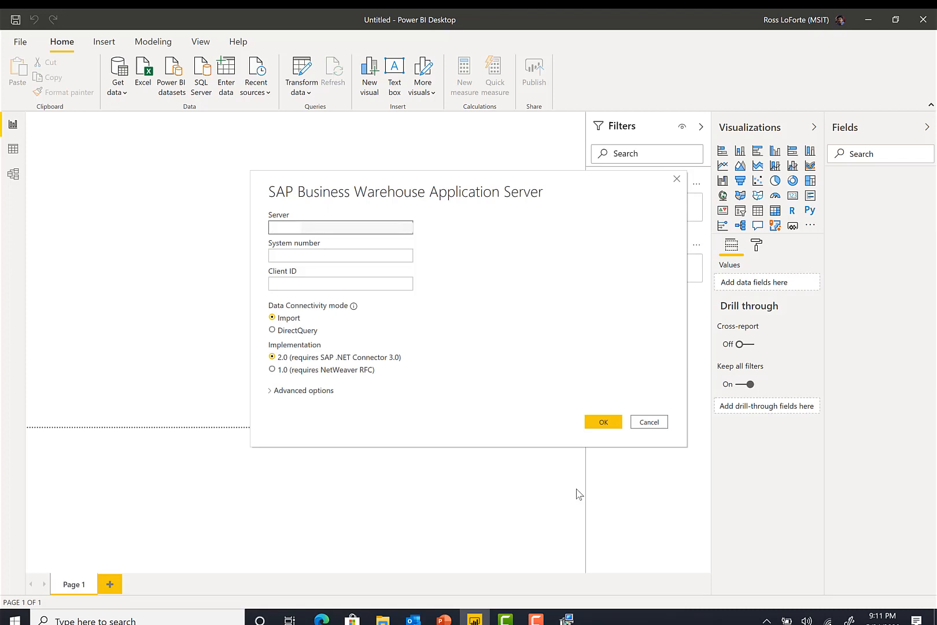
# Enter the BW server IP, system number 00 and client ID 001, and expand Advanced options
pyautogui.write('137')
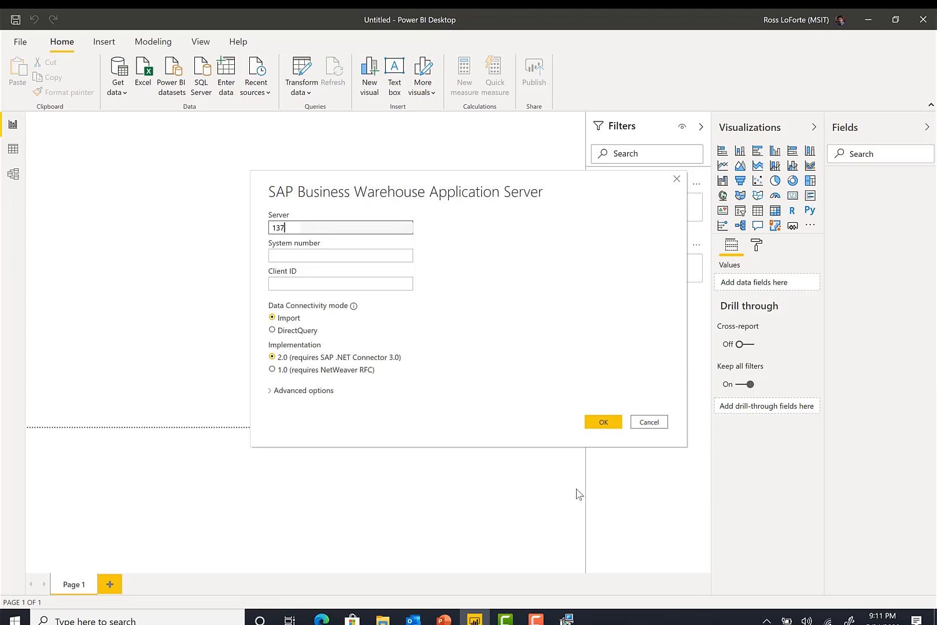
pyautogui.write('7')
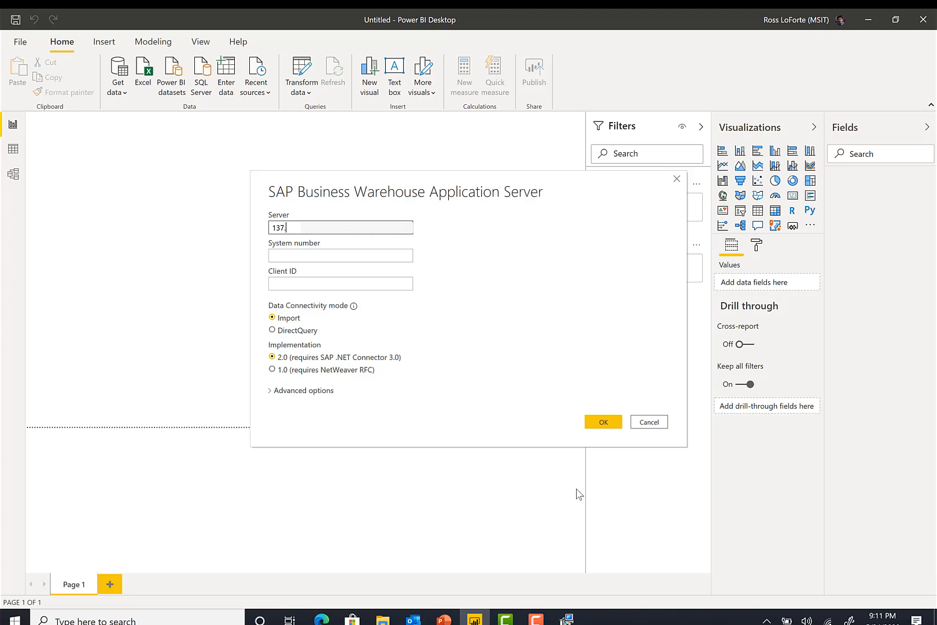
pyautogui.write('117.')
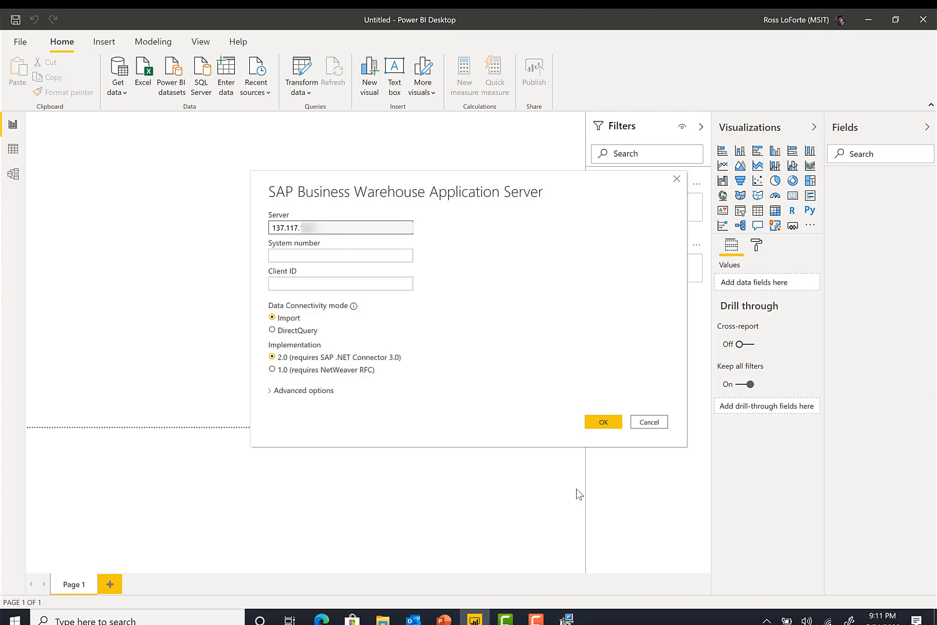
pyautogui.moveTo(343, 350)
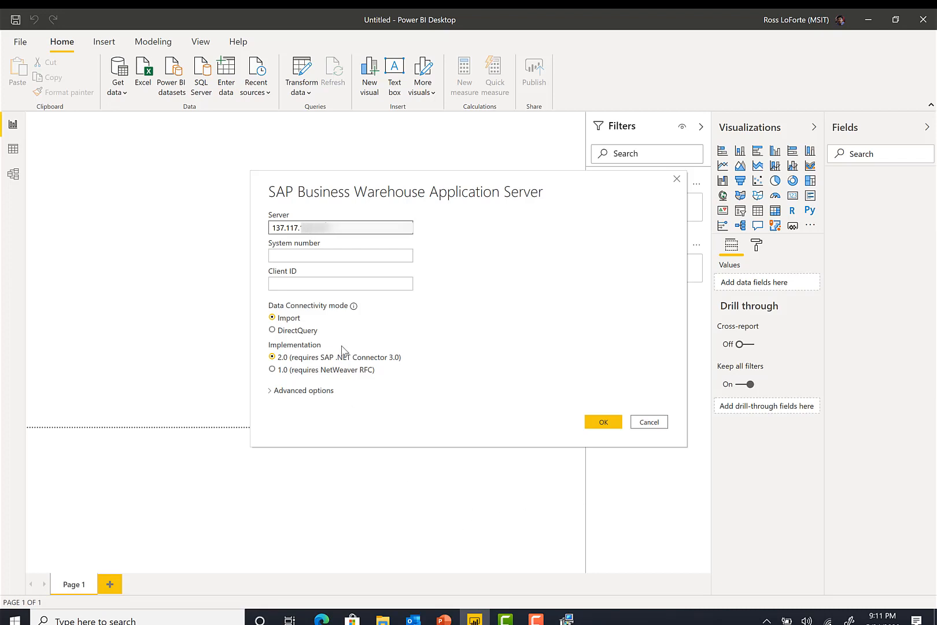
pyautogui.click(340, 256)
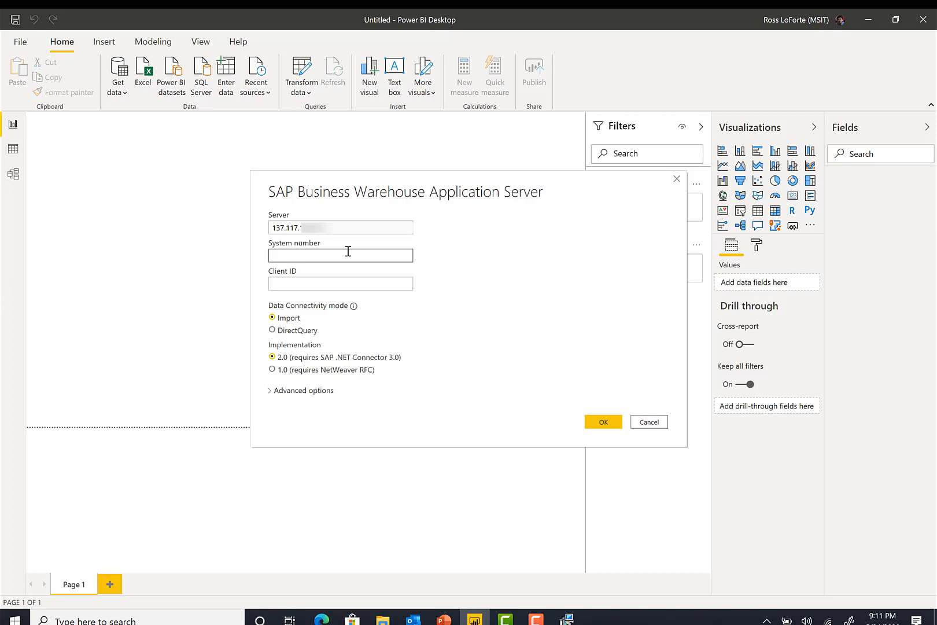
pyautogui.write('00')
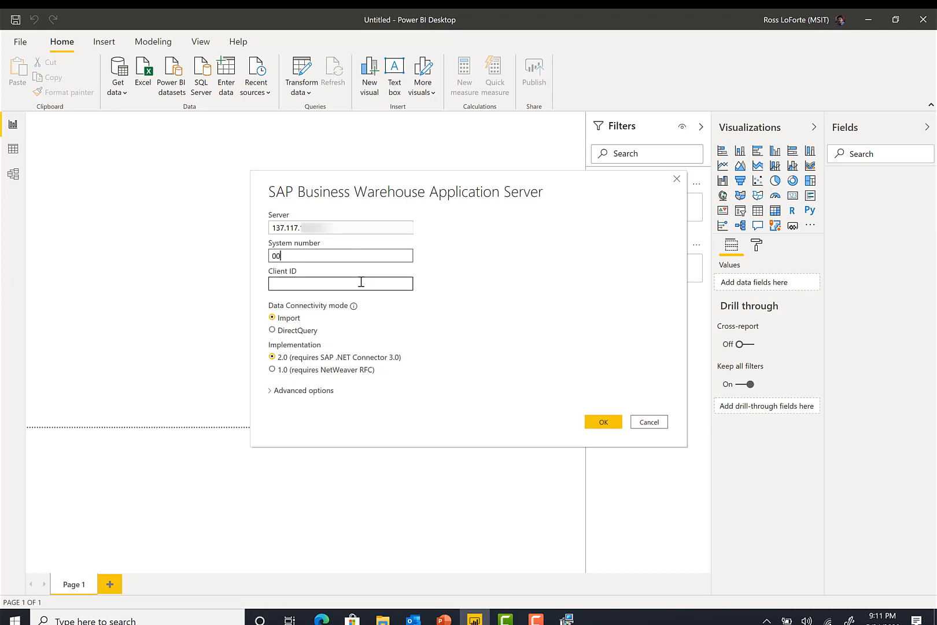
pyautogui.write('001')
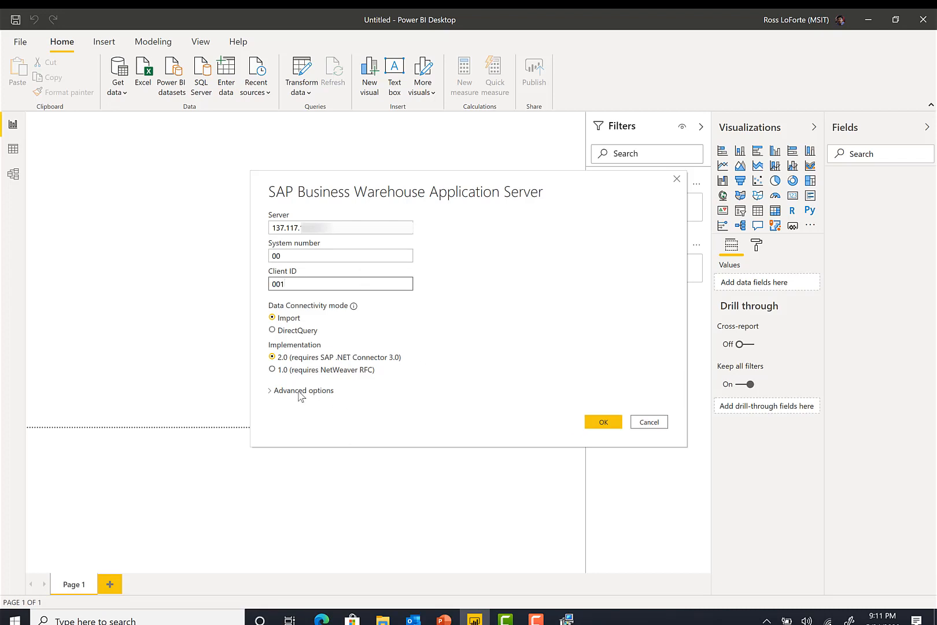
pyautogui.click(303, 390)
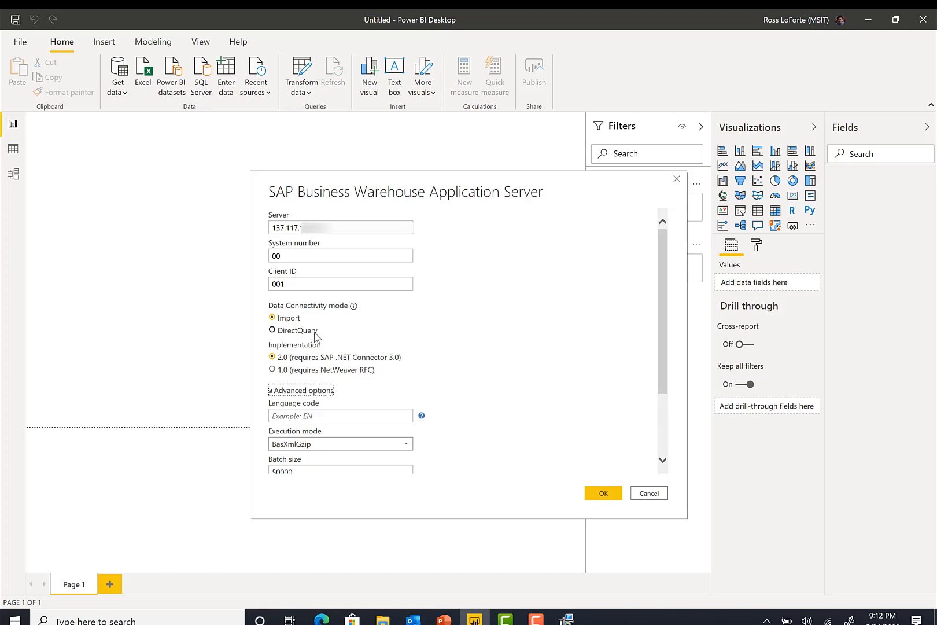
pyautogui.moveTo(355, 338)
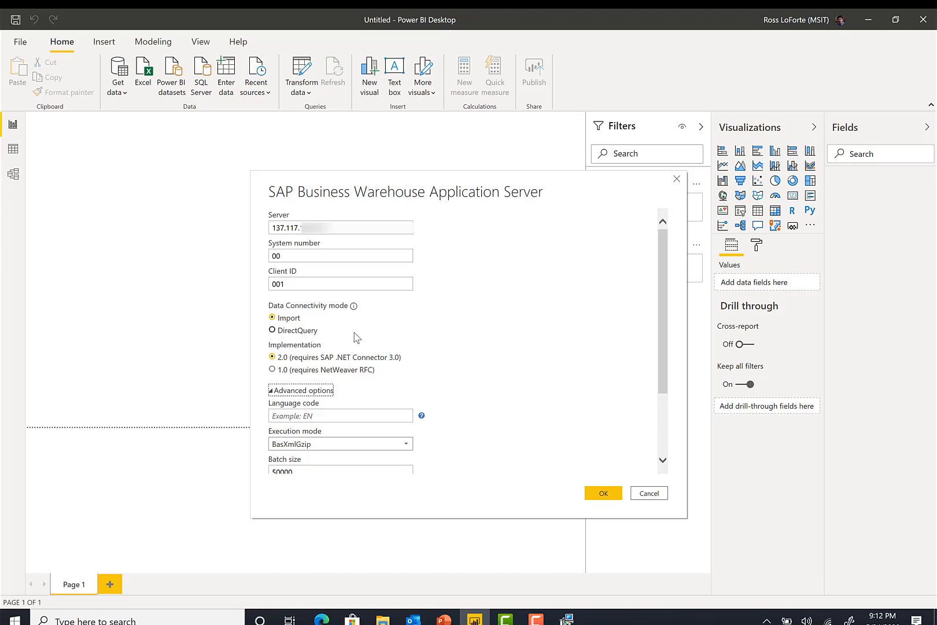
# Review DirectQuery, implementation 2.0 and batch size 50000, then confirm the connection with OK
pyautogui.scroll(-3)
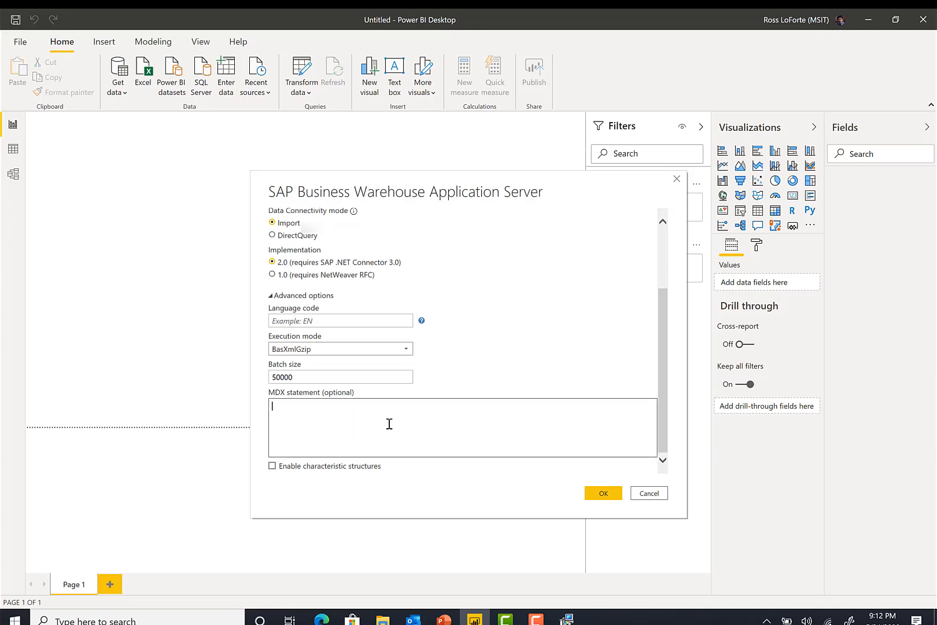
pyautogui.scroll(3)
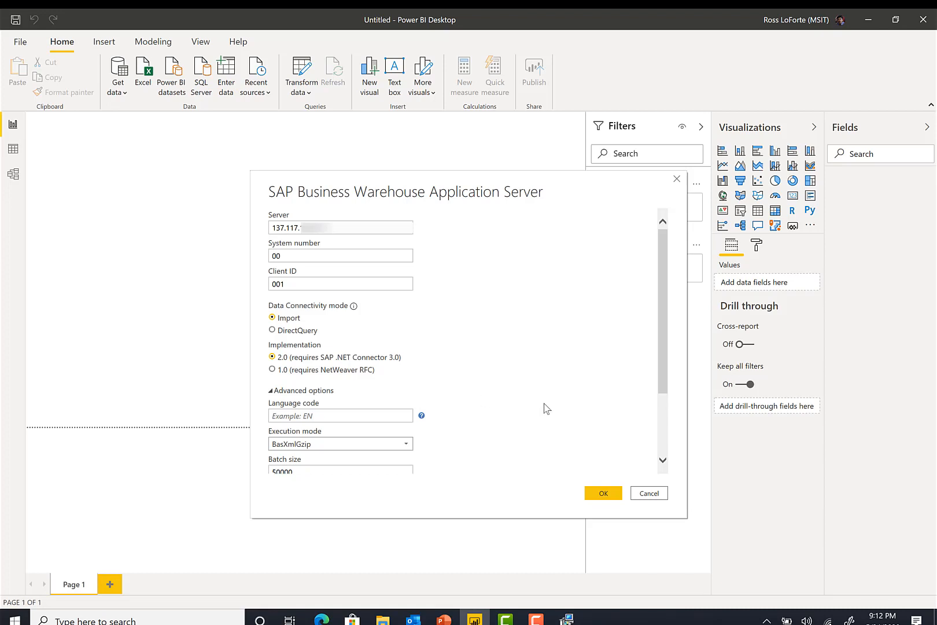
pyautogui.moveTo(535, 418)
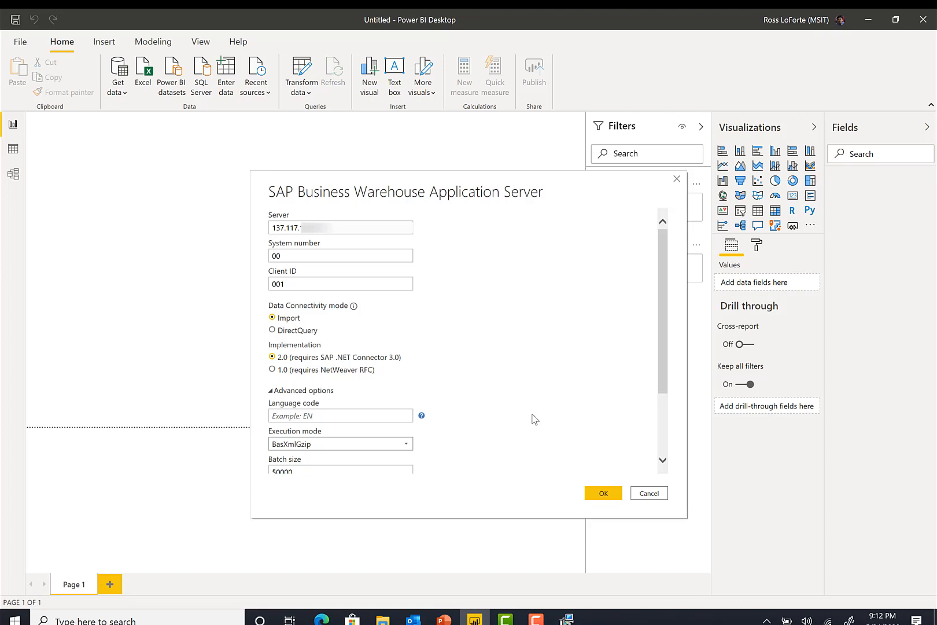
pyautogui.moveTo(294, 335)
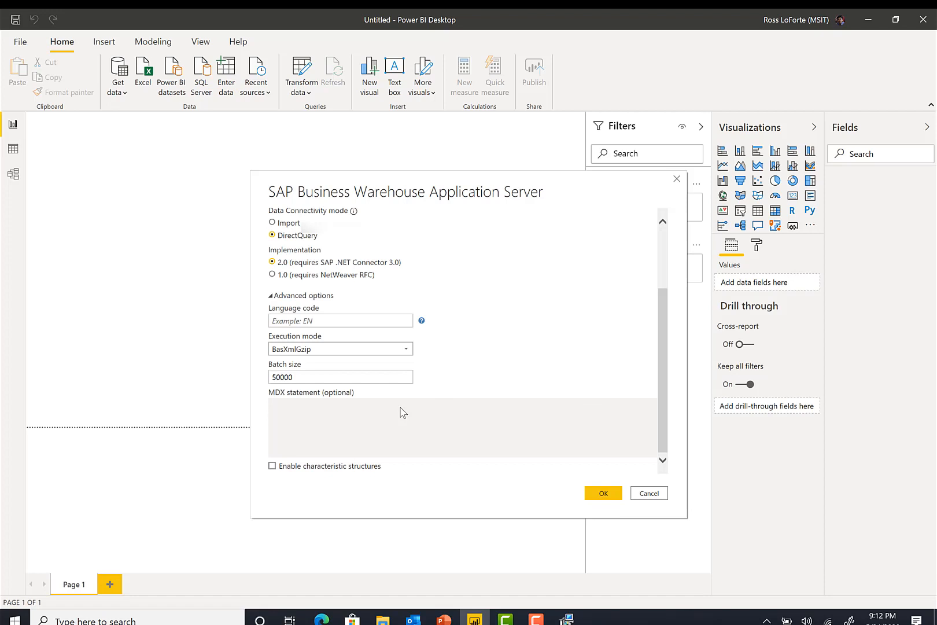
pyautogui.moveTo(436, 423)
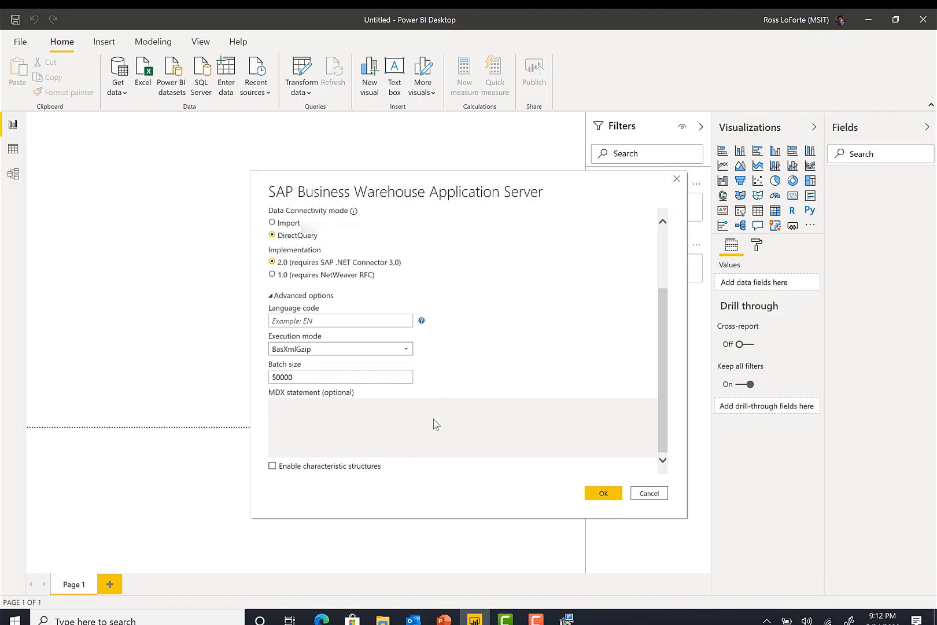
pyautogui.scroll(3)
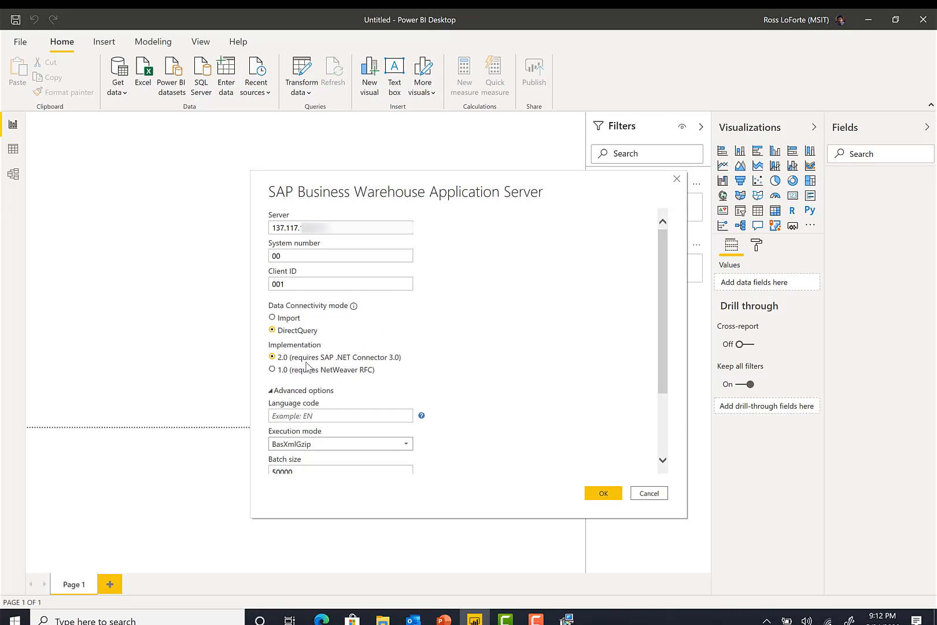
pyautogui.moveTo(402, 394)
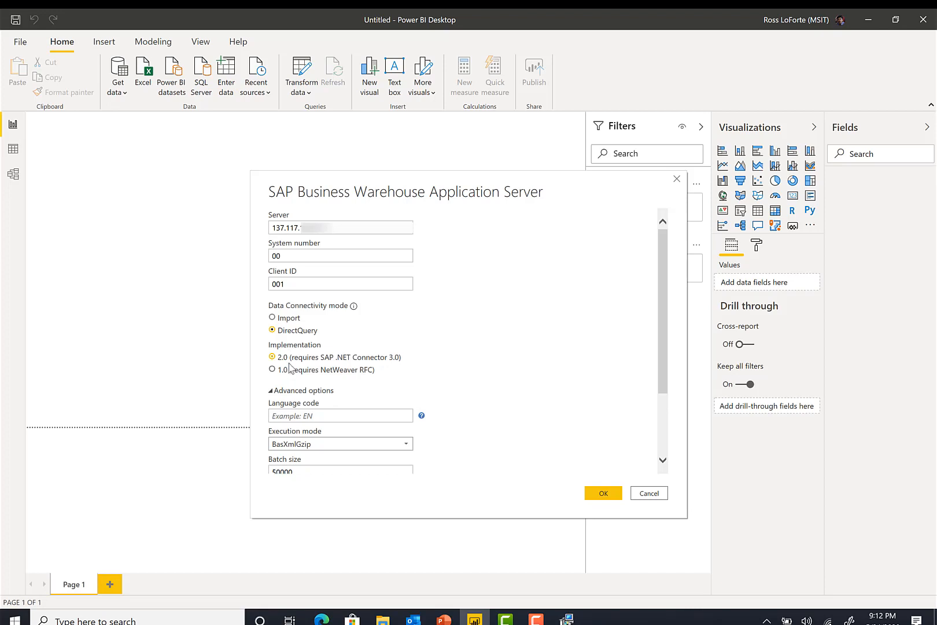
pyautogui.moveTo(326, 369)
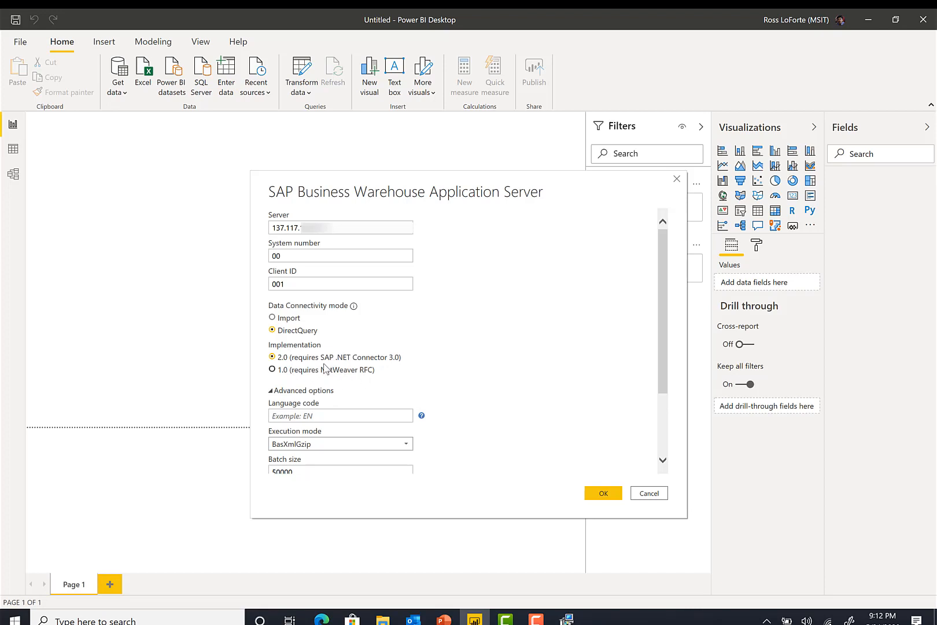
pyautogui.moveTo(395, 369)
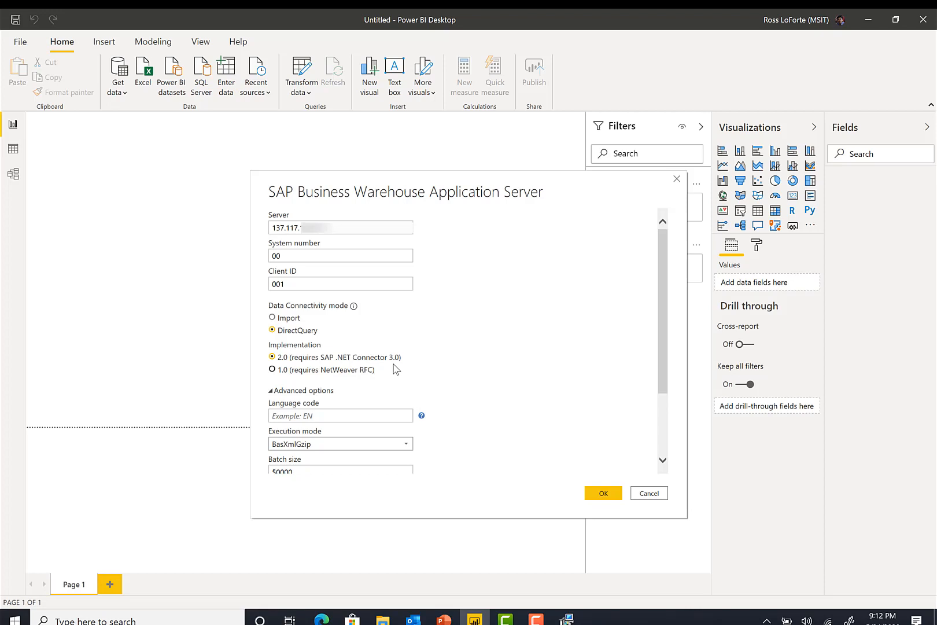
pyautogui.moveTo(442, 371)
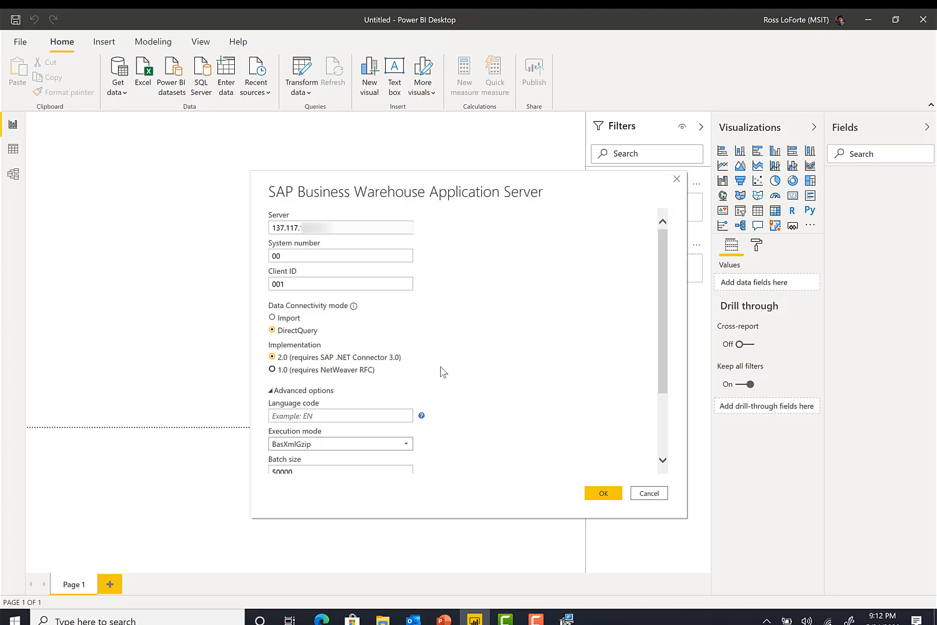
pyautogui.scroll(-3)
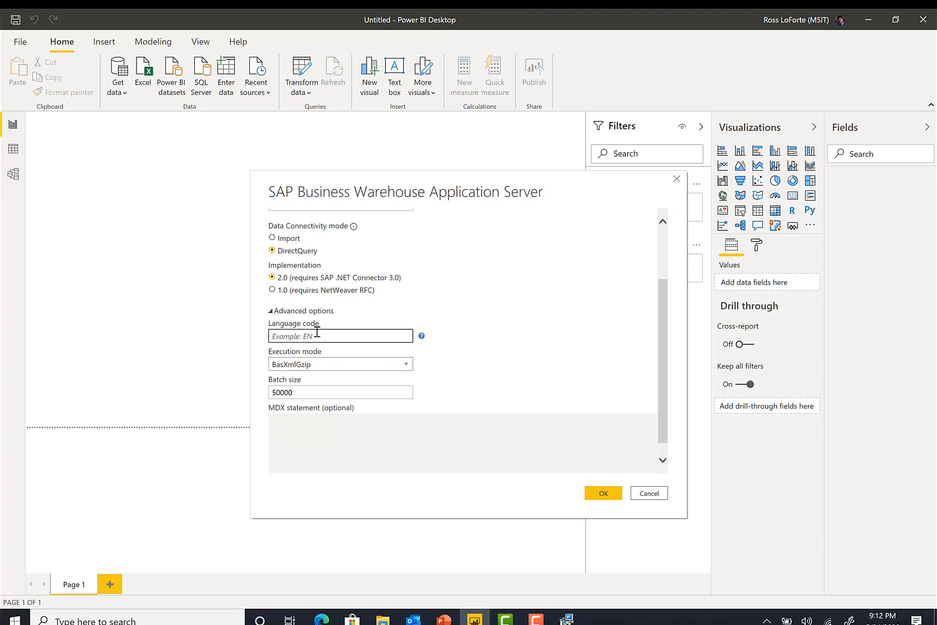
pyautogui.moveTo(399, 372)
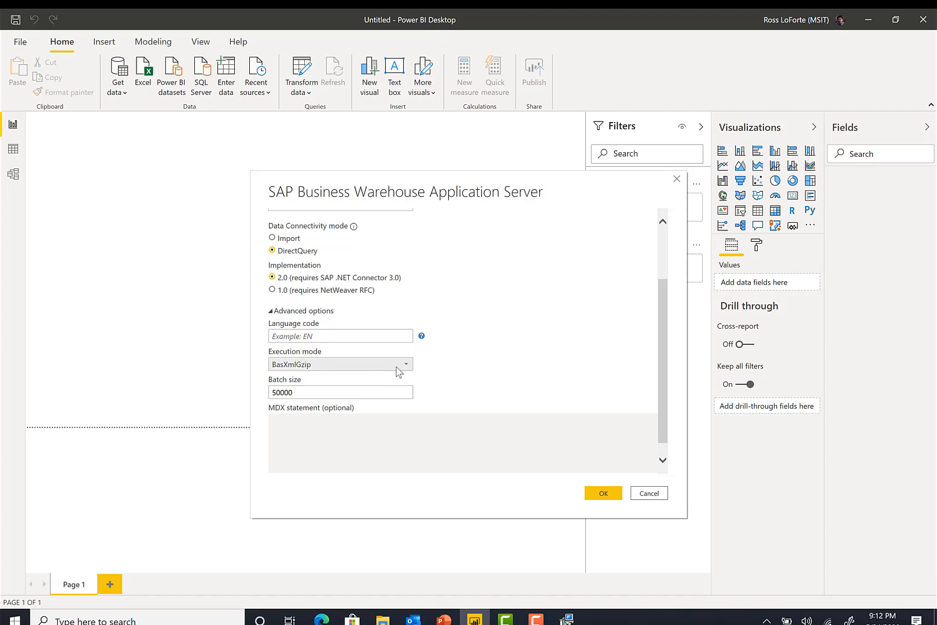
pyautogui.moveTo(543, 369)
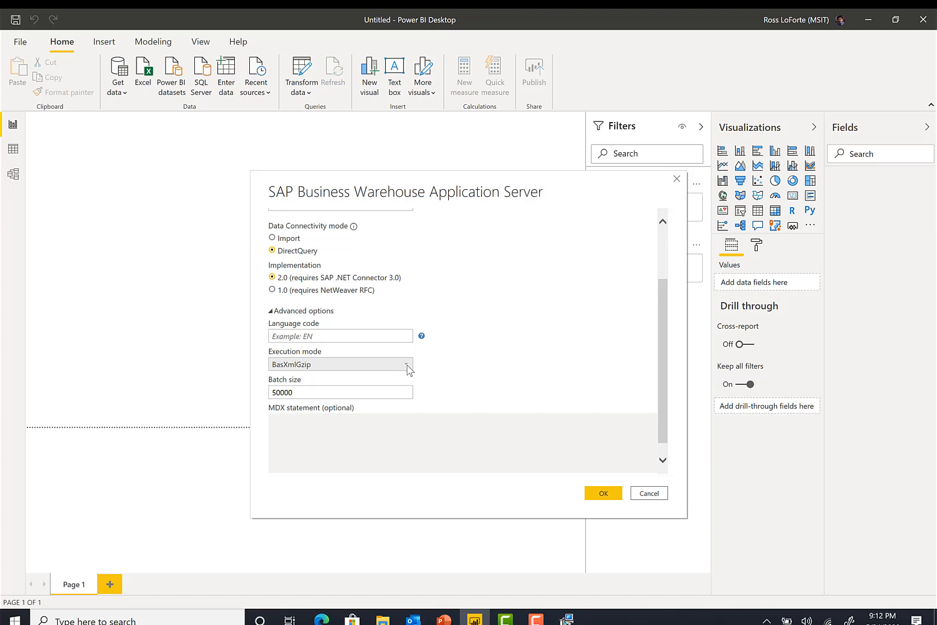
pyautogui.click(340, 392)
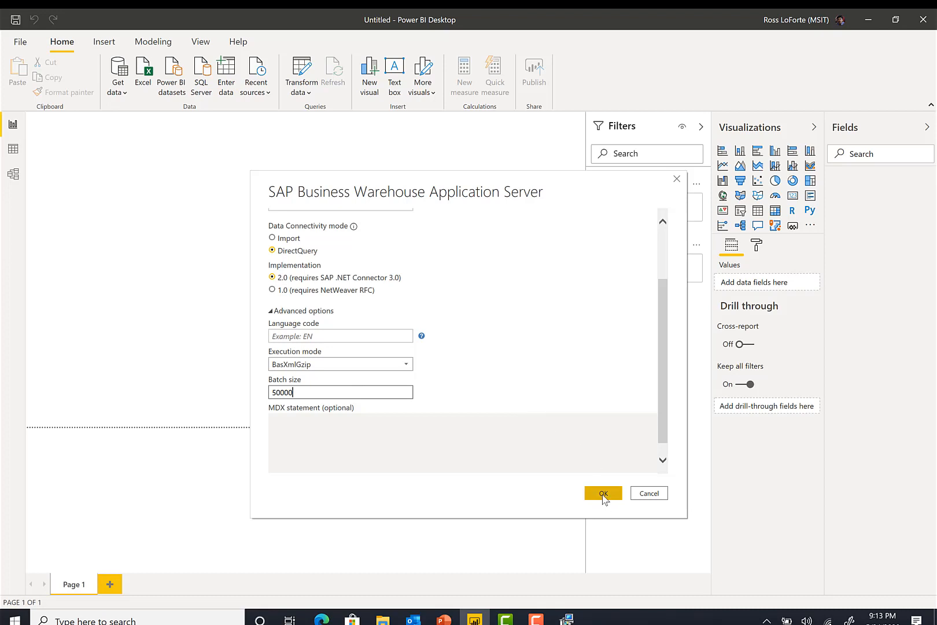
pyautogui.click(602, 493)
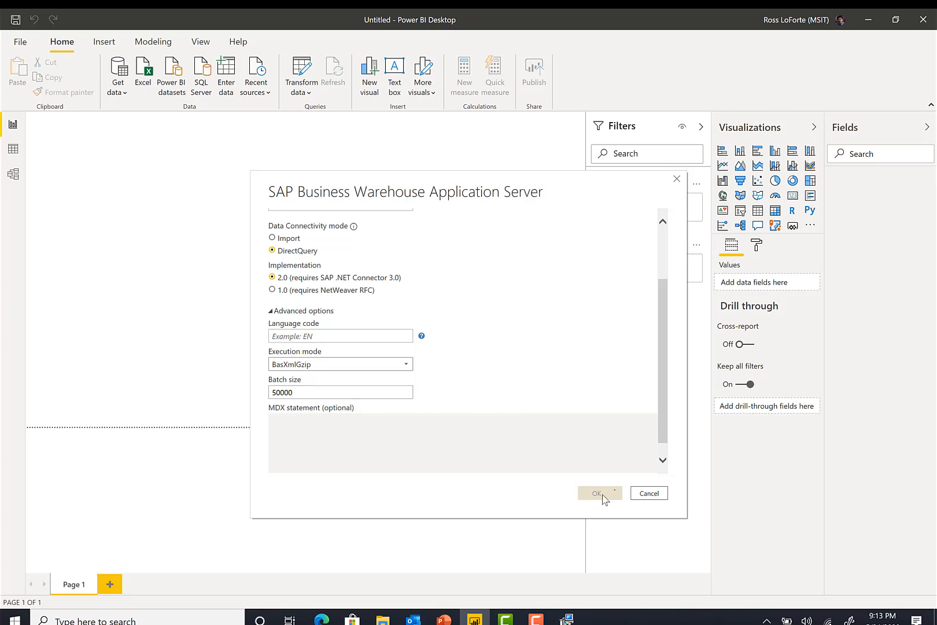
pyautogui.click(599, 493)
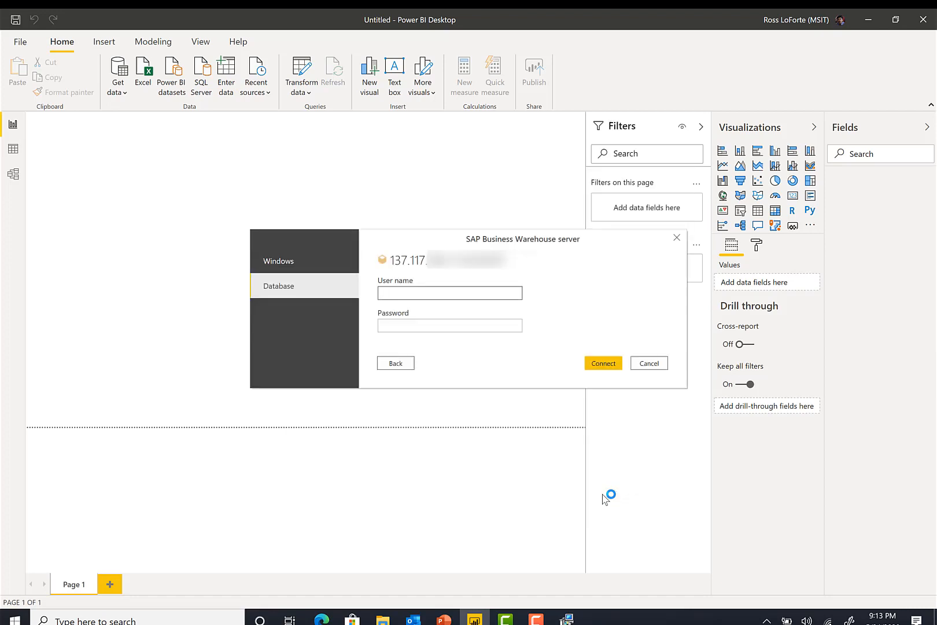
# Enter the database user name BWDEVELOPER
pyautogui.click(449, 293)
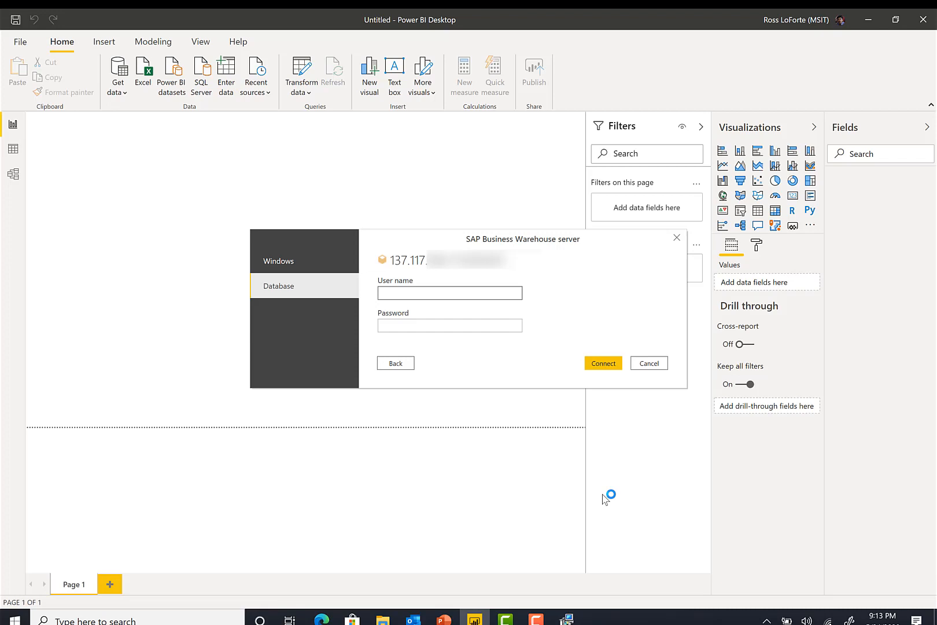
pyautogui.click(449, 293)
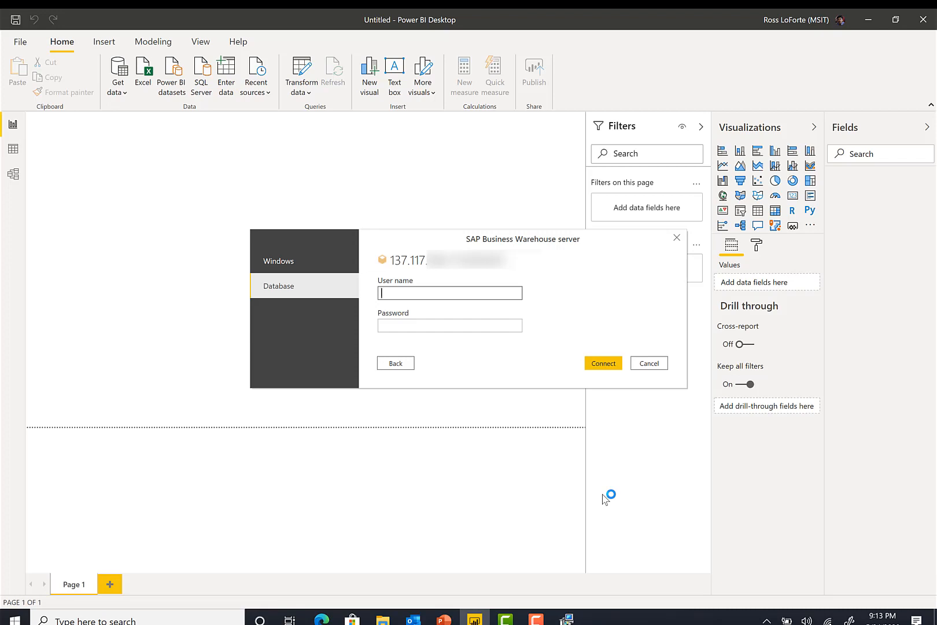
pyautogui.write('B')
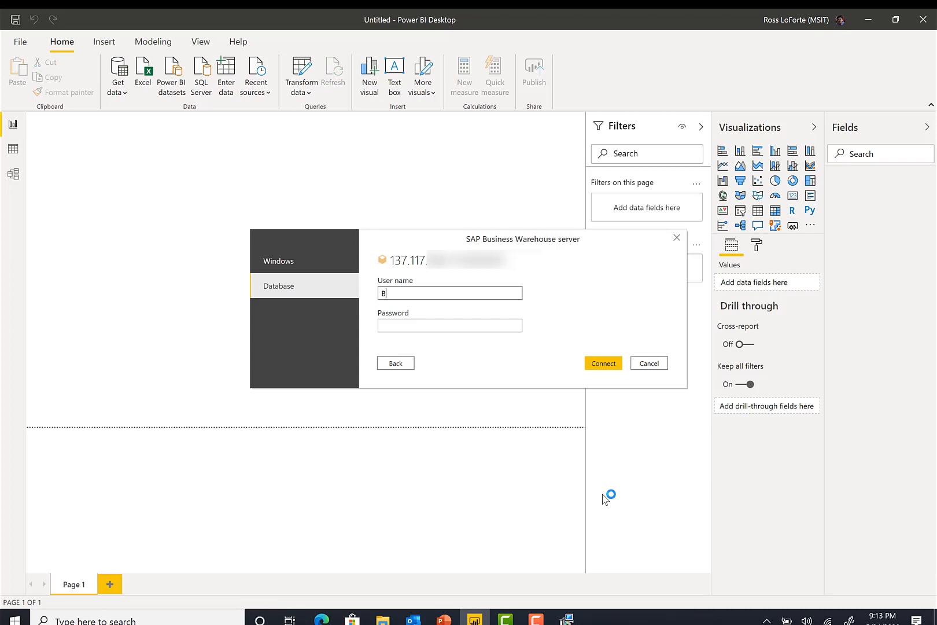
pyautogui.write('WD')
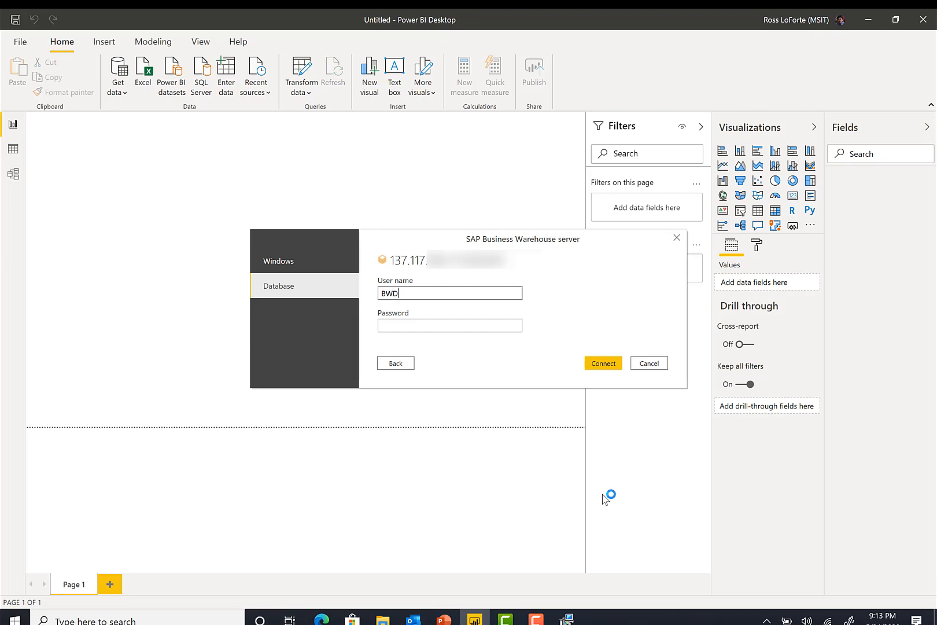
pyautogui.write('EVELP')
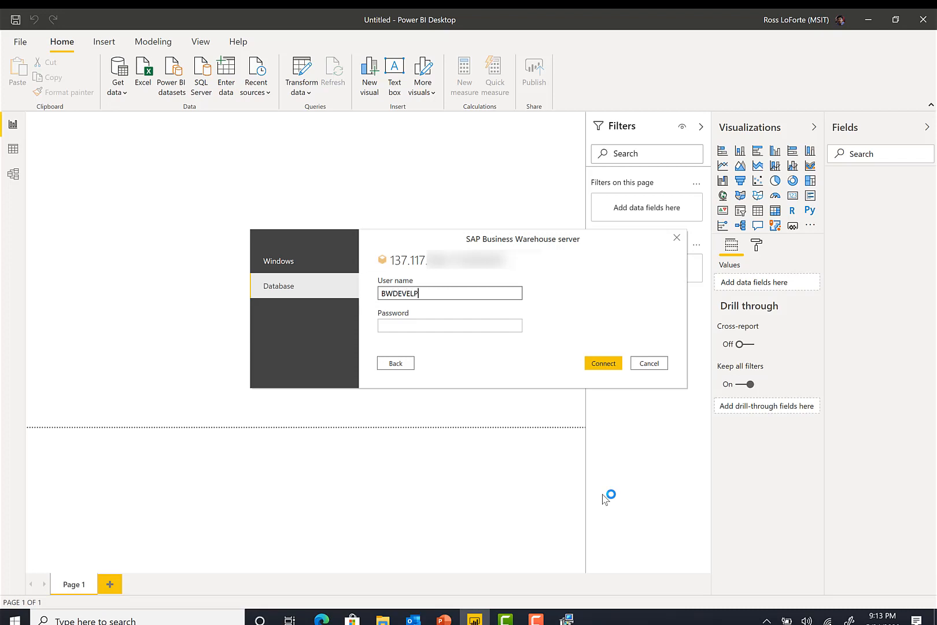
pyautogui.press('Backspace')
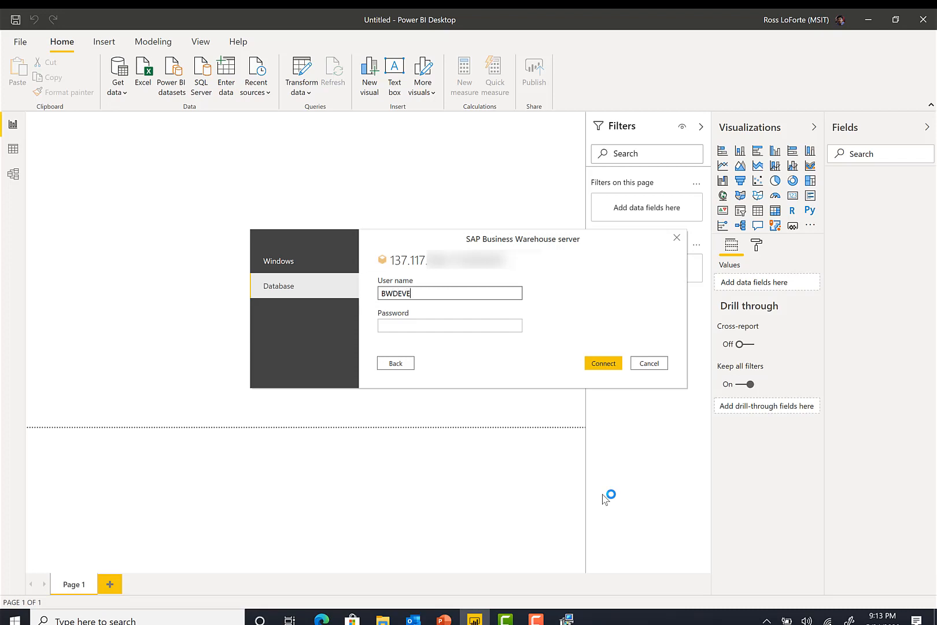
pyautogui.write('LOPER')
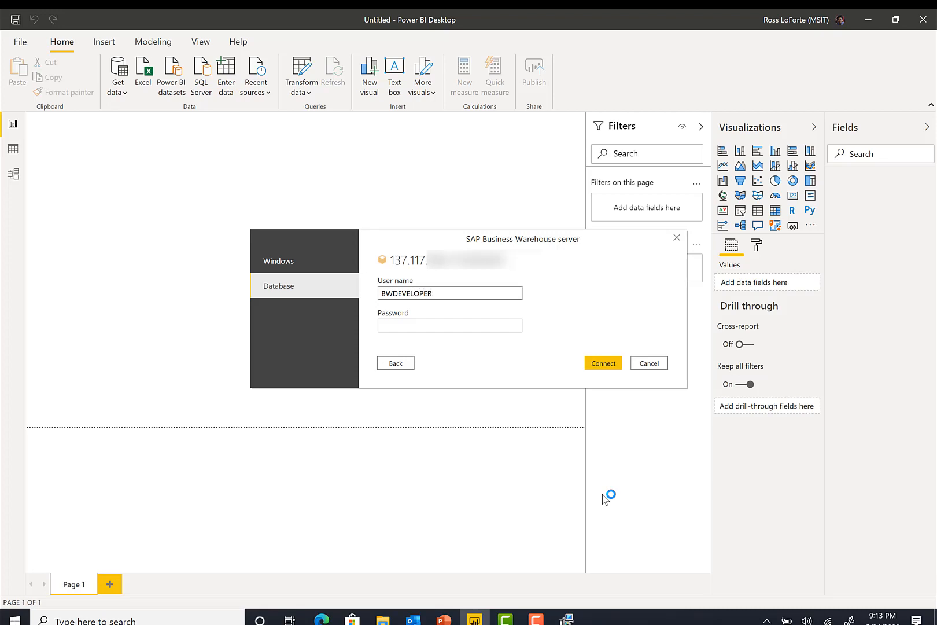
# Enter the password and connect to the server to reach the Navigator
pyautogui.click(449, 325)
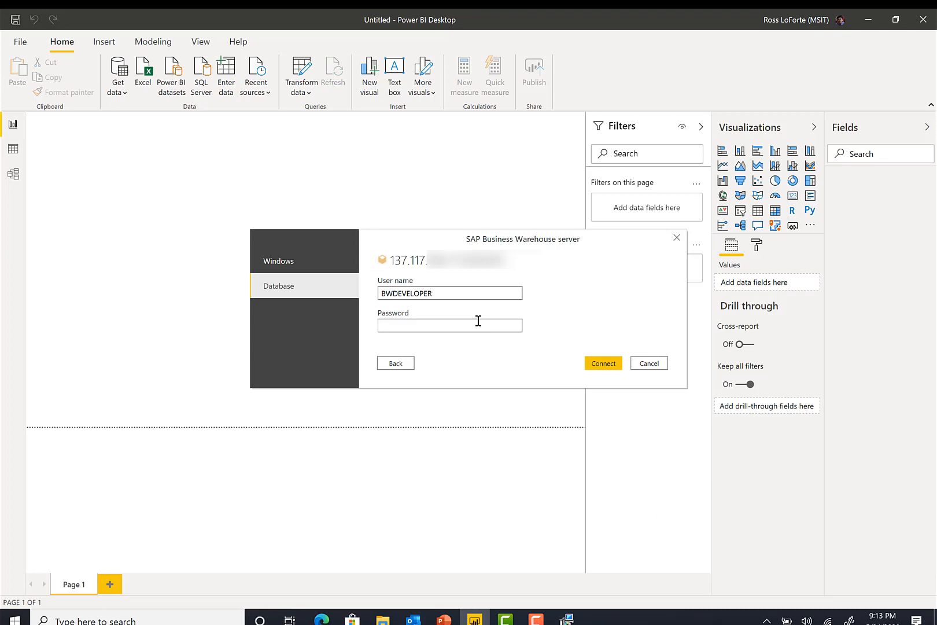
pyautogui.write('•')
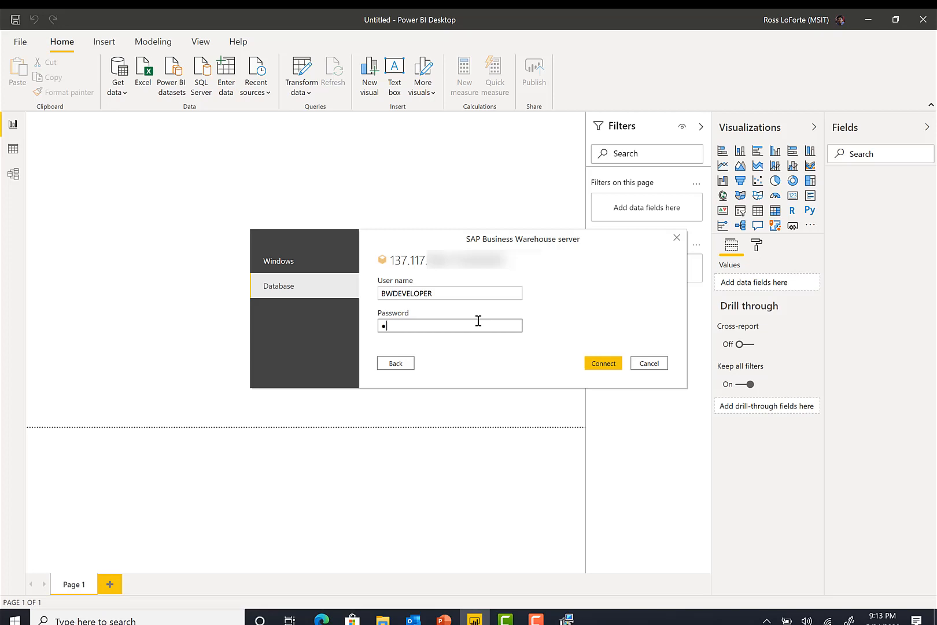
pyautogui.write('••')
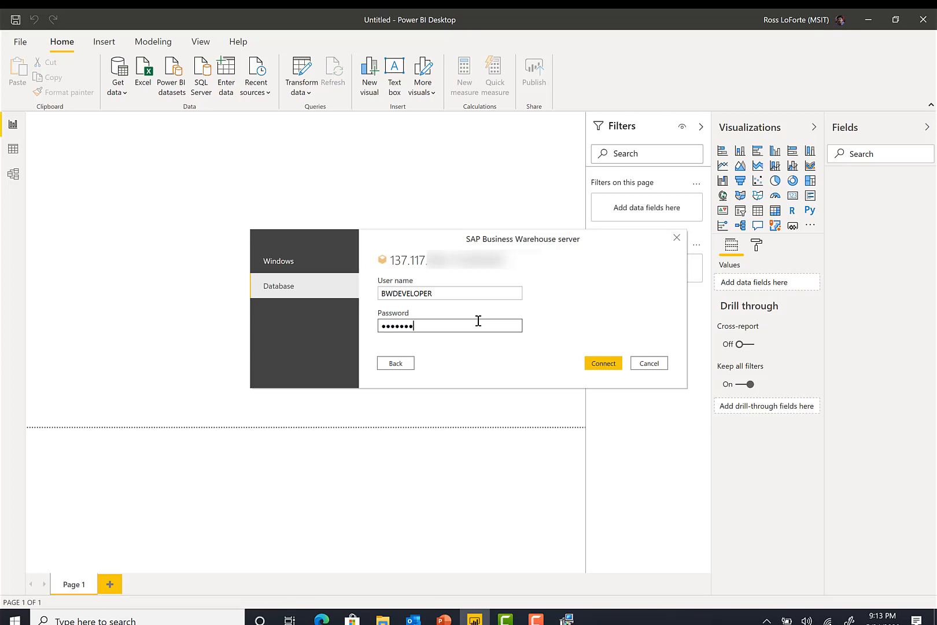
pyautogui.press('Backspace')
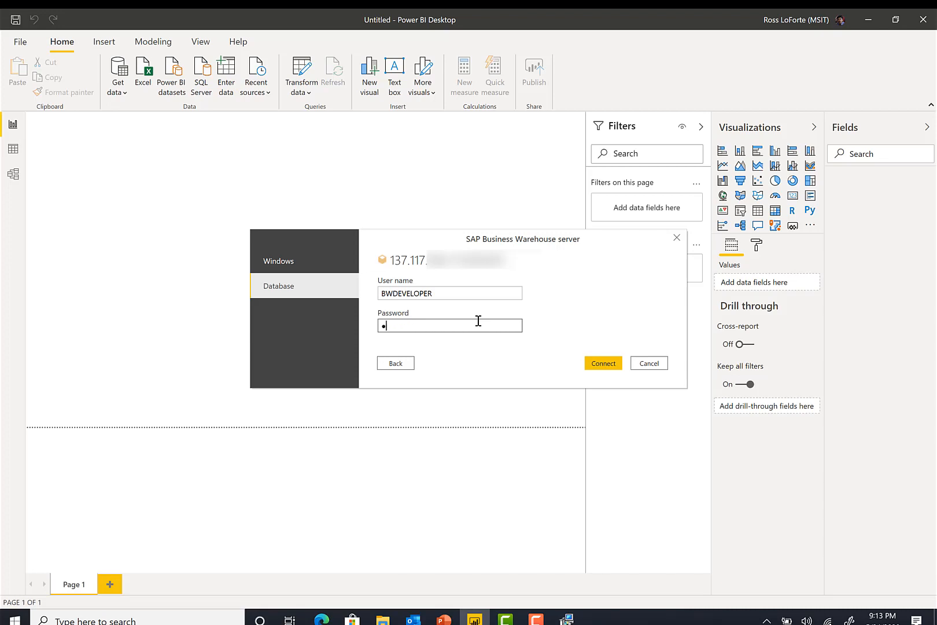
pyautogui.write('•••')
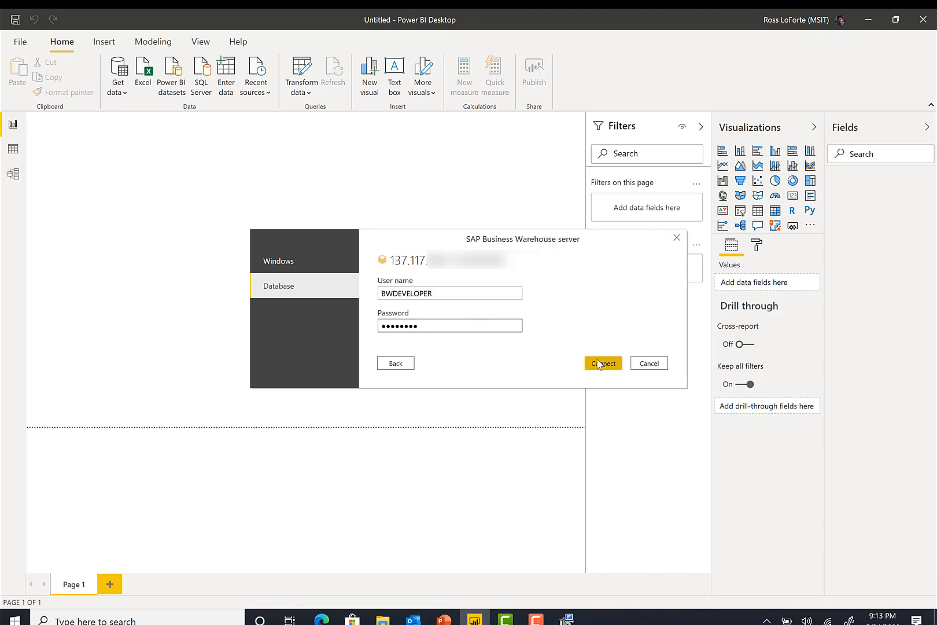
pyautogui.click(603, 363)
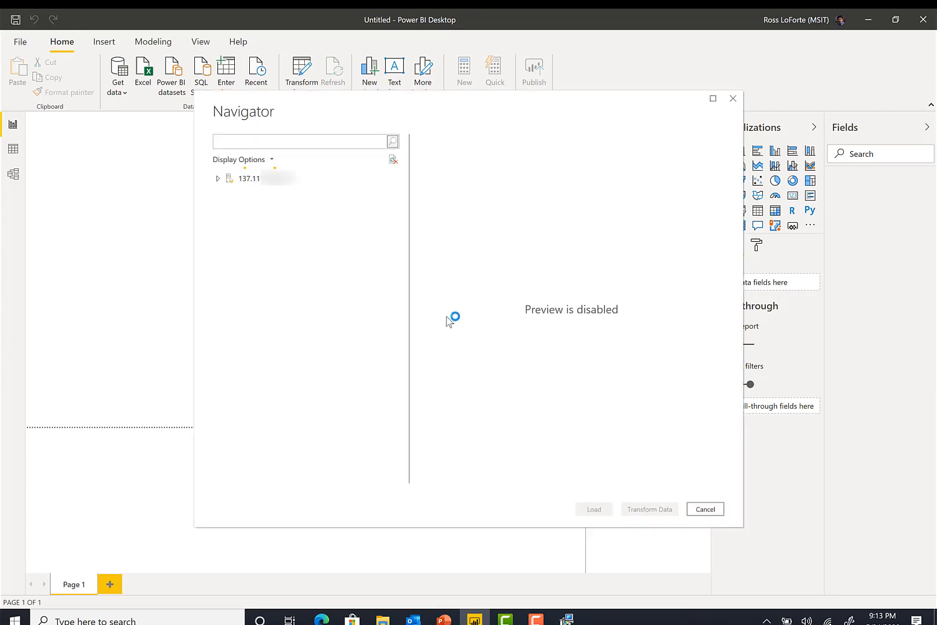
# Under $INFOCUBE select the 'Actual for NW Demo' cube and load it
pyautogui.click(219, 177)
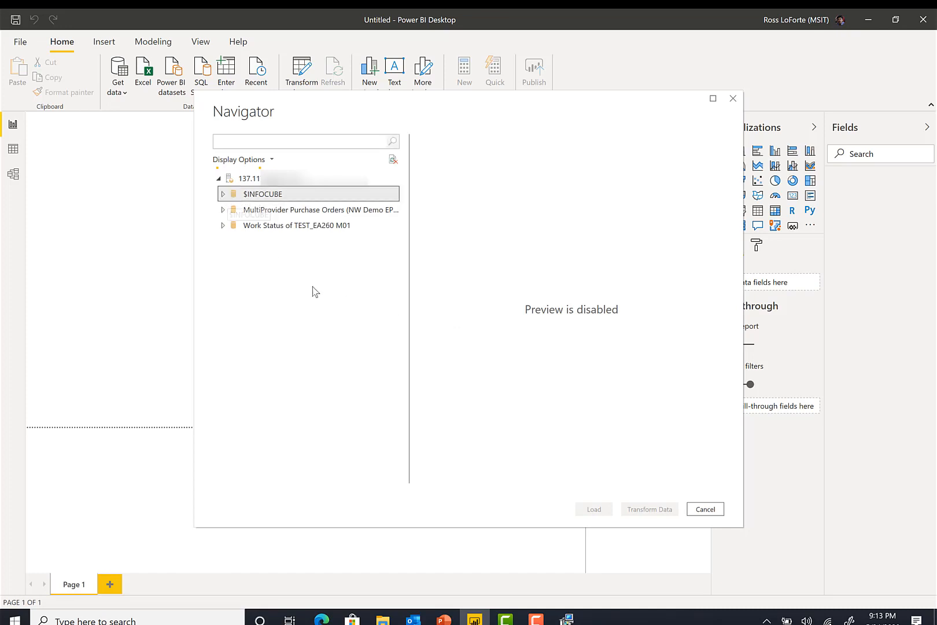
pyautogui.click(223, 193)
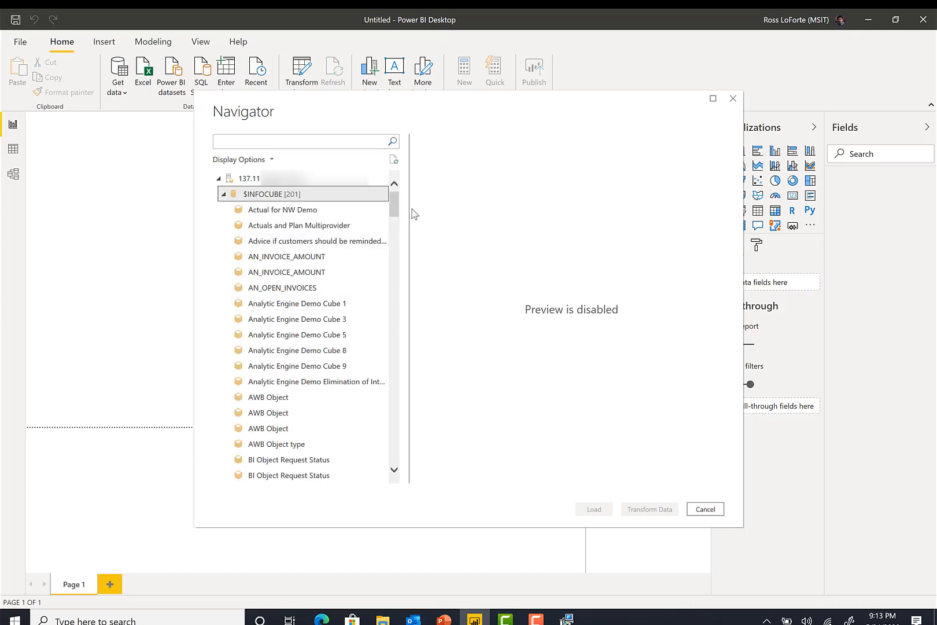
pyautogui.scroll(-3)
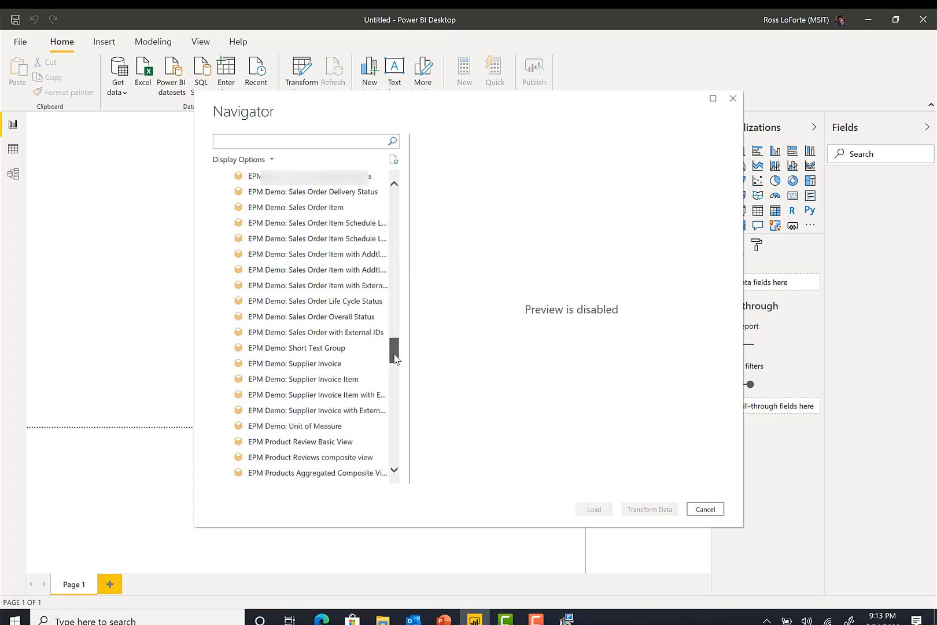
pyautogui.scroll(-3)
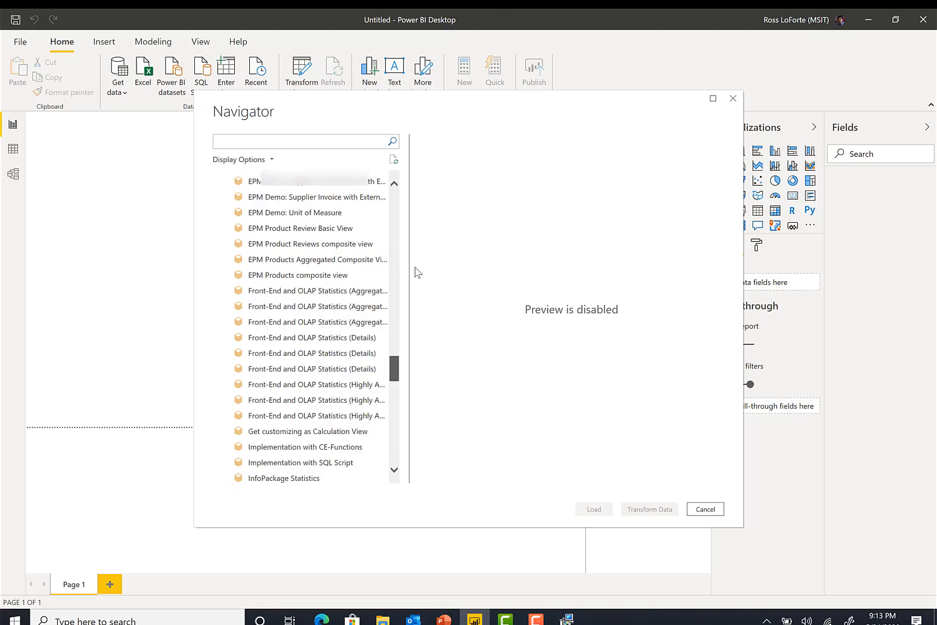
pyautogui.scroll(3)
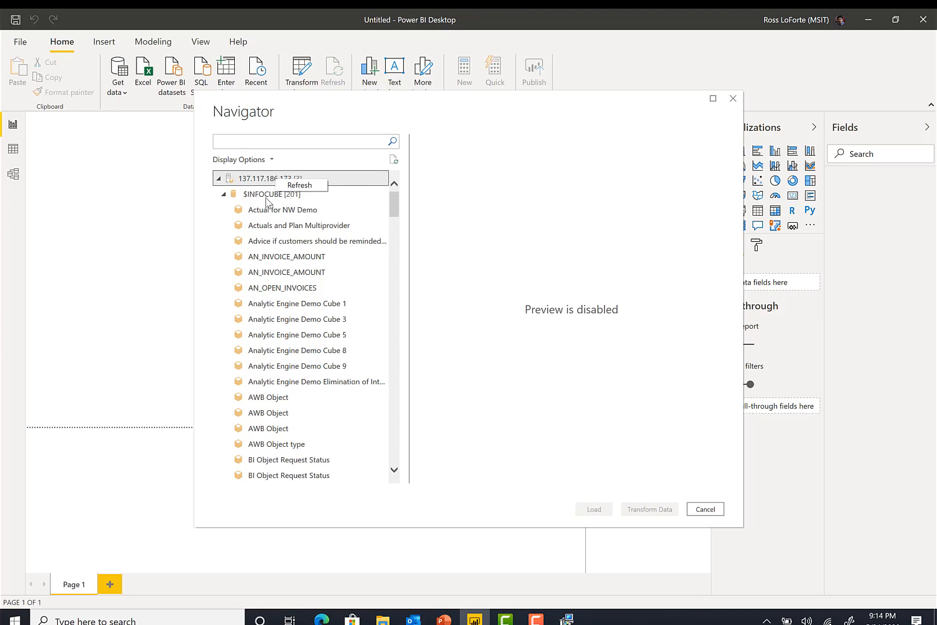
pyautogui.click(242, 158)
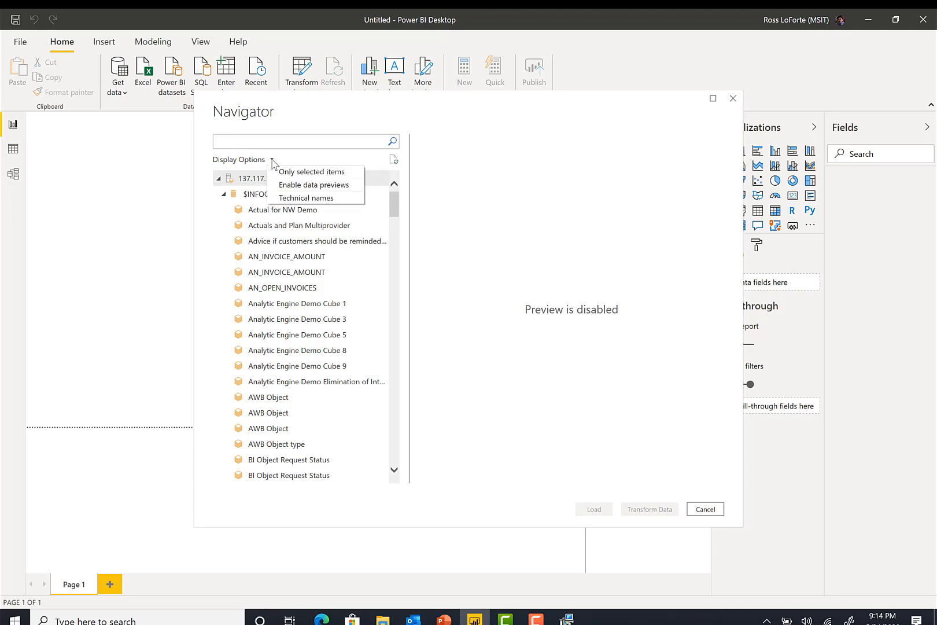
pyautogui.moveTo(314, 184)
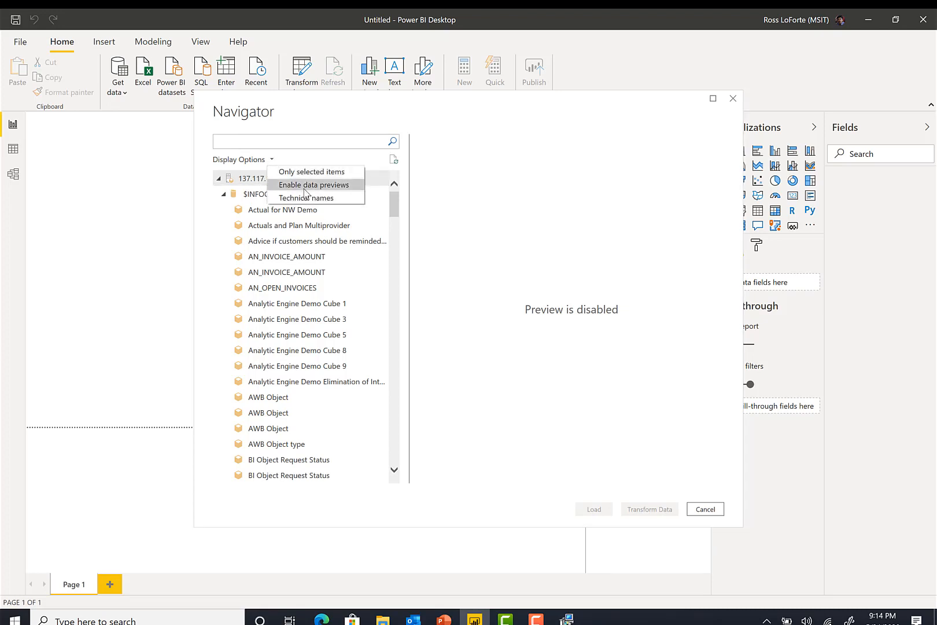
pyautogui.moveTo(319, 225)
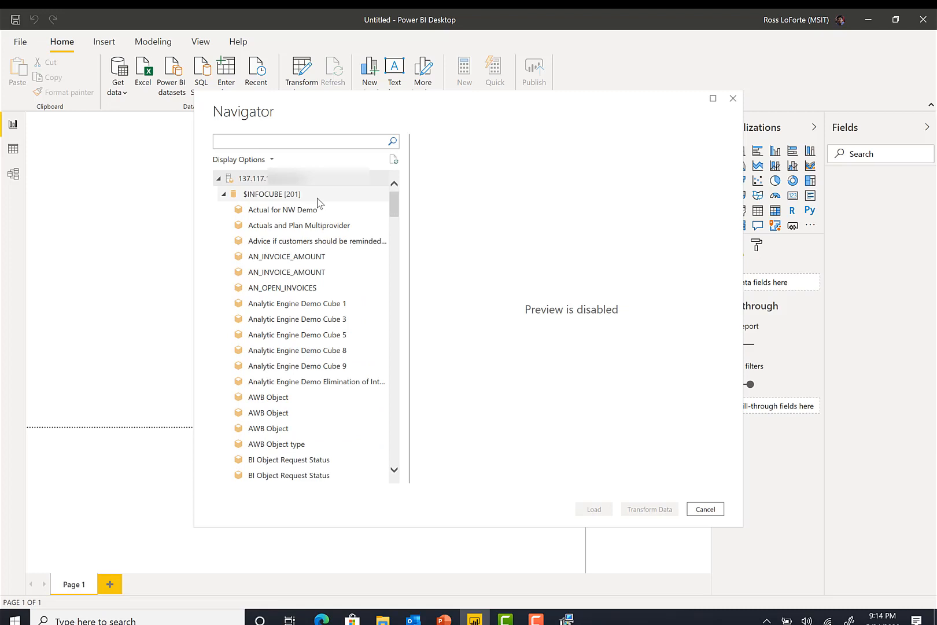
pyautogui.moveTo(282, 210)
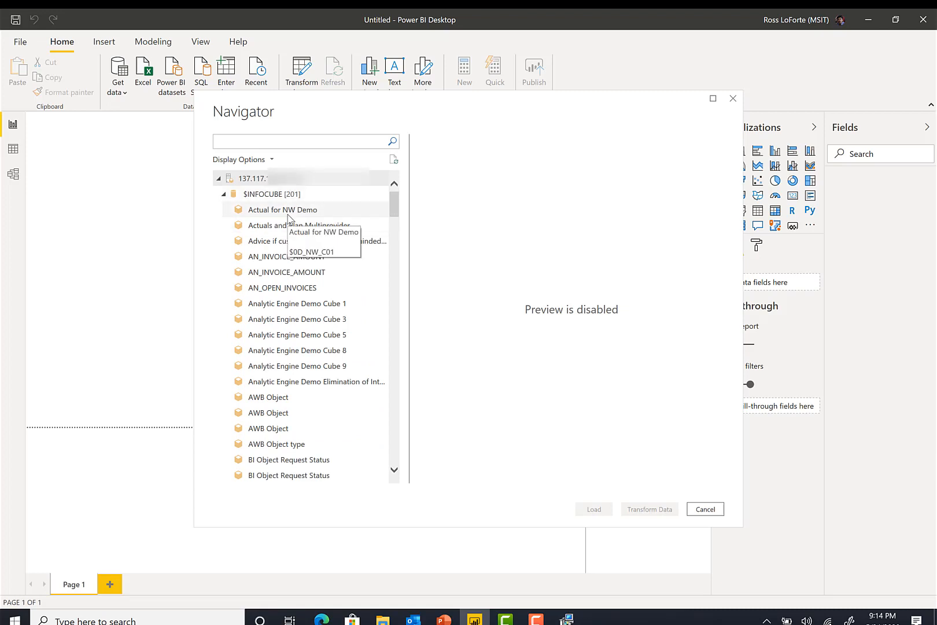
pyautogui.click(283, 209)
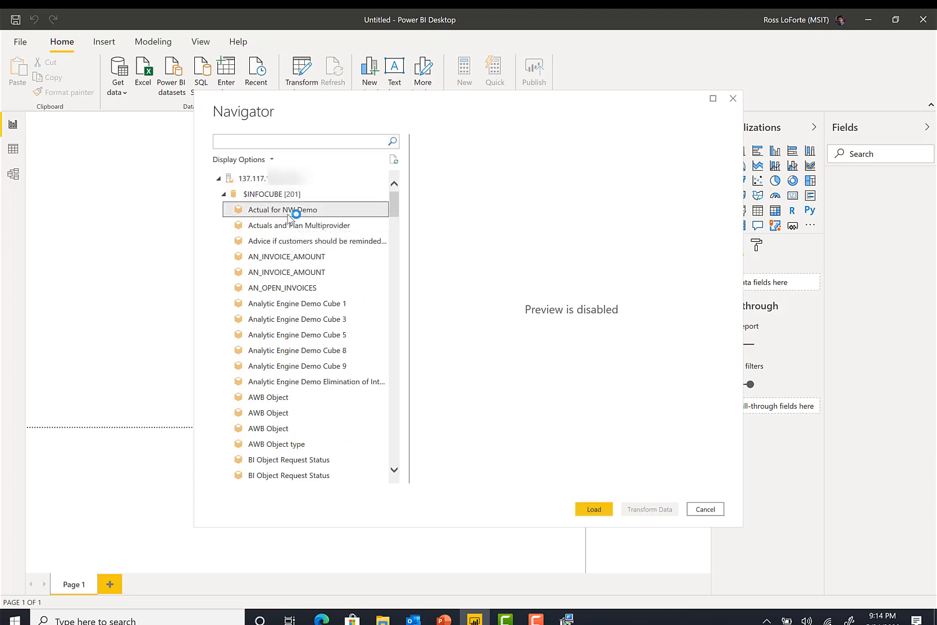
pyautogui.moveTo(644, 444)
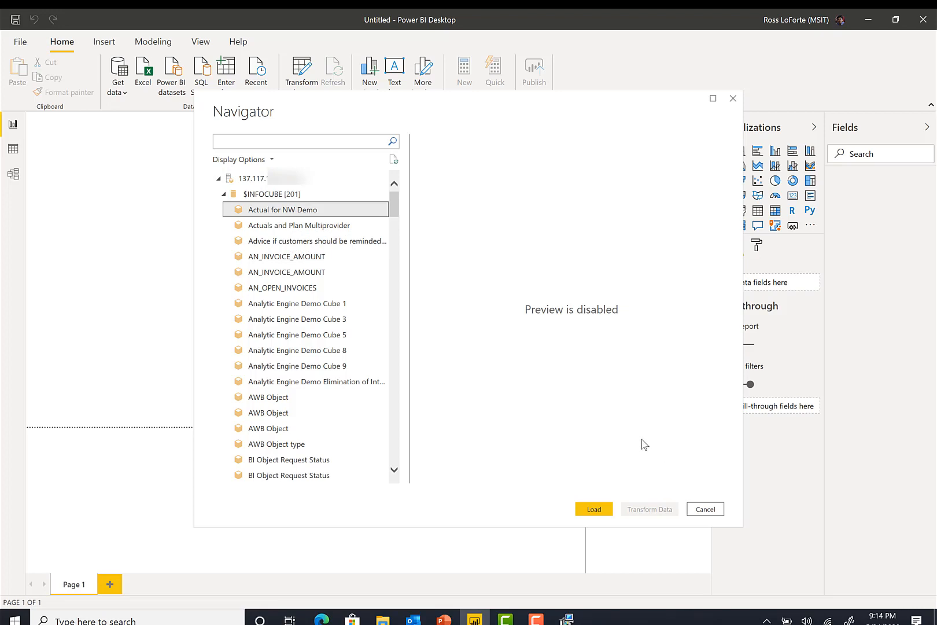
pyautogui.moveTo(593, 509)
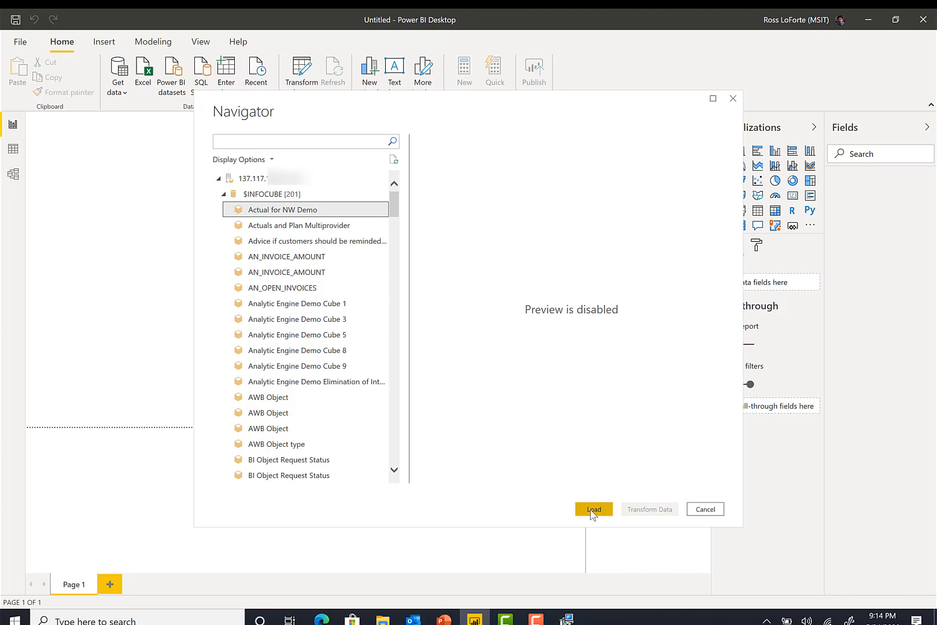
pyautogui.click(593, 509)
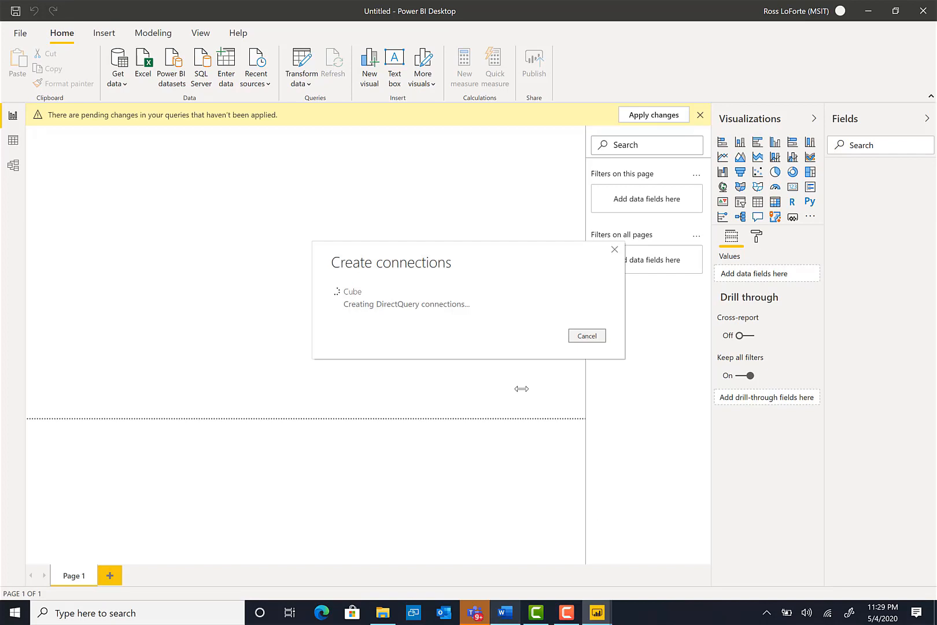
pyautogui.moveTo(437, 449)
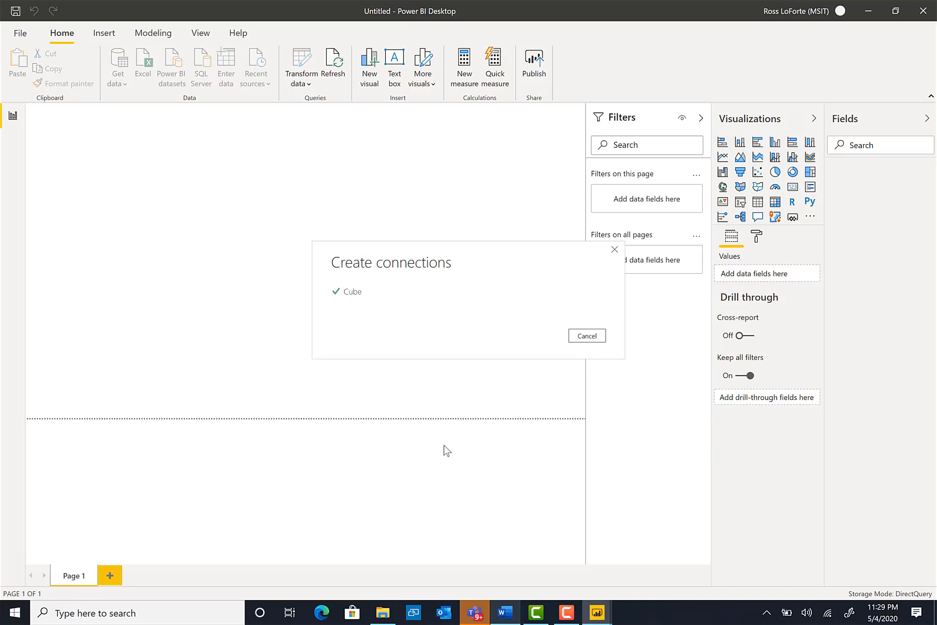
# Dismiss the finished DirectQuery connection dialog and add a text box for the title
pyautogui.click(587, 335)
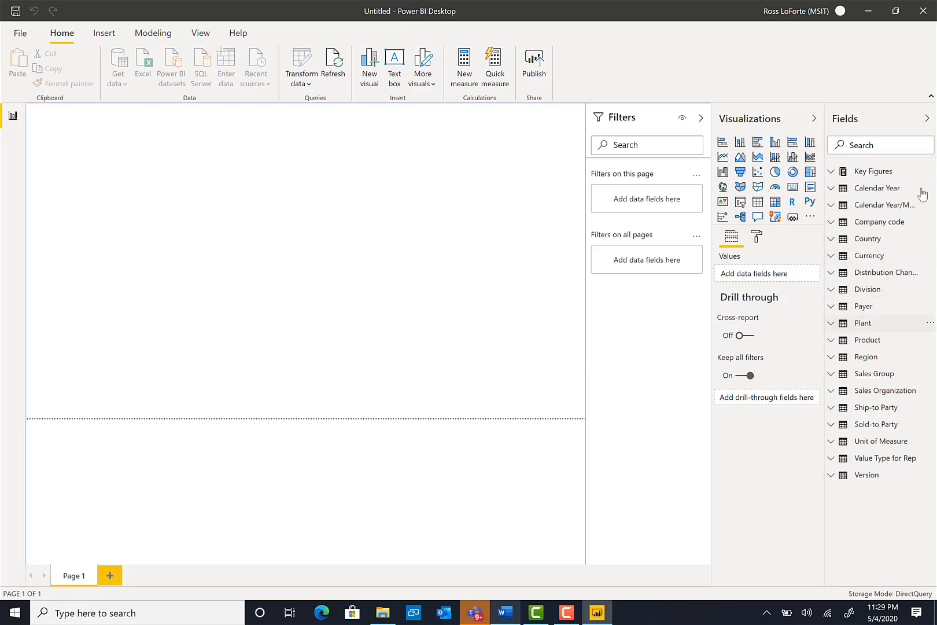
pyautogui.moveTo(557, 182)
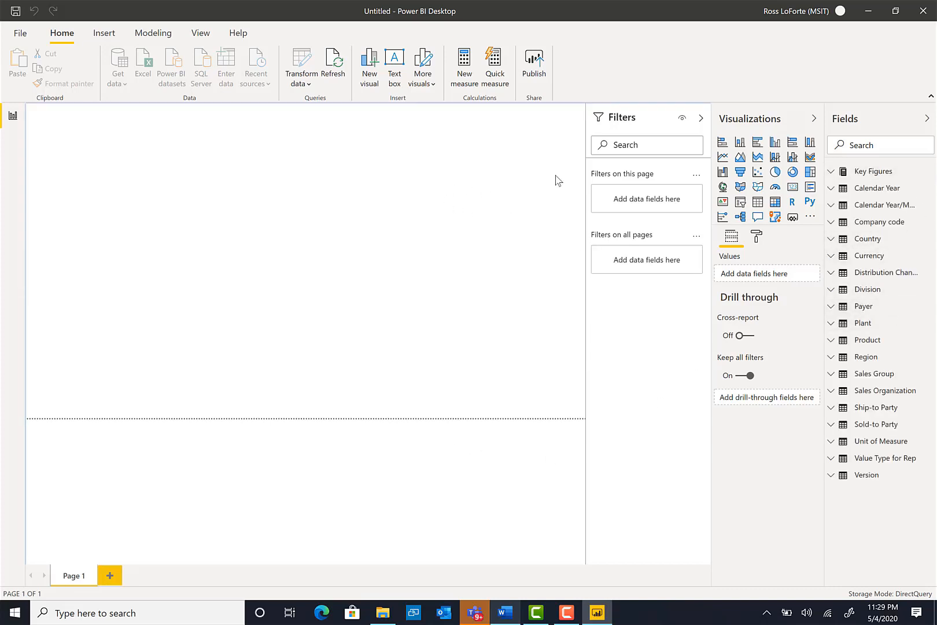
pyautogui.moveTo(199, 129)
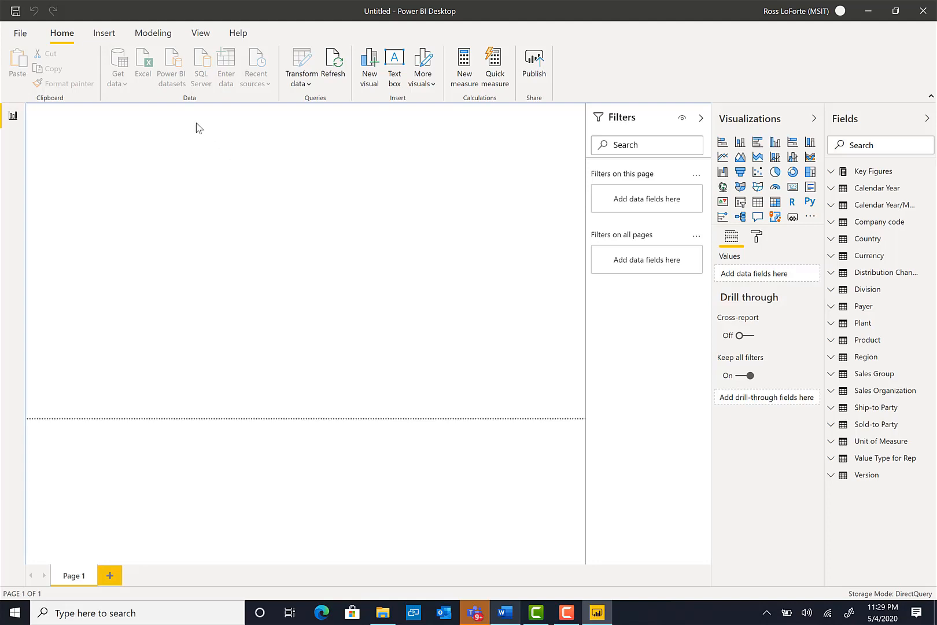
pyautogui.click(103, 32)
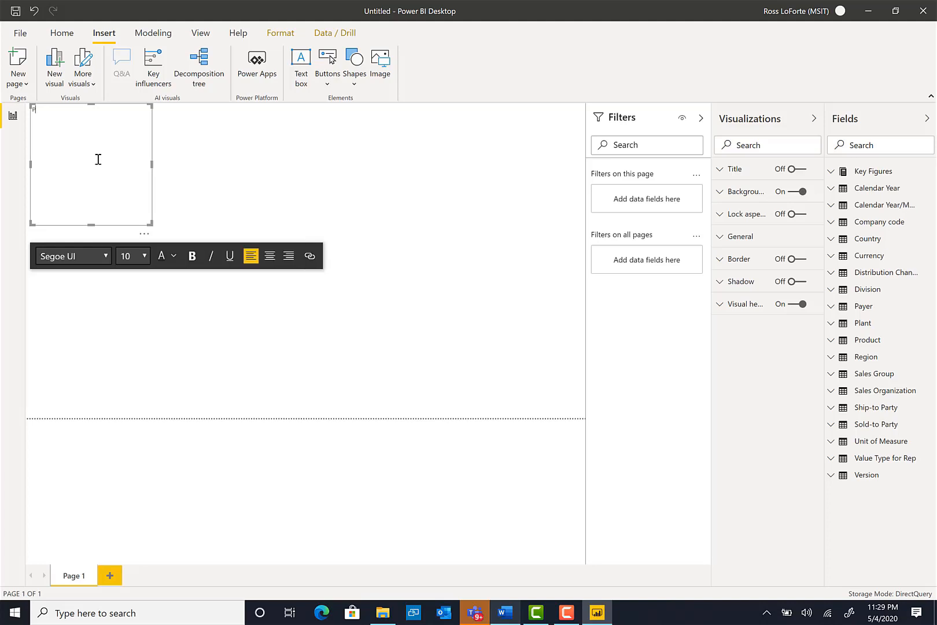
# Write the title text 'Power BI Direct Query to SAP BW'
pyautogui.write('Power')
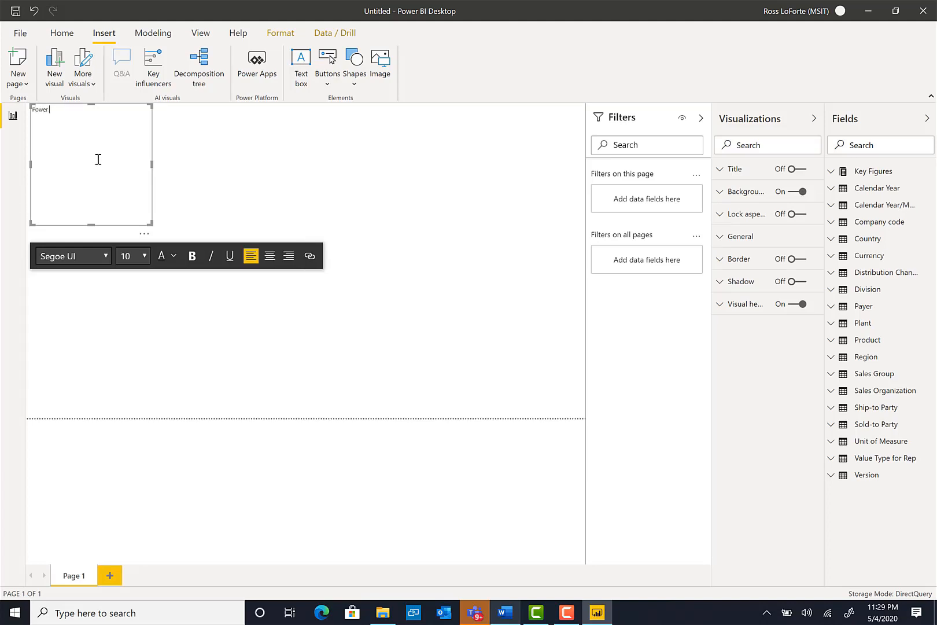
pyautogui.write('BI')
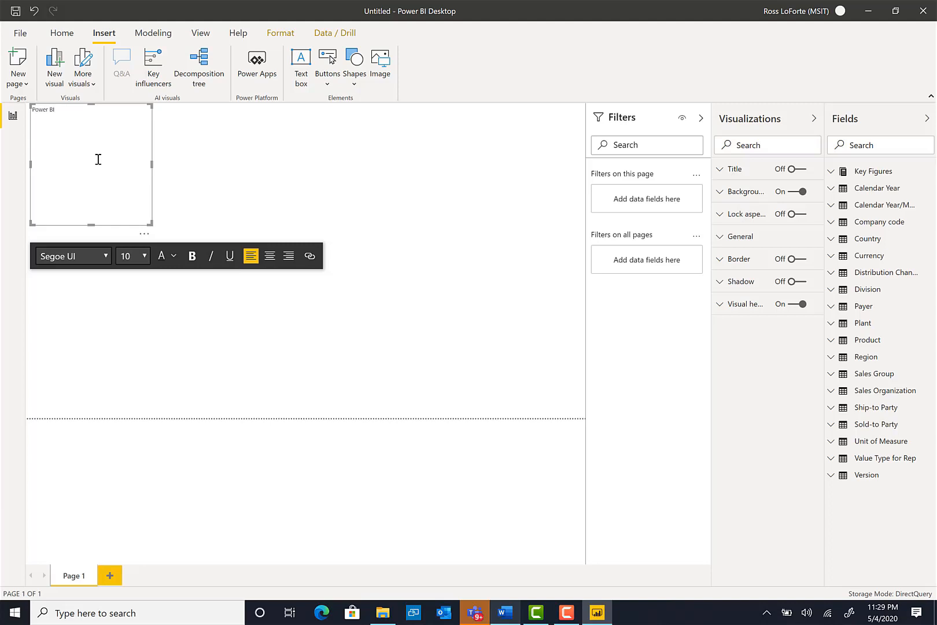
pyautogui.write('to')
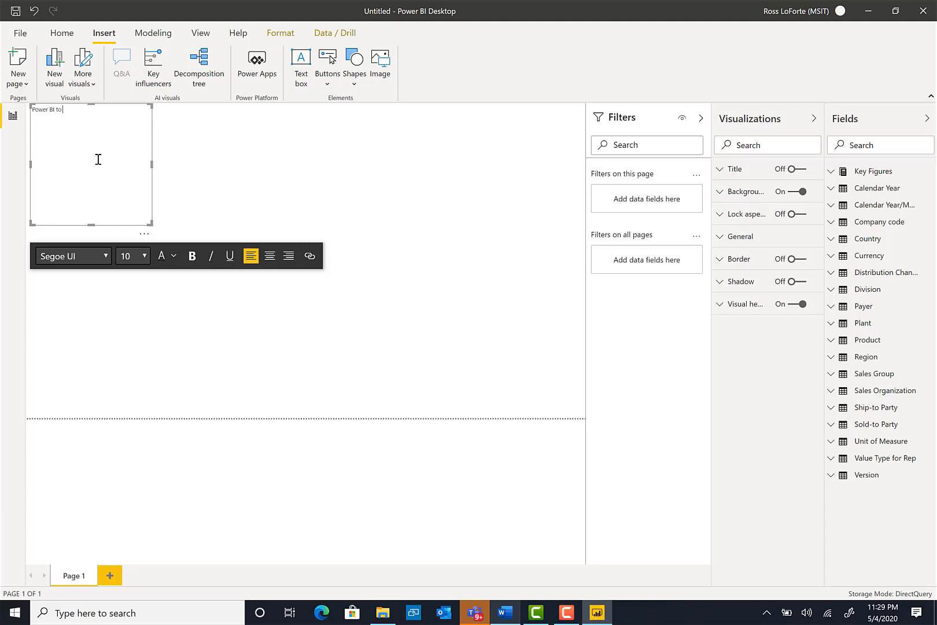
pyautogui.write('SAP BW')
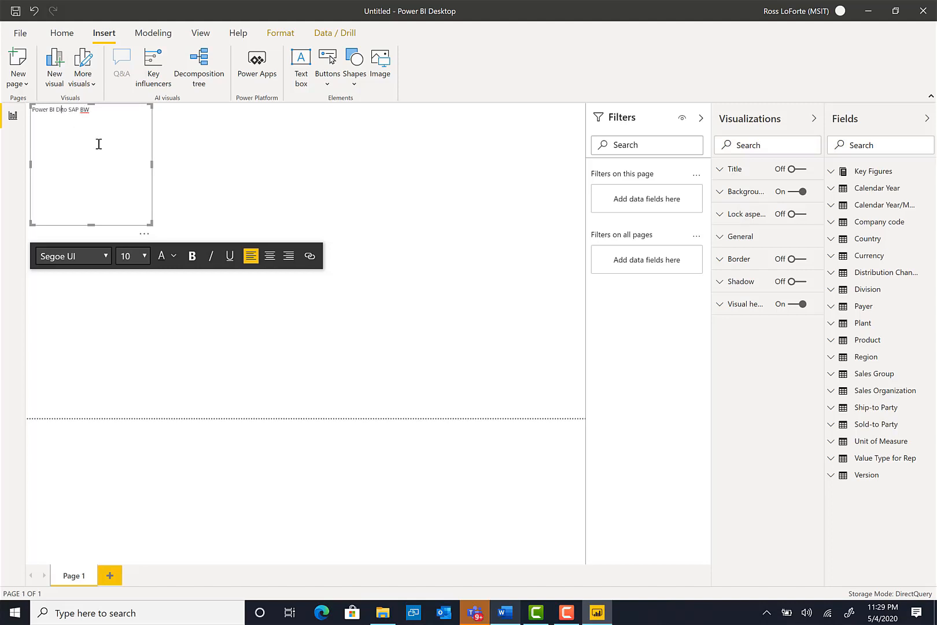
pyautogui.write('Direct Qto')
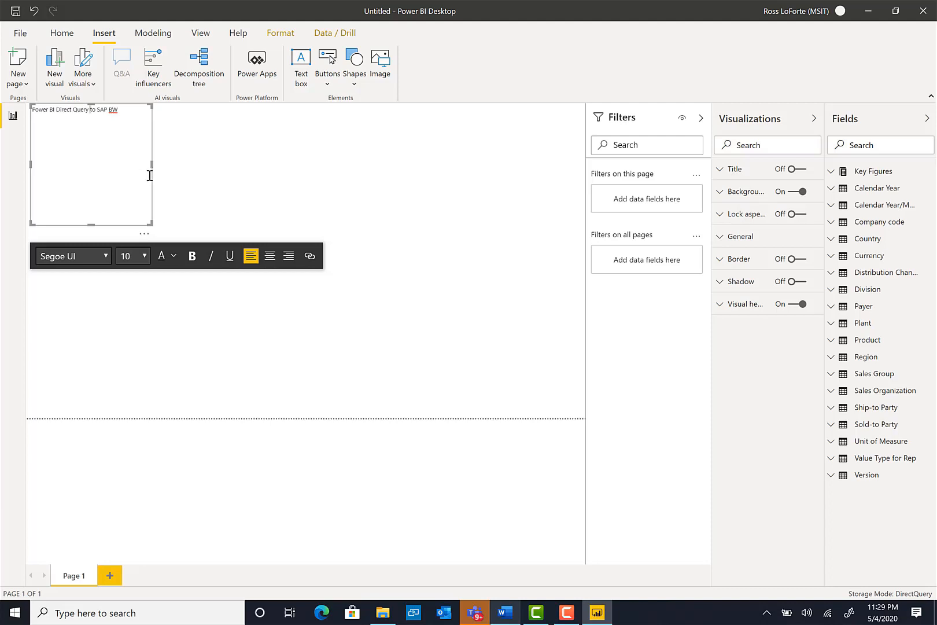
# Format the title at font size 36, bold and centre-aligned
pyautogui.click(143, 256)
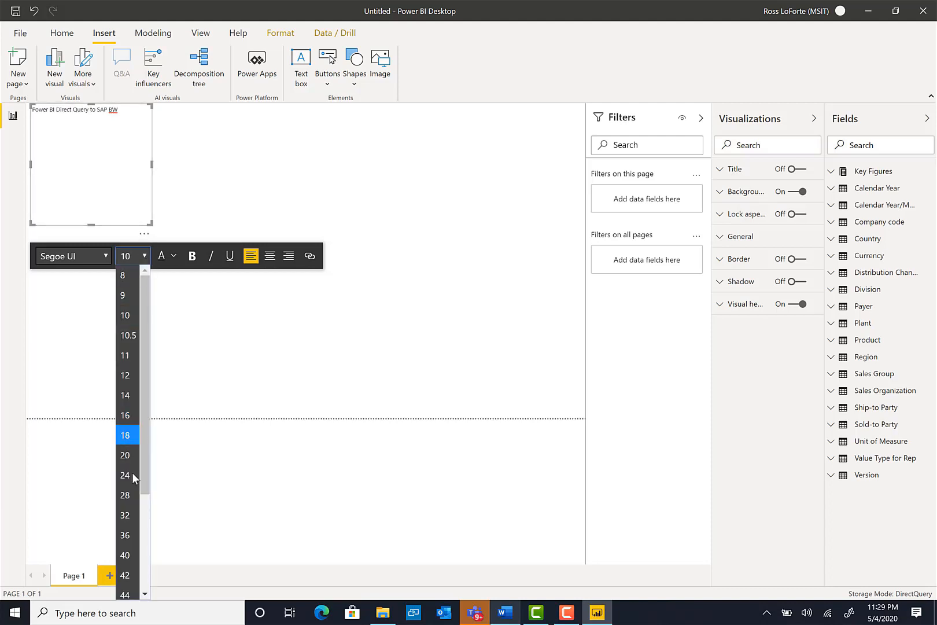
pyautogui.click(125, 534)
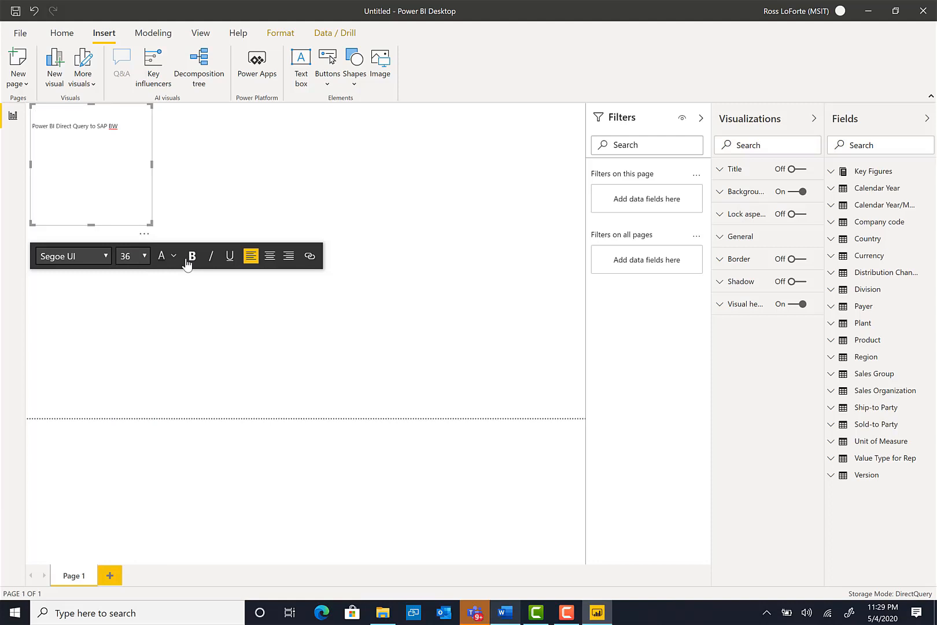
pyautogui.click(191, 255)
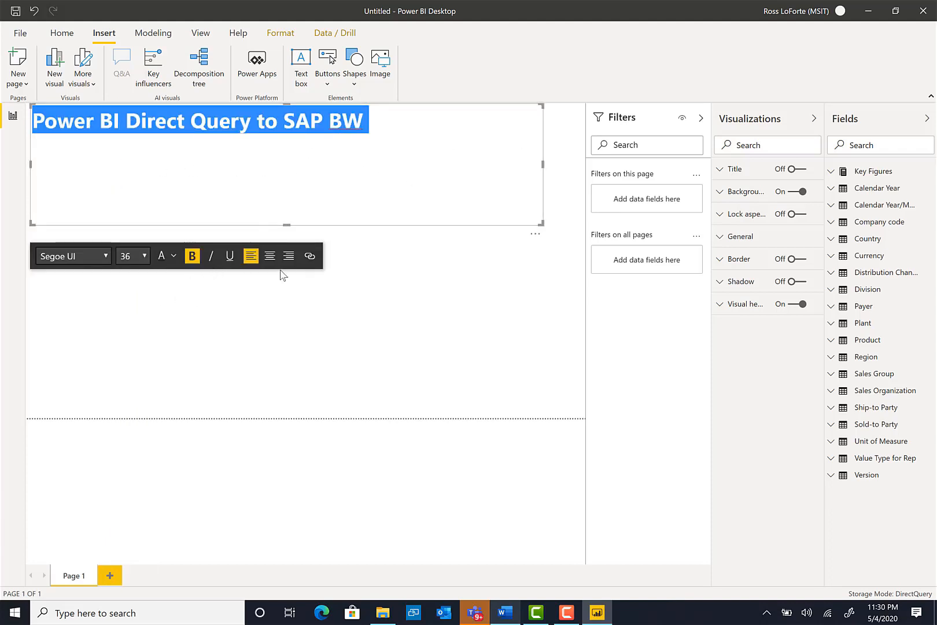
pyautogui.click(270, 256)
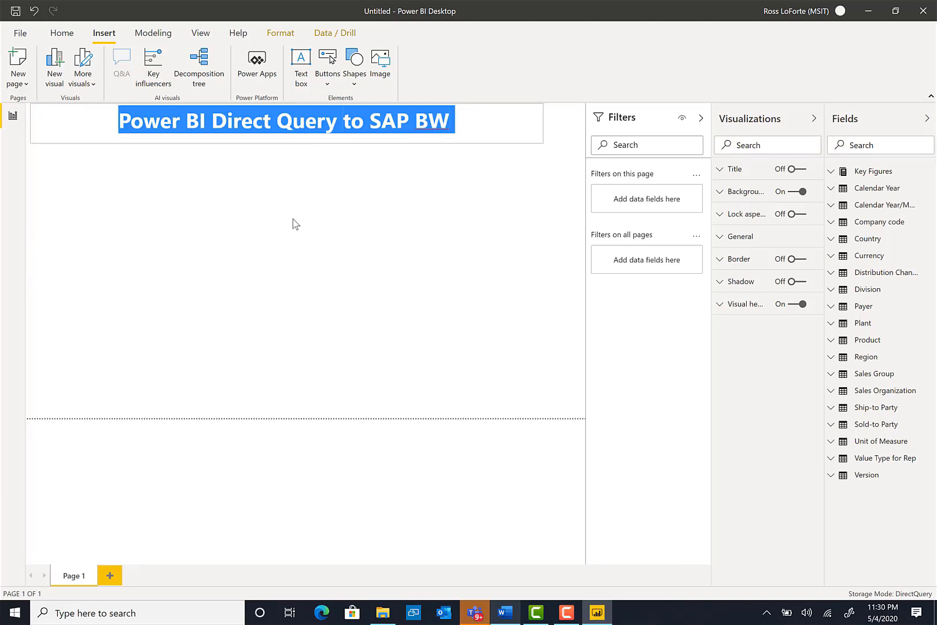
# Create a map with Country Level 01 as Location sized by Net Value from Key Figures
pyautogui.click(252, 258)
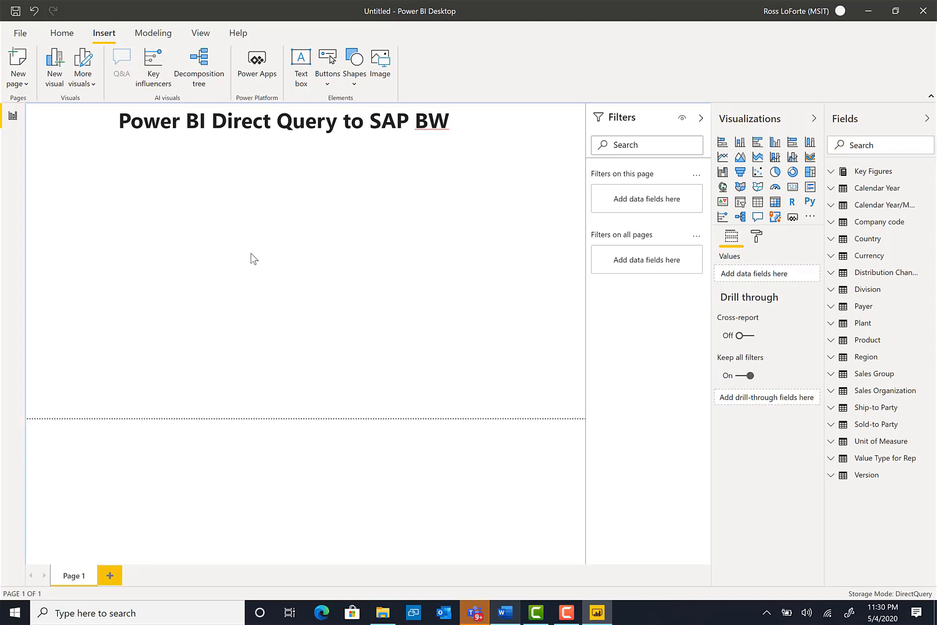
pyautogui.moveTo(140, 224)
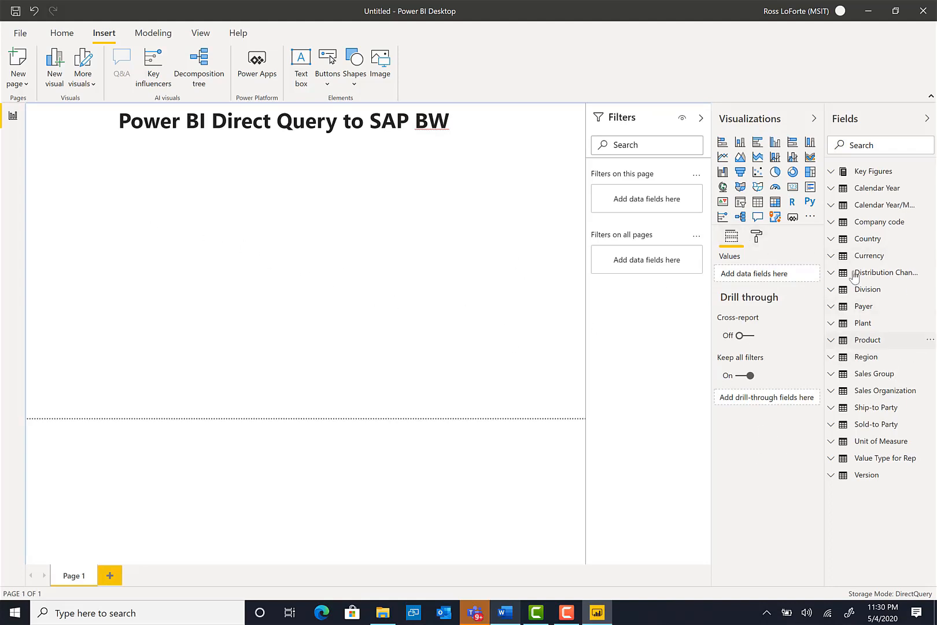
pyautogui.moveTo(844, 246)
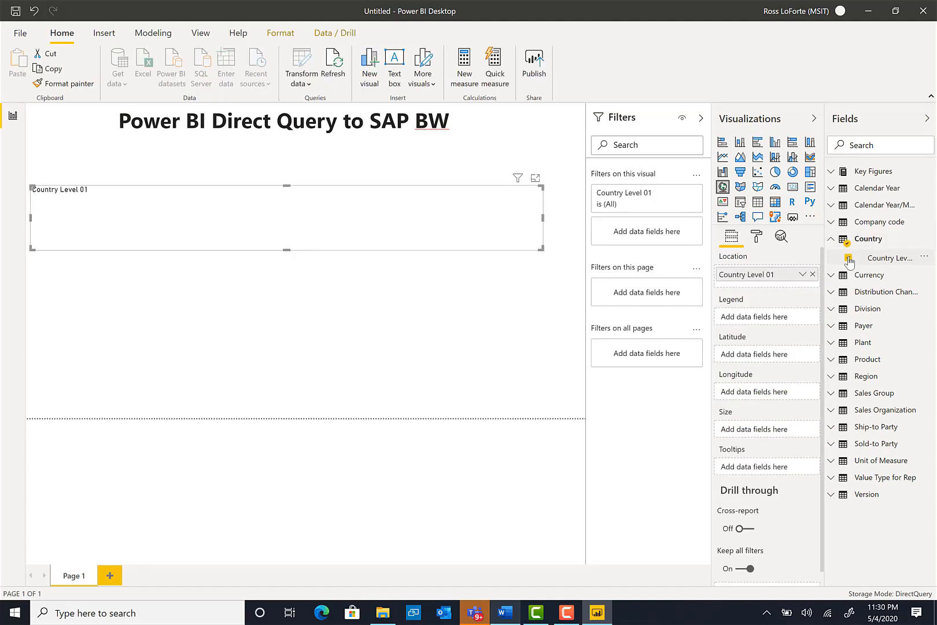
pyautogui.click(850, 258)
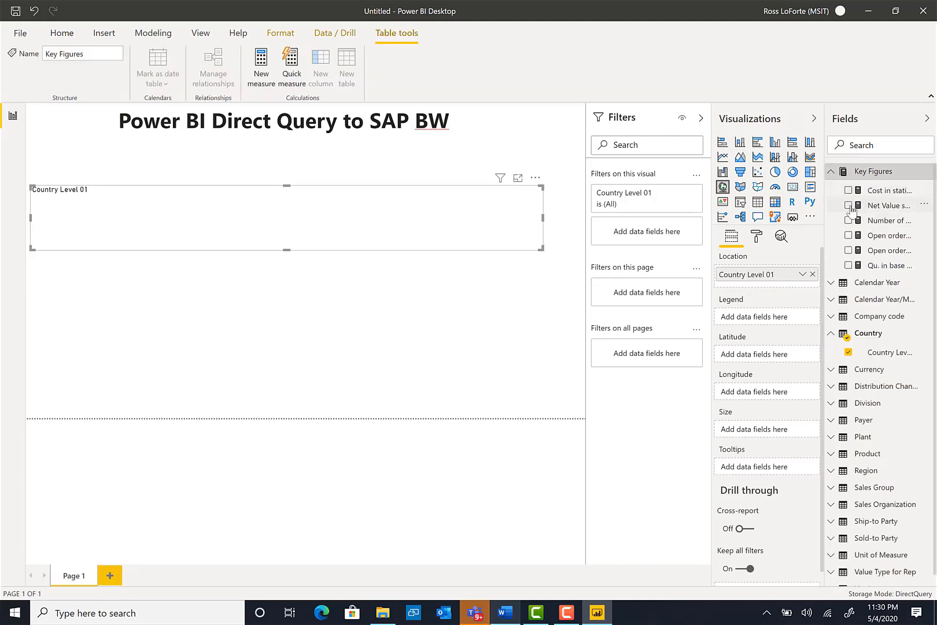
pyautogui.click(849, 204)
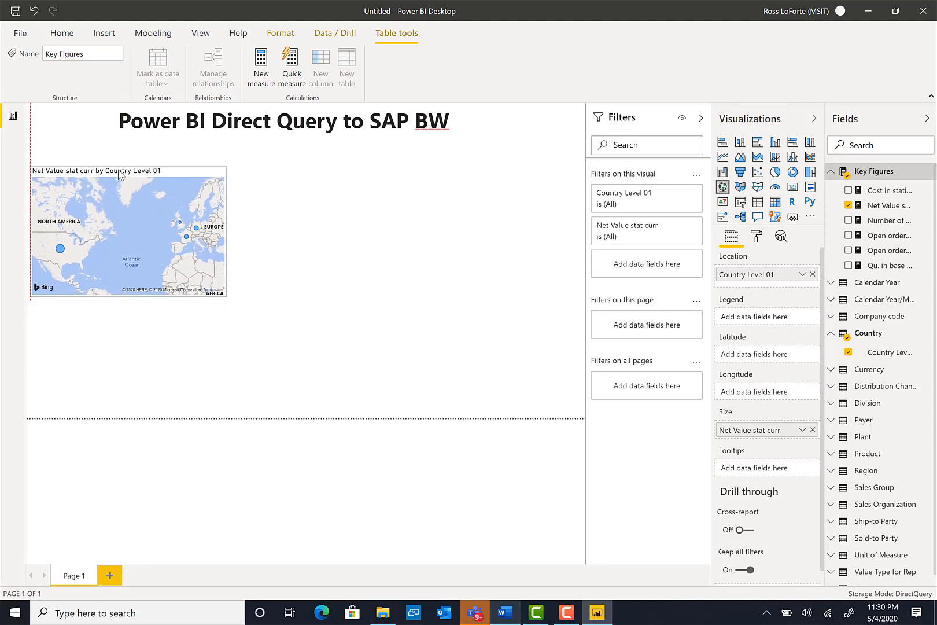
pyautogui.click(127, 232)
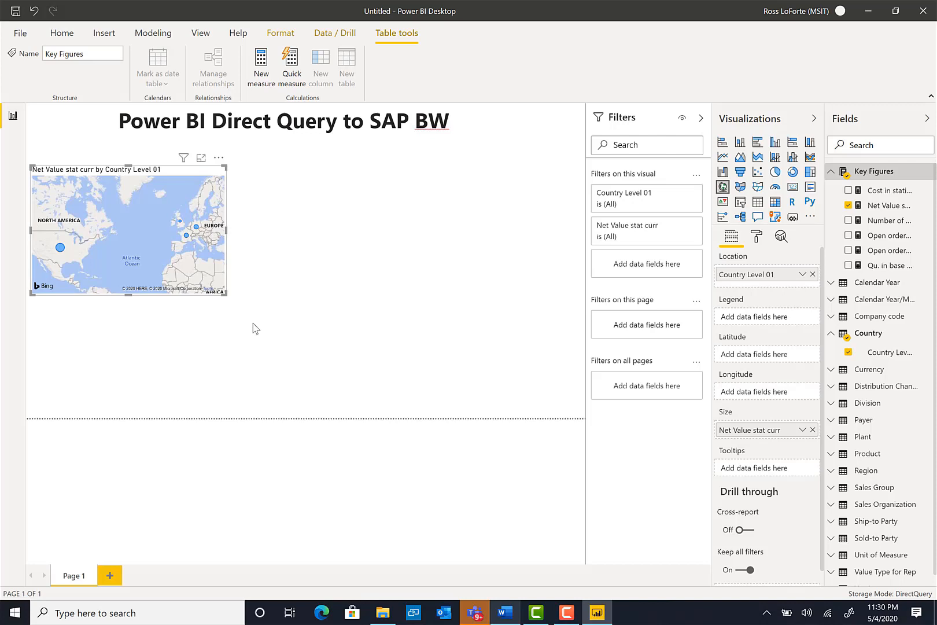
pyautogui.moveTo(513, 240)
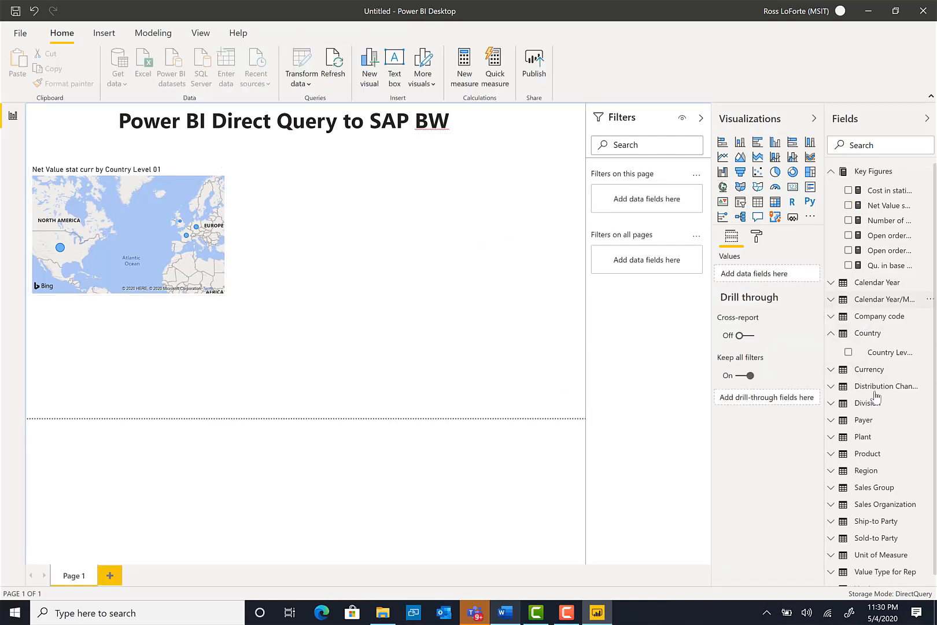
pyautogui.moveTo(864, 412)
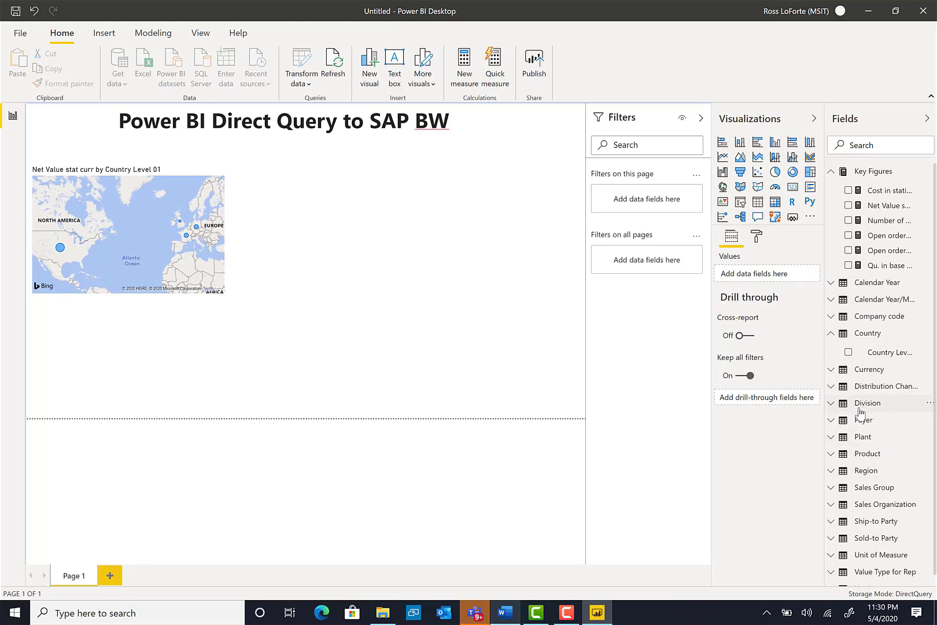
pyautogui.moveTo(860, 414)
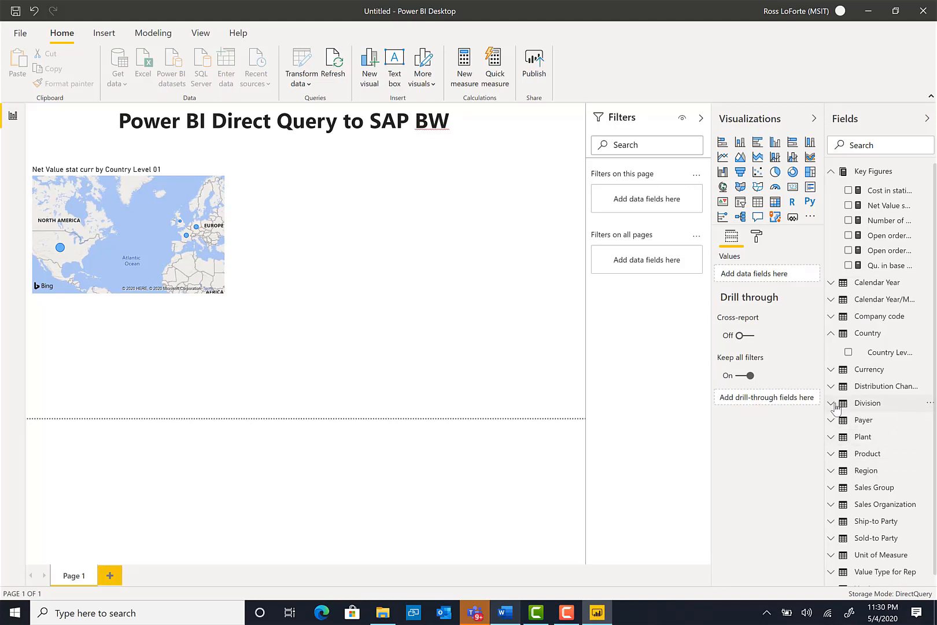
# Add a Product Level 01 slicer from the Product fields beside the map
pyautogui.click(867, 402)
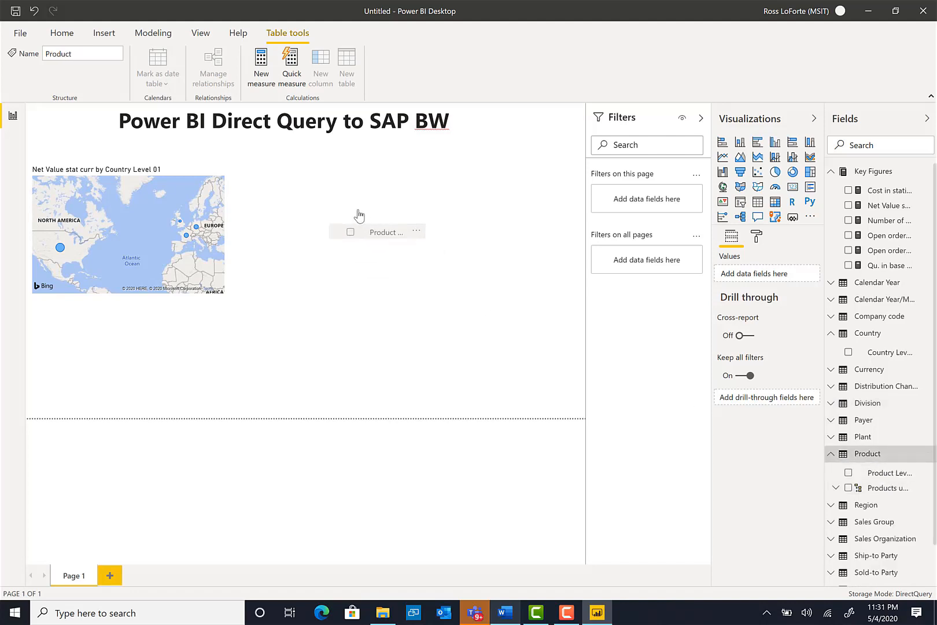
pyautogui.click(848, 472)
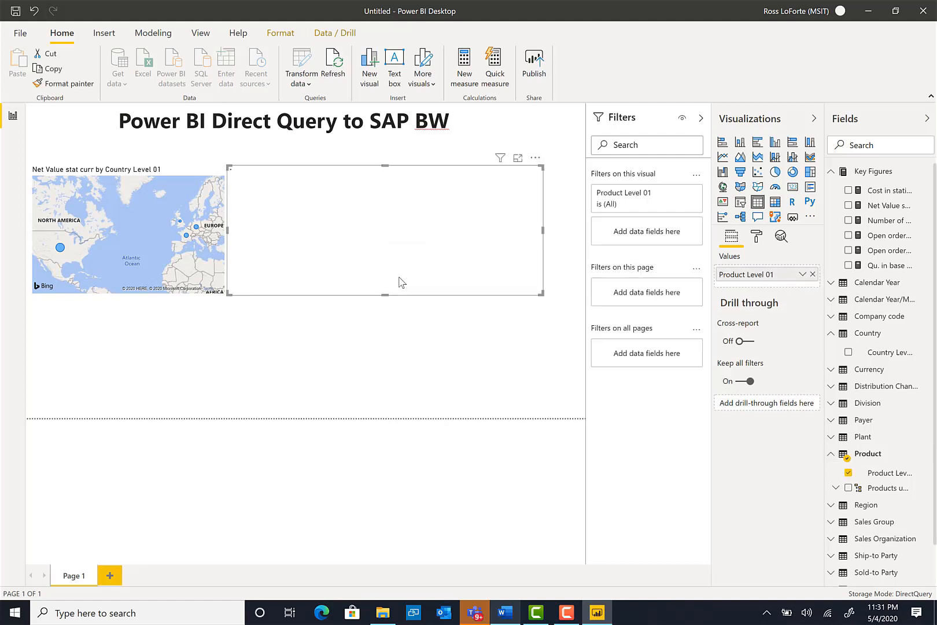
pyautogui.moveTo(227, 229)
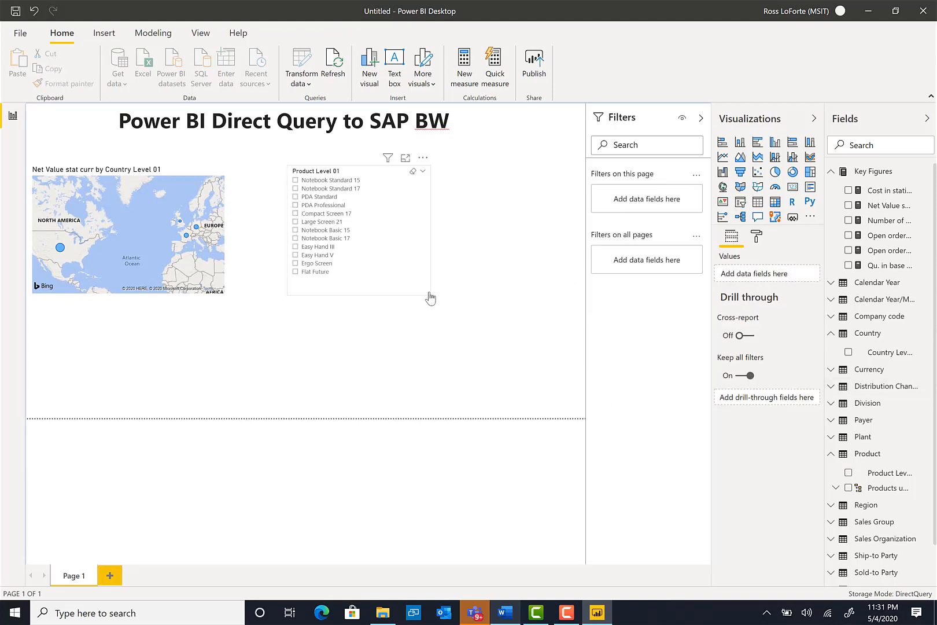
pyautogui.moveTo(427, 295)
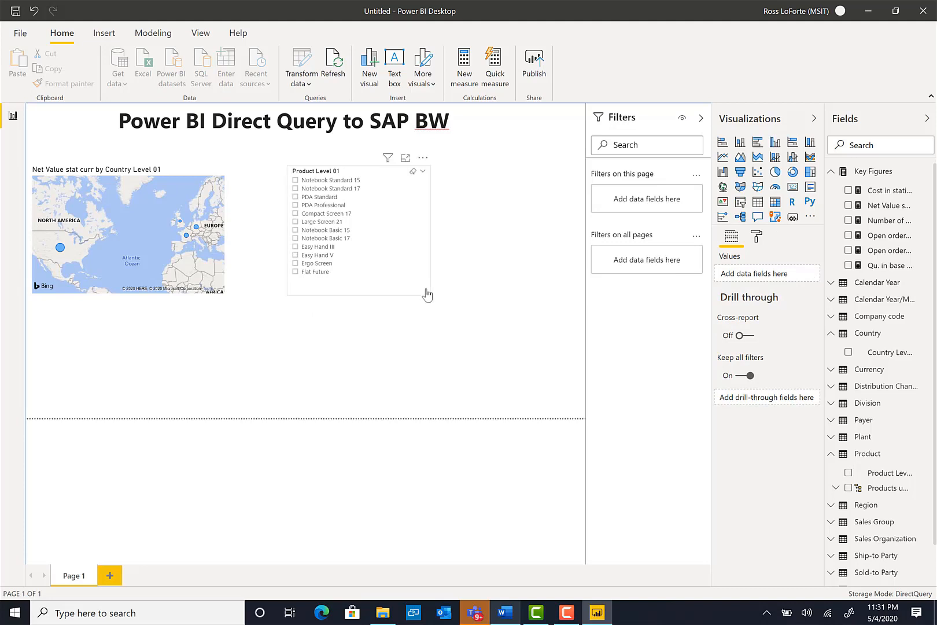
pyautogui.click(353, 227)
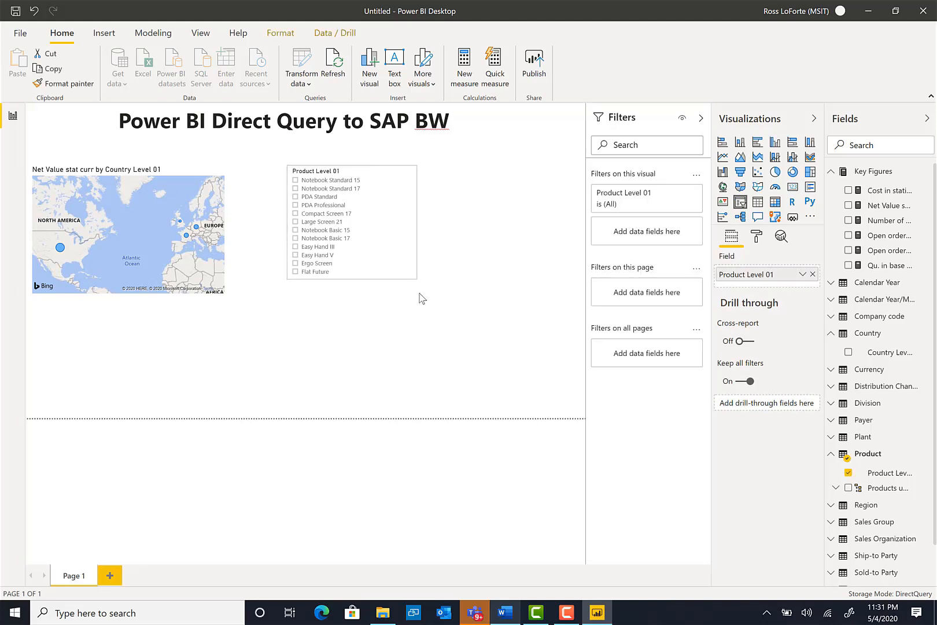
pyautogui.click(351, 221)
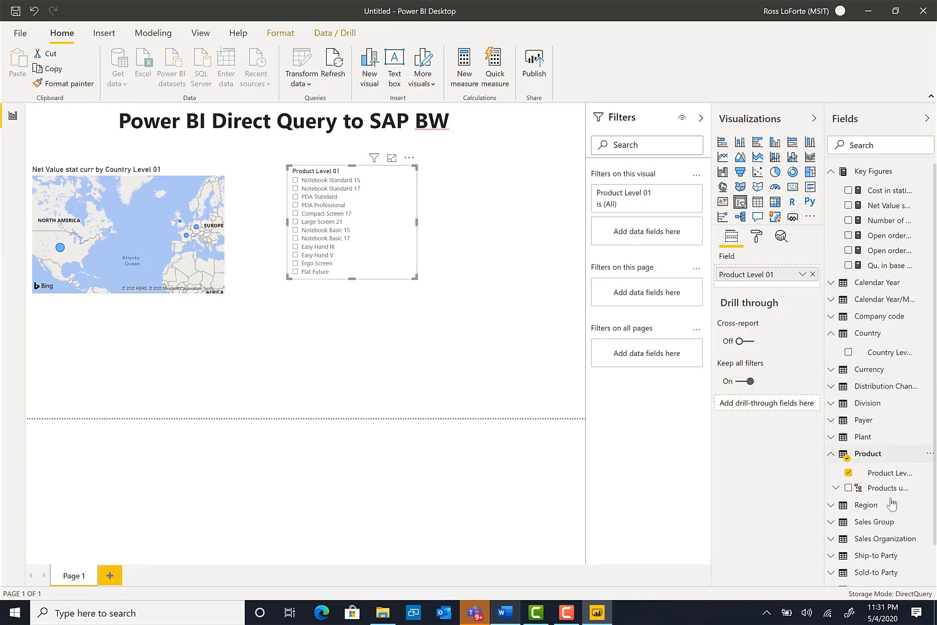
pyautogui.scroll(-3)
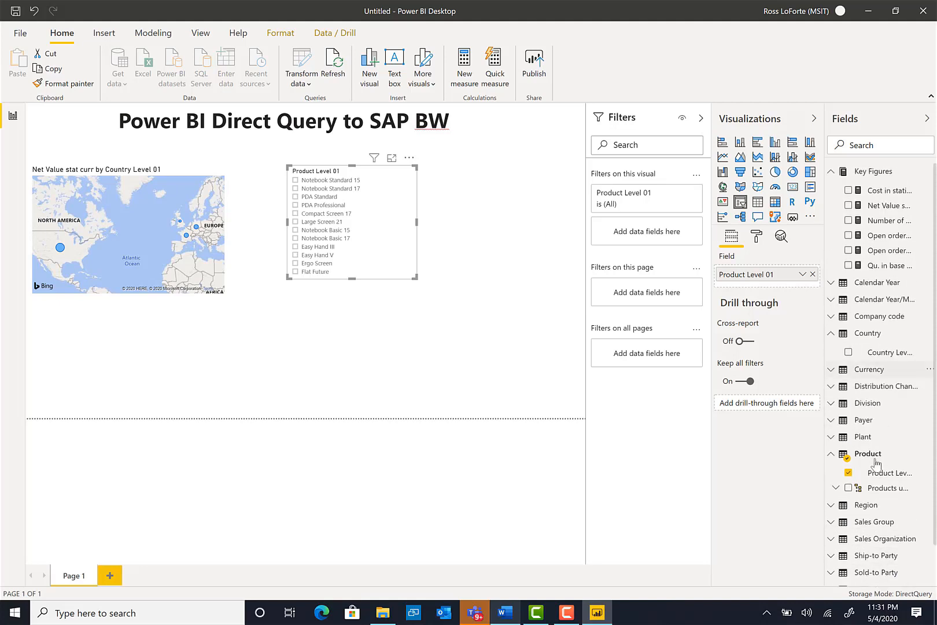
pyautogui.scroll(-3)
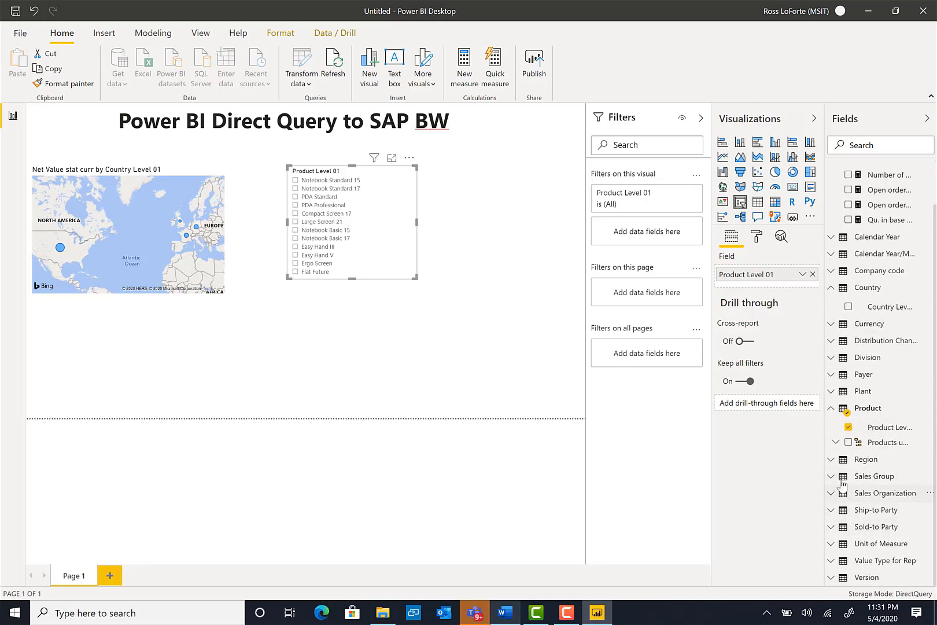
pyautogui.moveTo(843, 567)
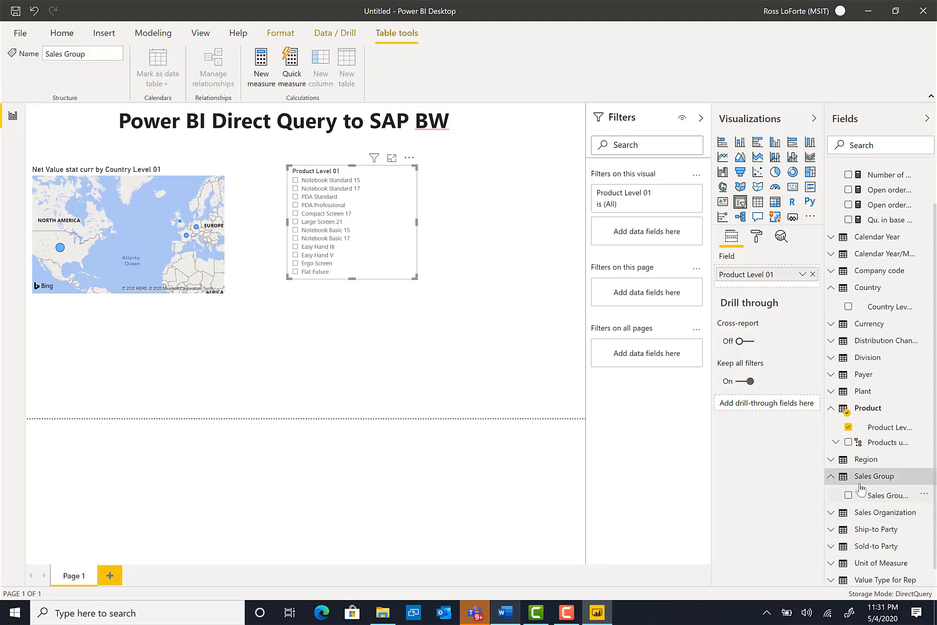
pyautogui.moveTo(890, 495)
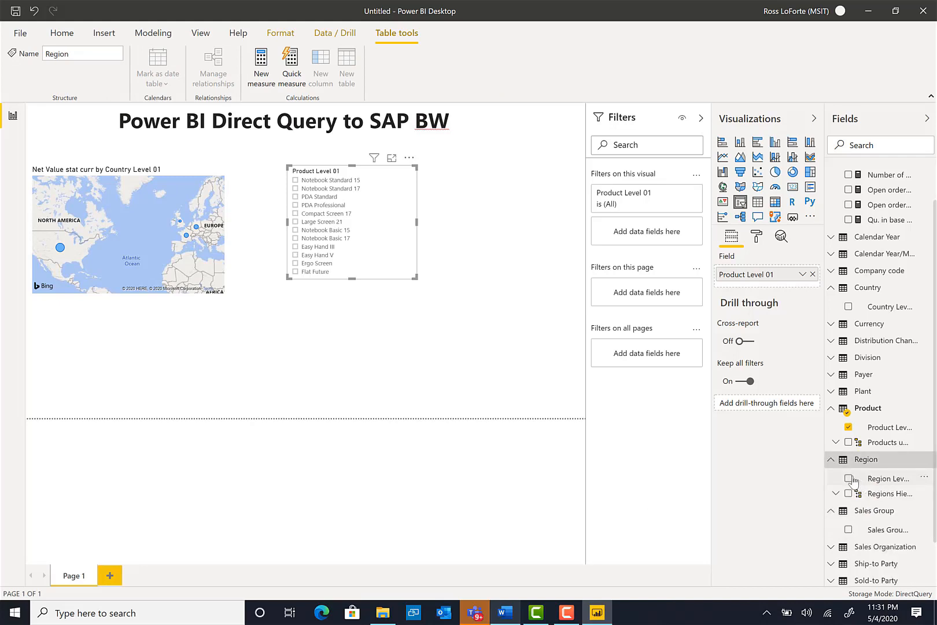
# Create a Region Level 01 table (Berlin, Paris, London, California, New York) and move it to the lower middle of the canvas
pyautogui.click(849, 478)
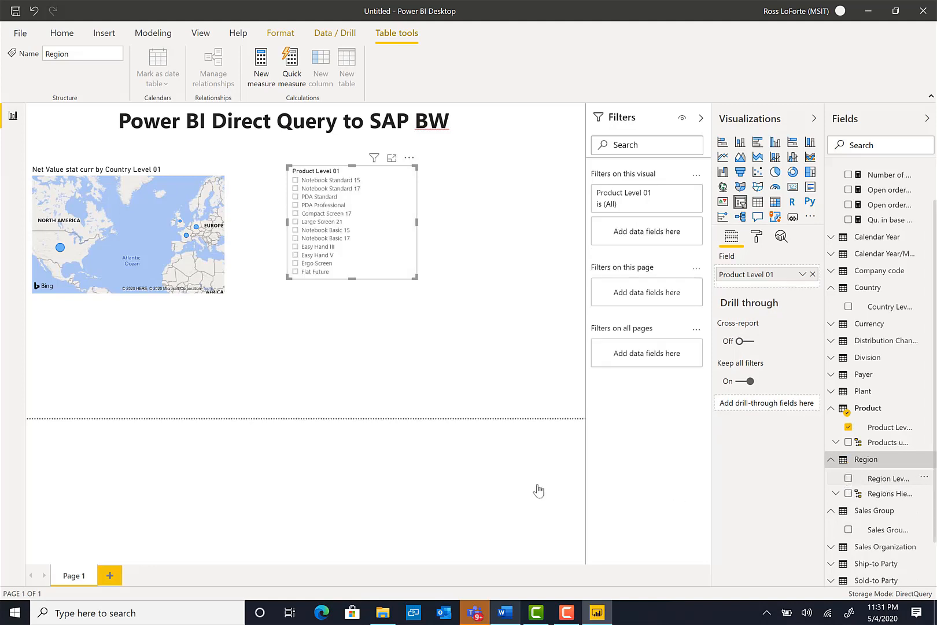
pyautogui.click(62, 32)
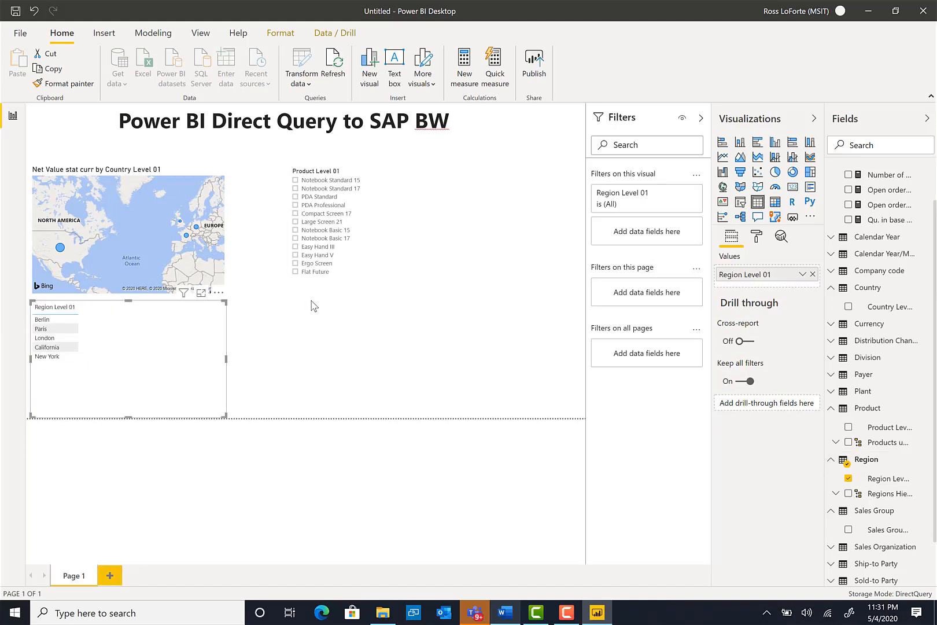
pyautogui.moveTo(171, 298)
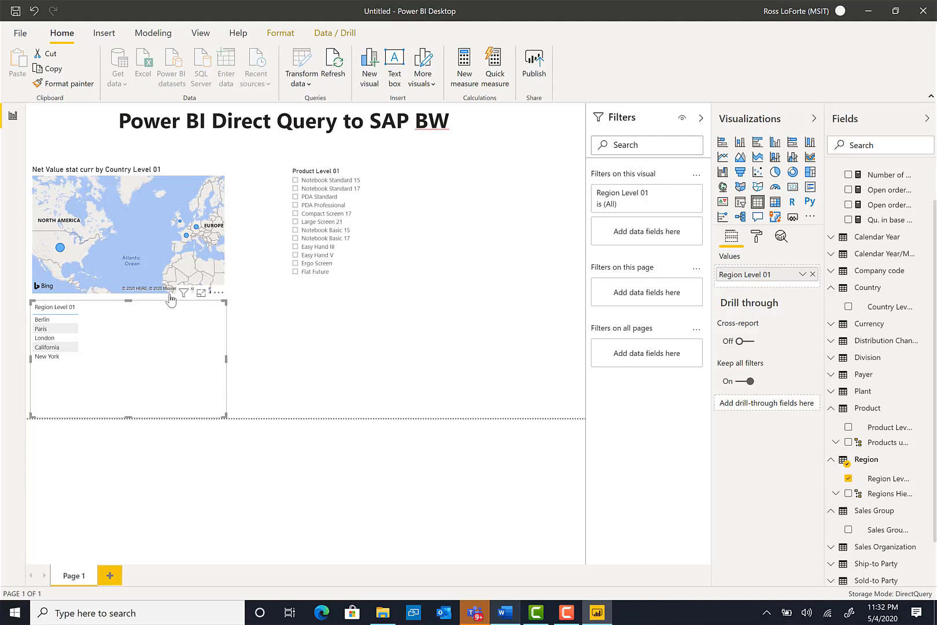
pyautogui.click(370, 319)
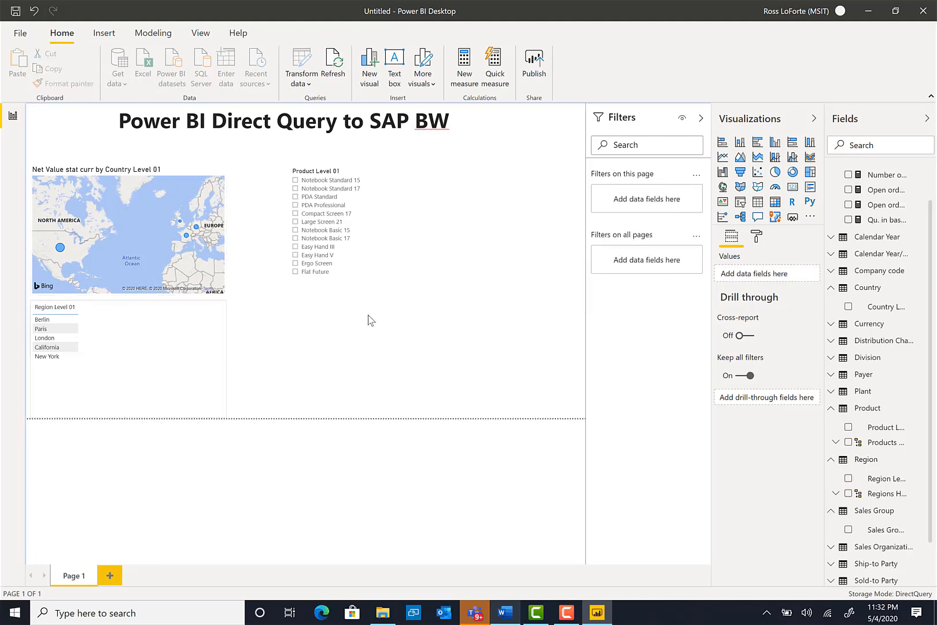
pyautogui.moveTo(75, 306)
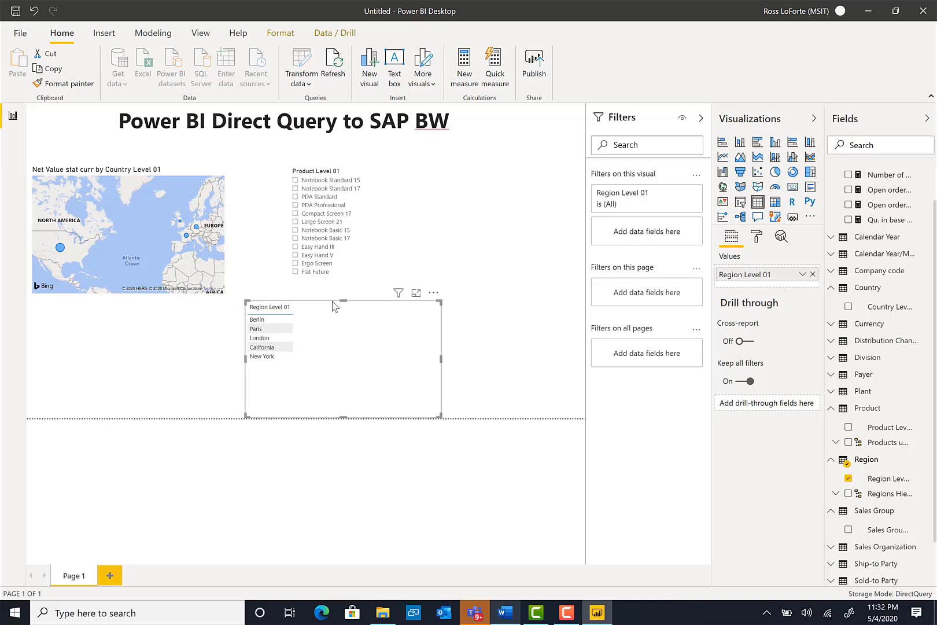
pyautogui.click(338, 354)
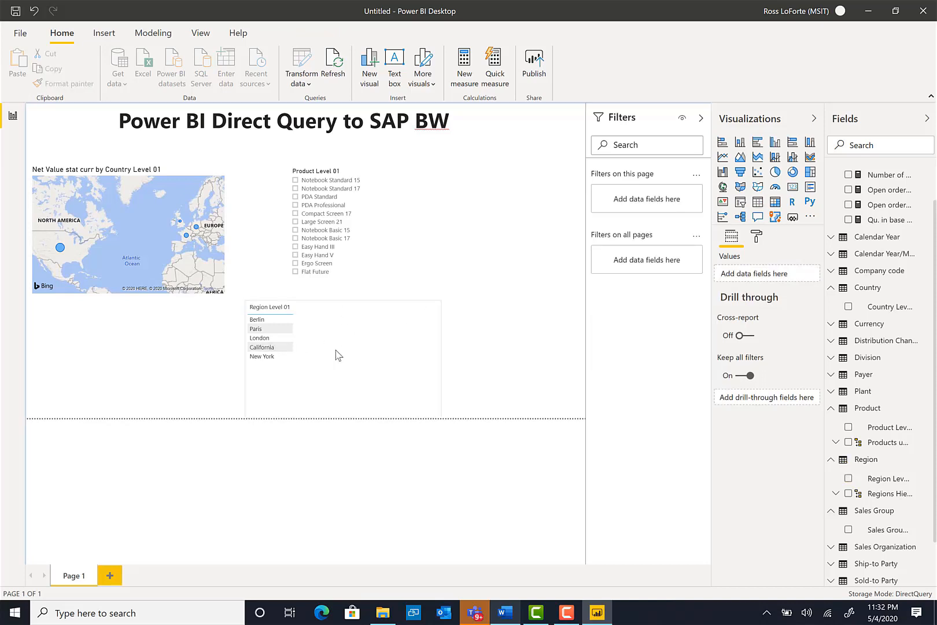
pyautogui.click(343, 355)
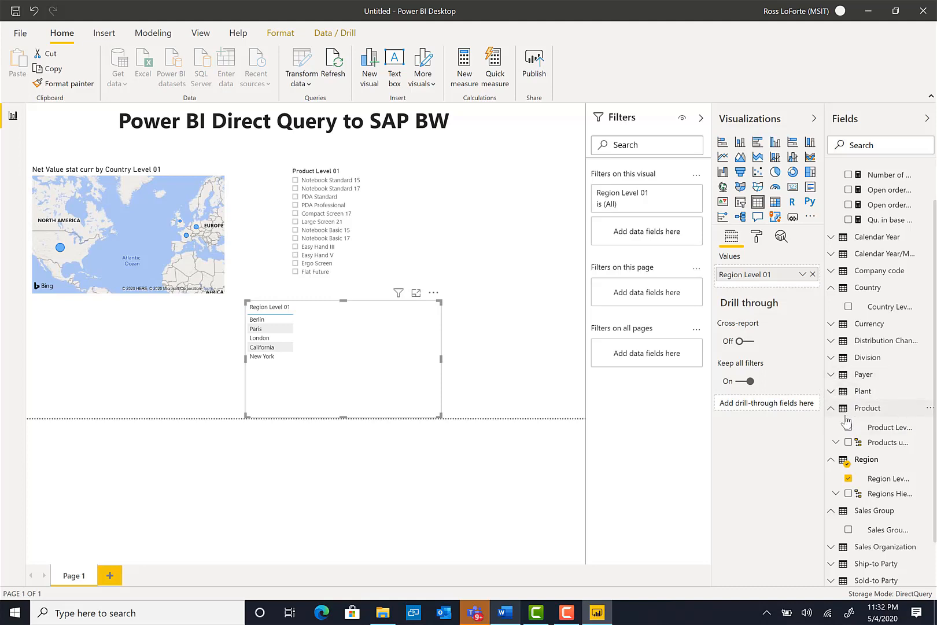
pyautogui.moveTo(828, 350)
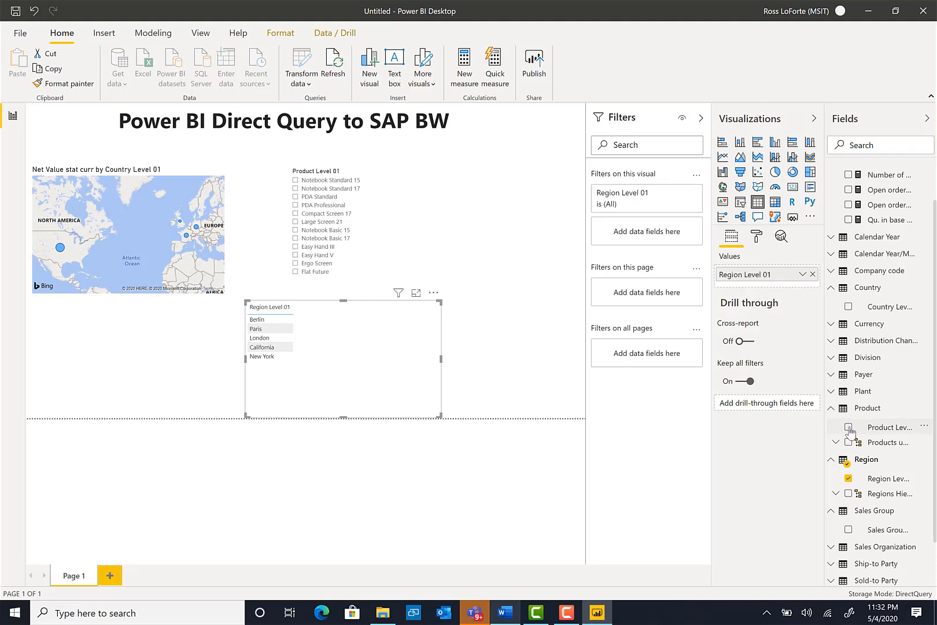
pyautogui.moveTo(835, 413)
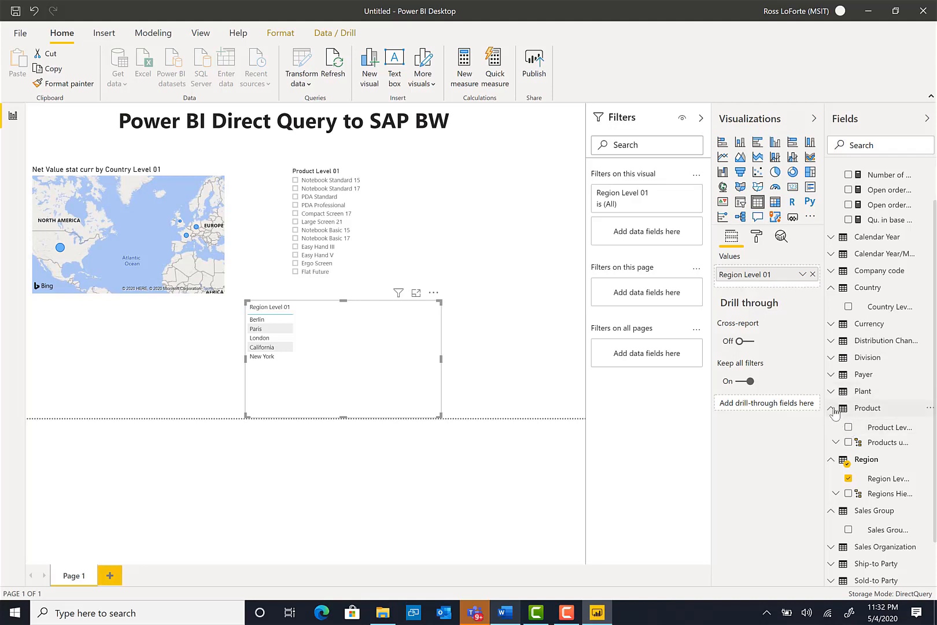
# Add Number of documents and Open order quantity columns to the region table, totalling 7,128 and 14,256
pyautogui.click(868, 408)
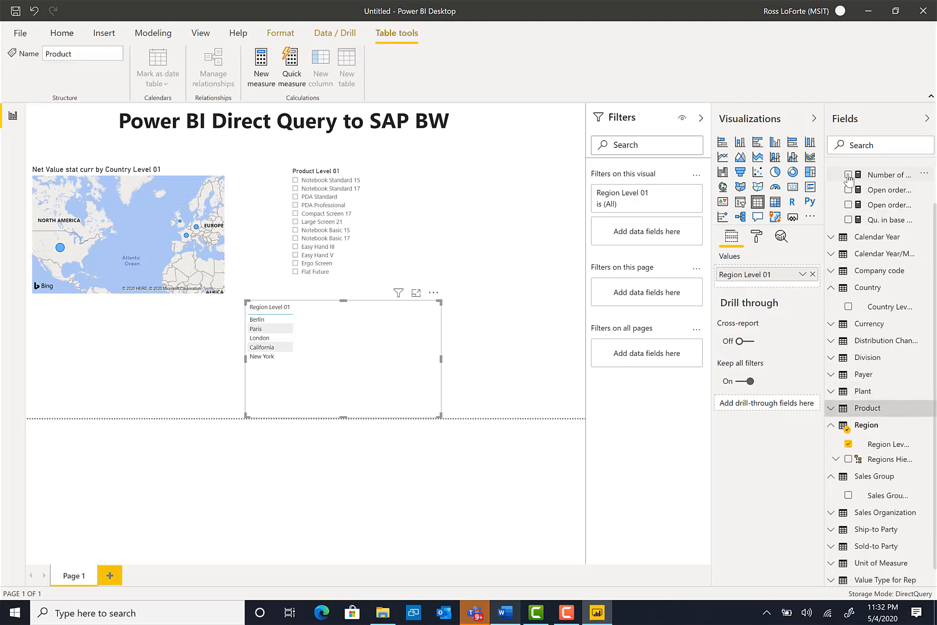
pyautogui.click(850, 173)
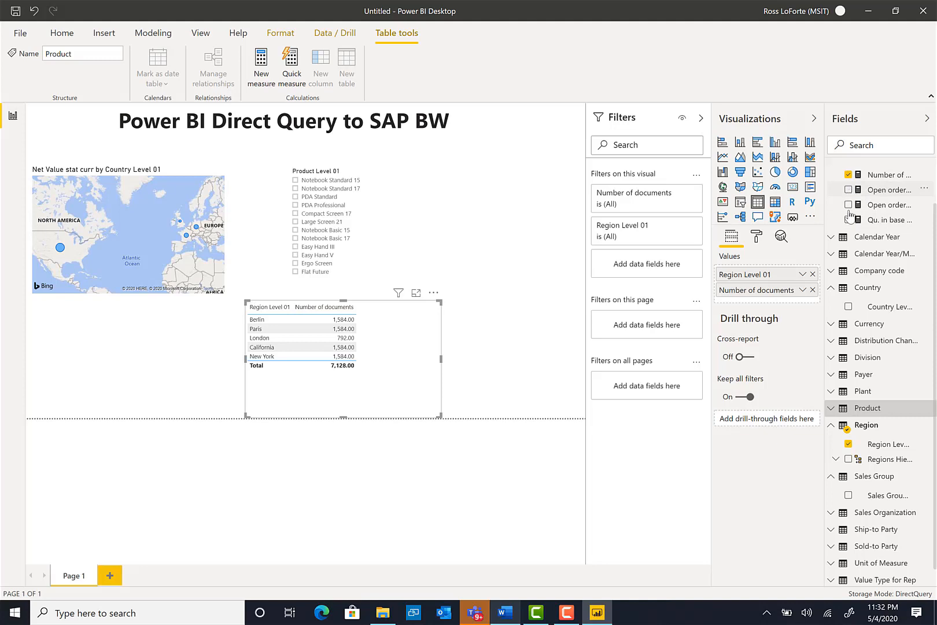
pyautogui.click(849, 190)
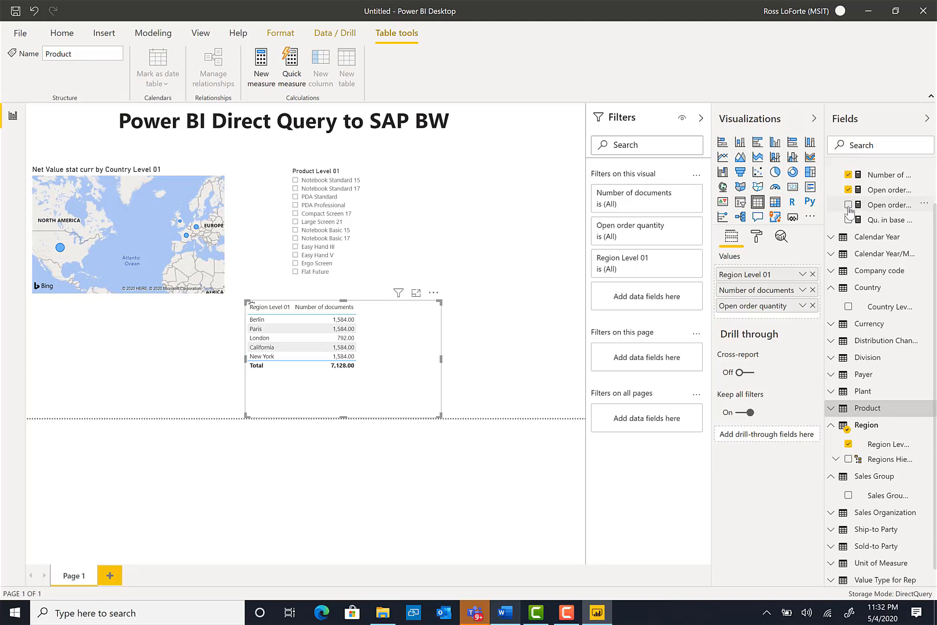
pyautogui.click(849, 205)
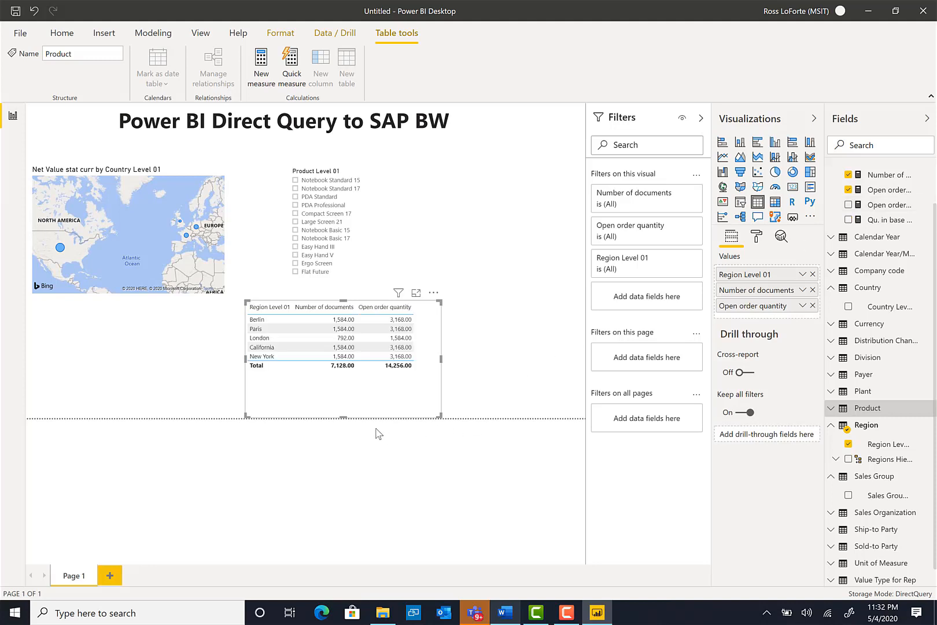
# Deselect the table, then reselect it ready for repositioning
pyautogui.click(507, 377)
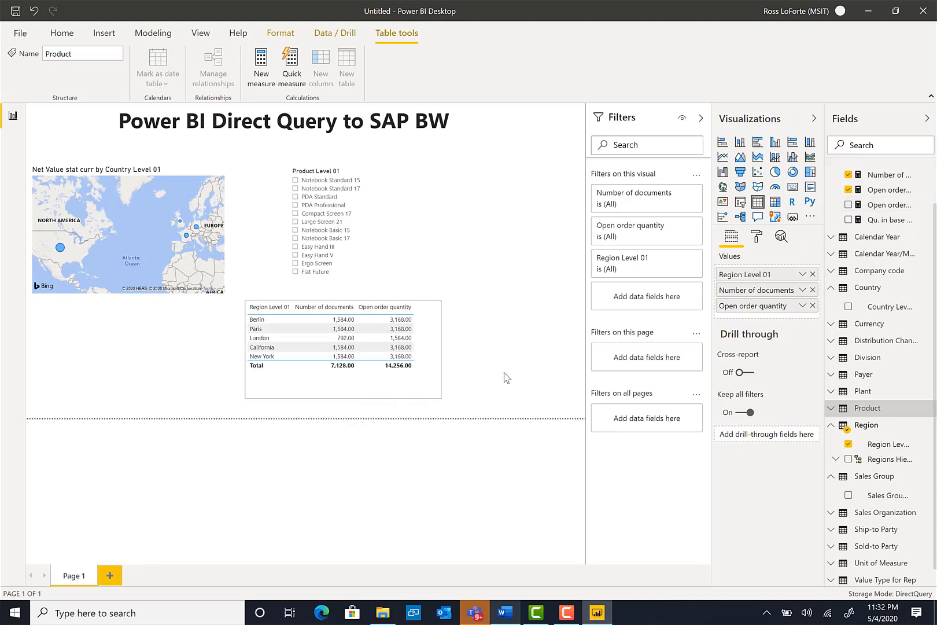
pyautogui.click(315, 297)
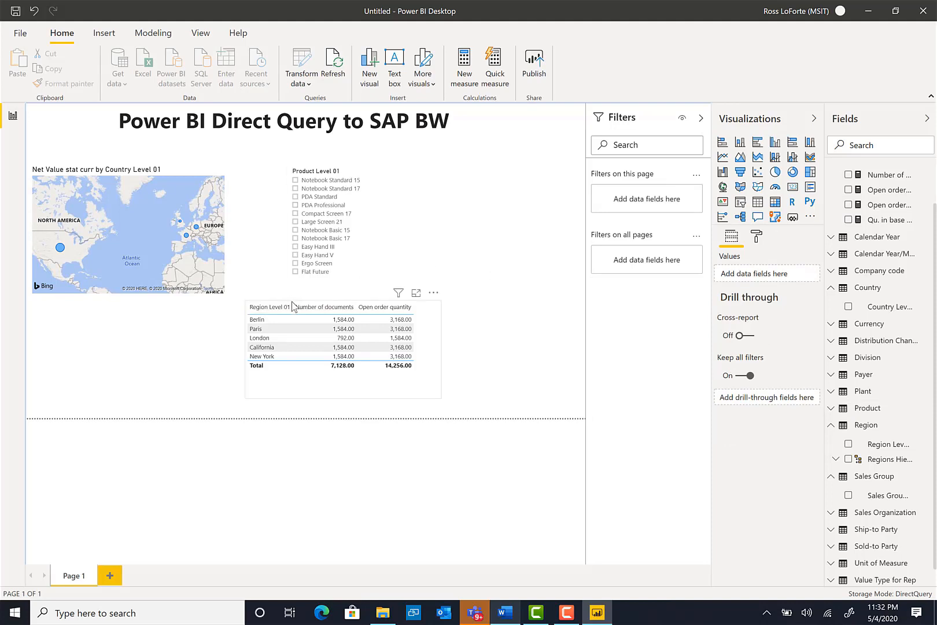
pyautogui.moveTo(320, 311)
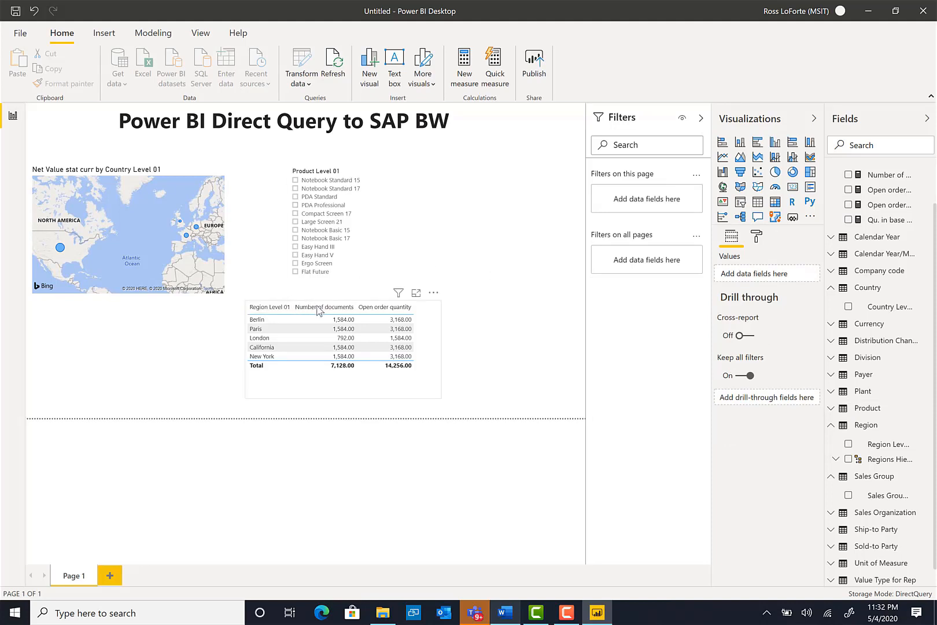
pyautogui.click(343, 329)
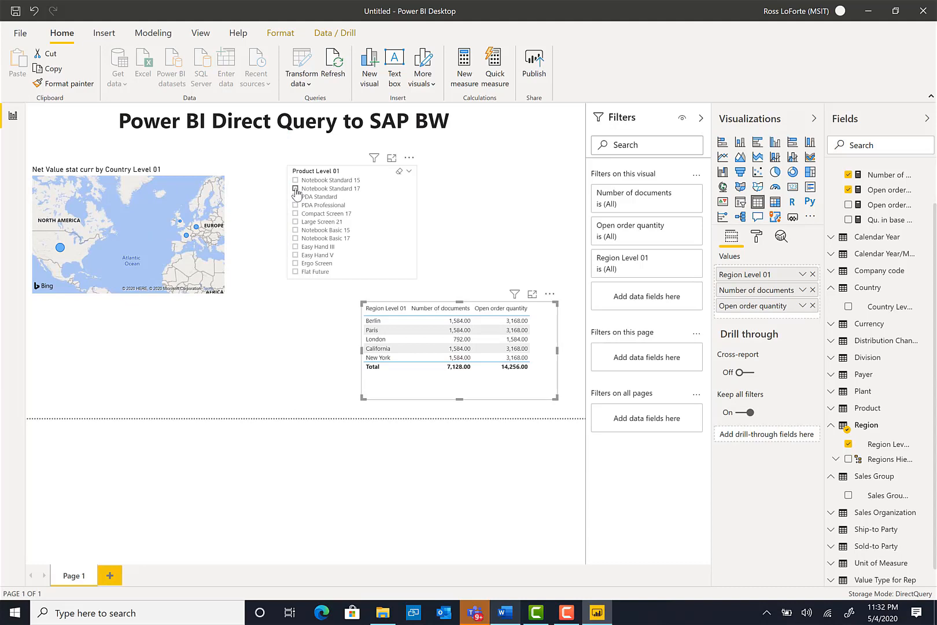
# Filter the Product Level 01 slicer to Notebook Basic 15 instead of Notebook Standard 17
pyautogui.click(352, 221)
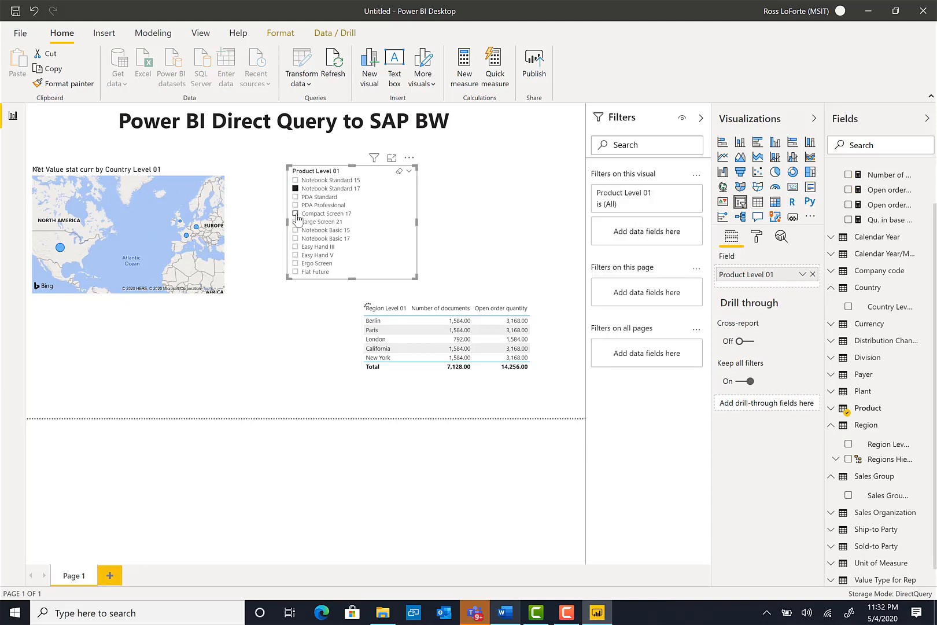
pyautogui.click(295, 212)
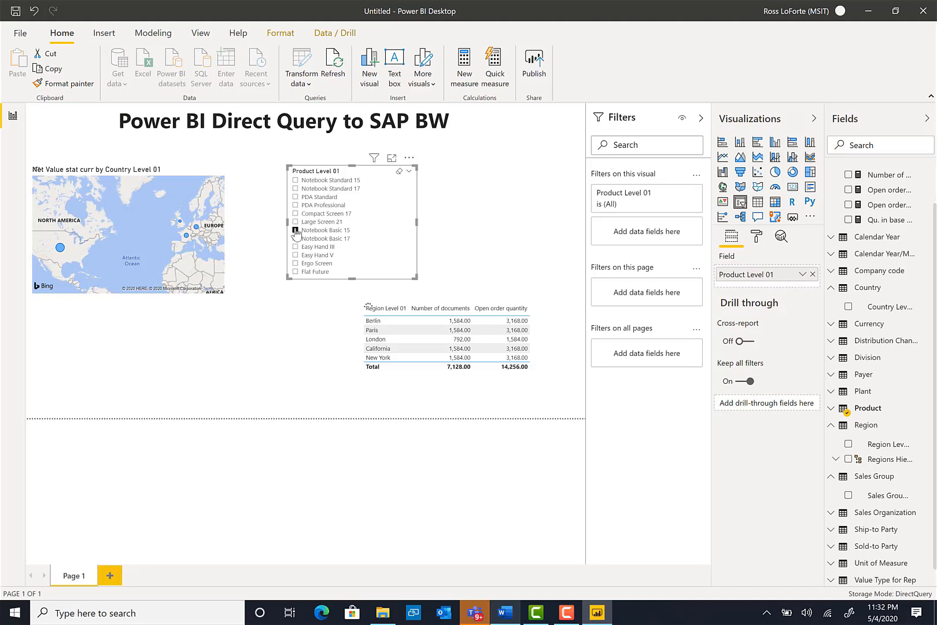
pyautogui.click(295, 229)
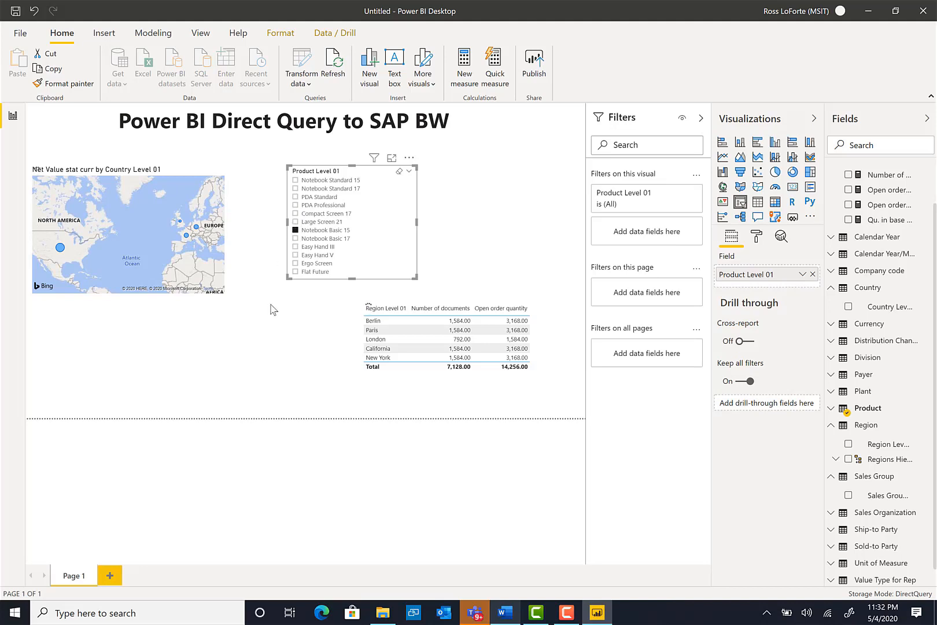
pyautogui.moveTo(266, 328)
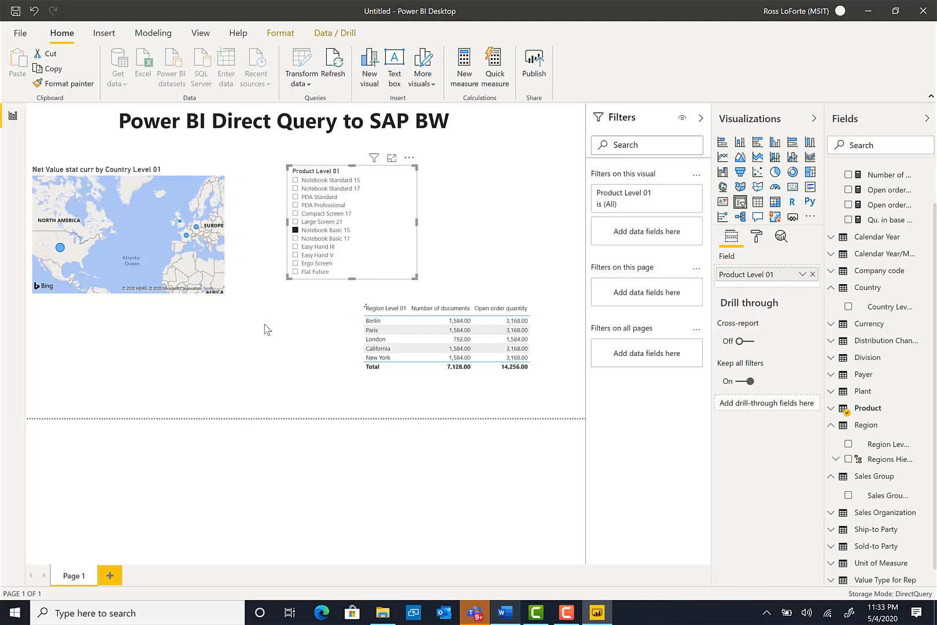